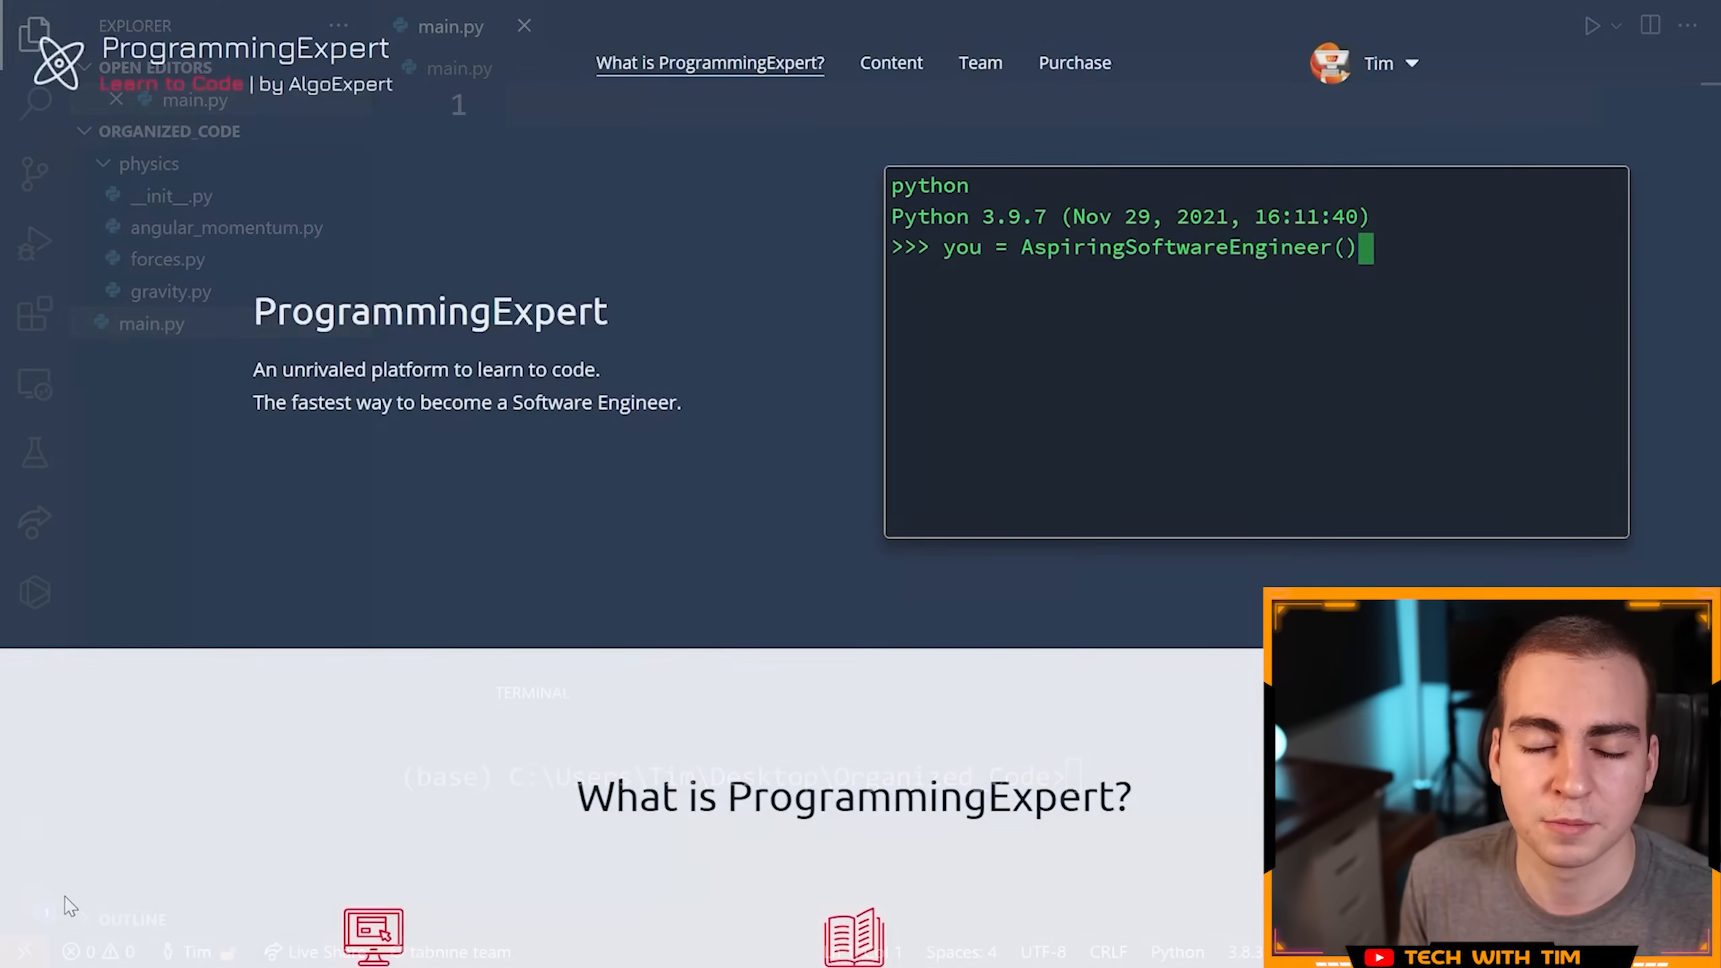
Step: Finish the print lines, then expand the physics folder to reveal its empty __init__.py
text(print(y)
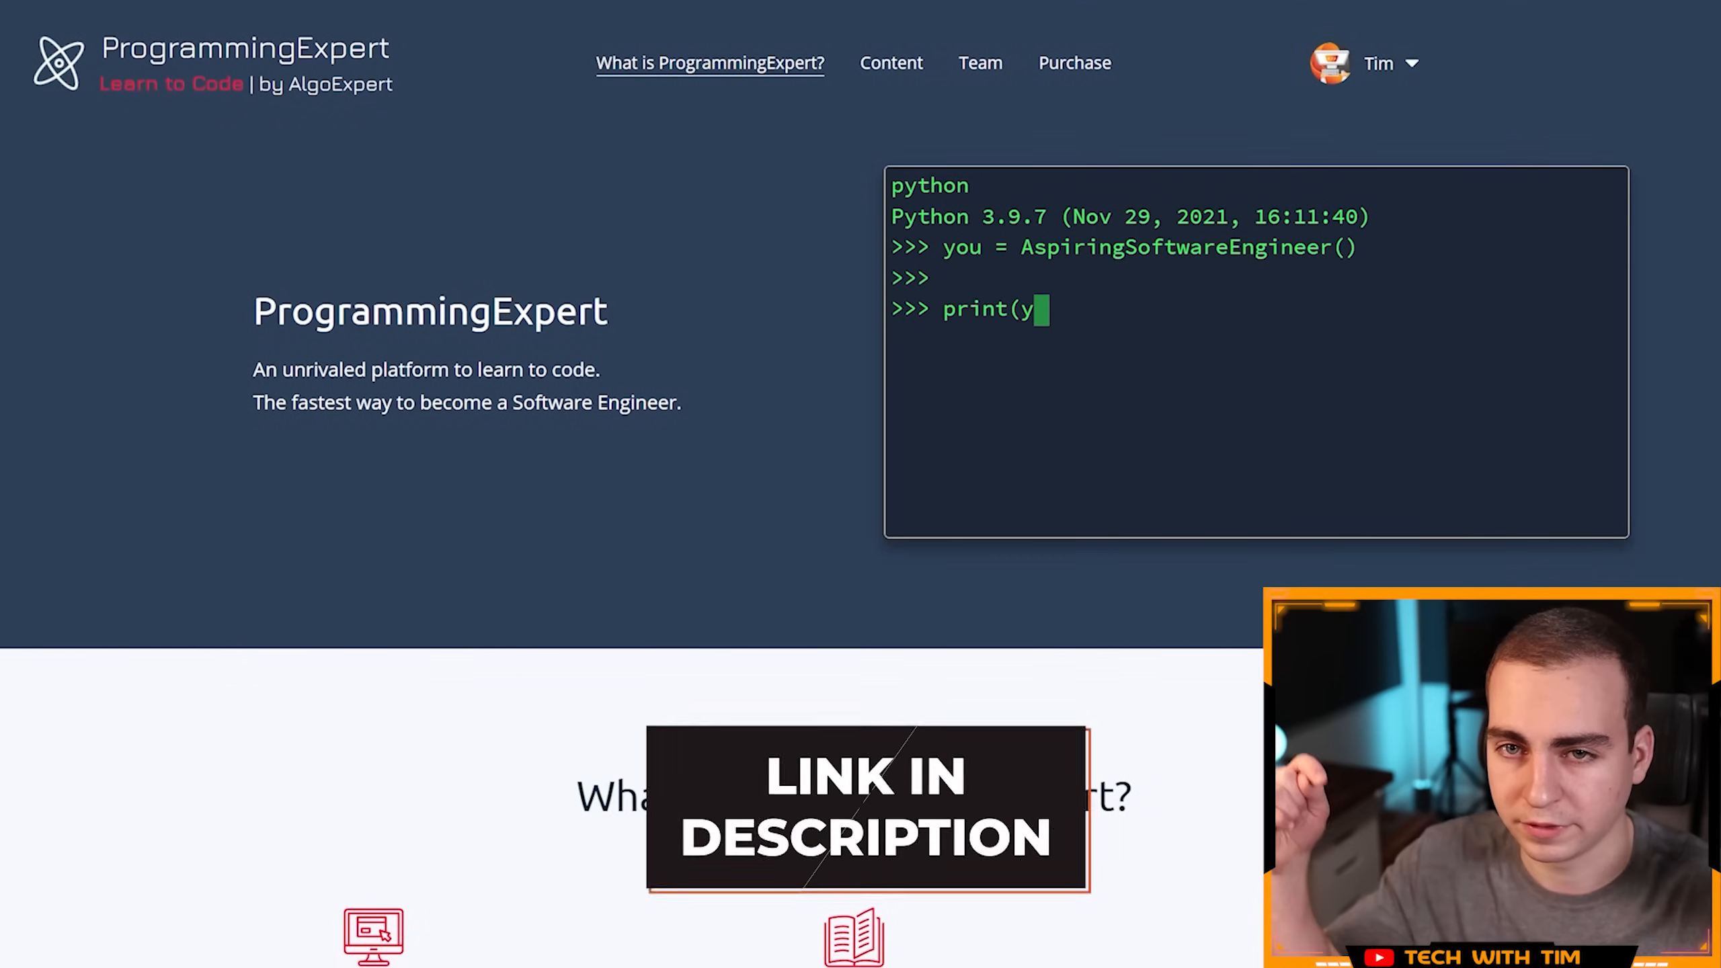
text(ou.knows_how_to_code()))
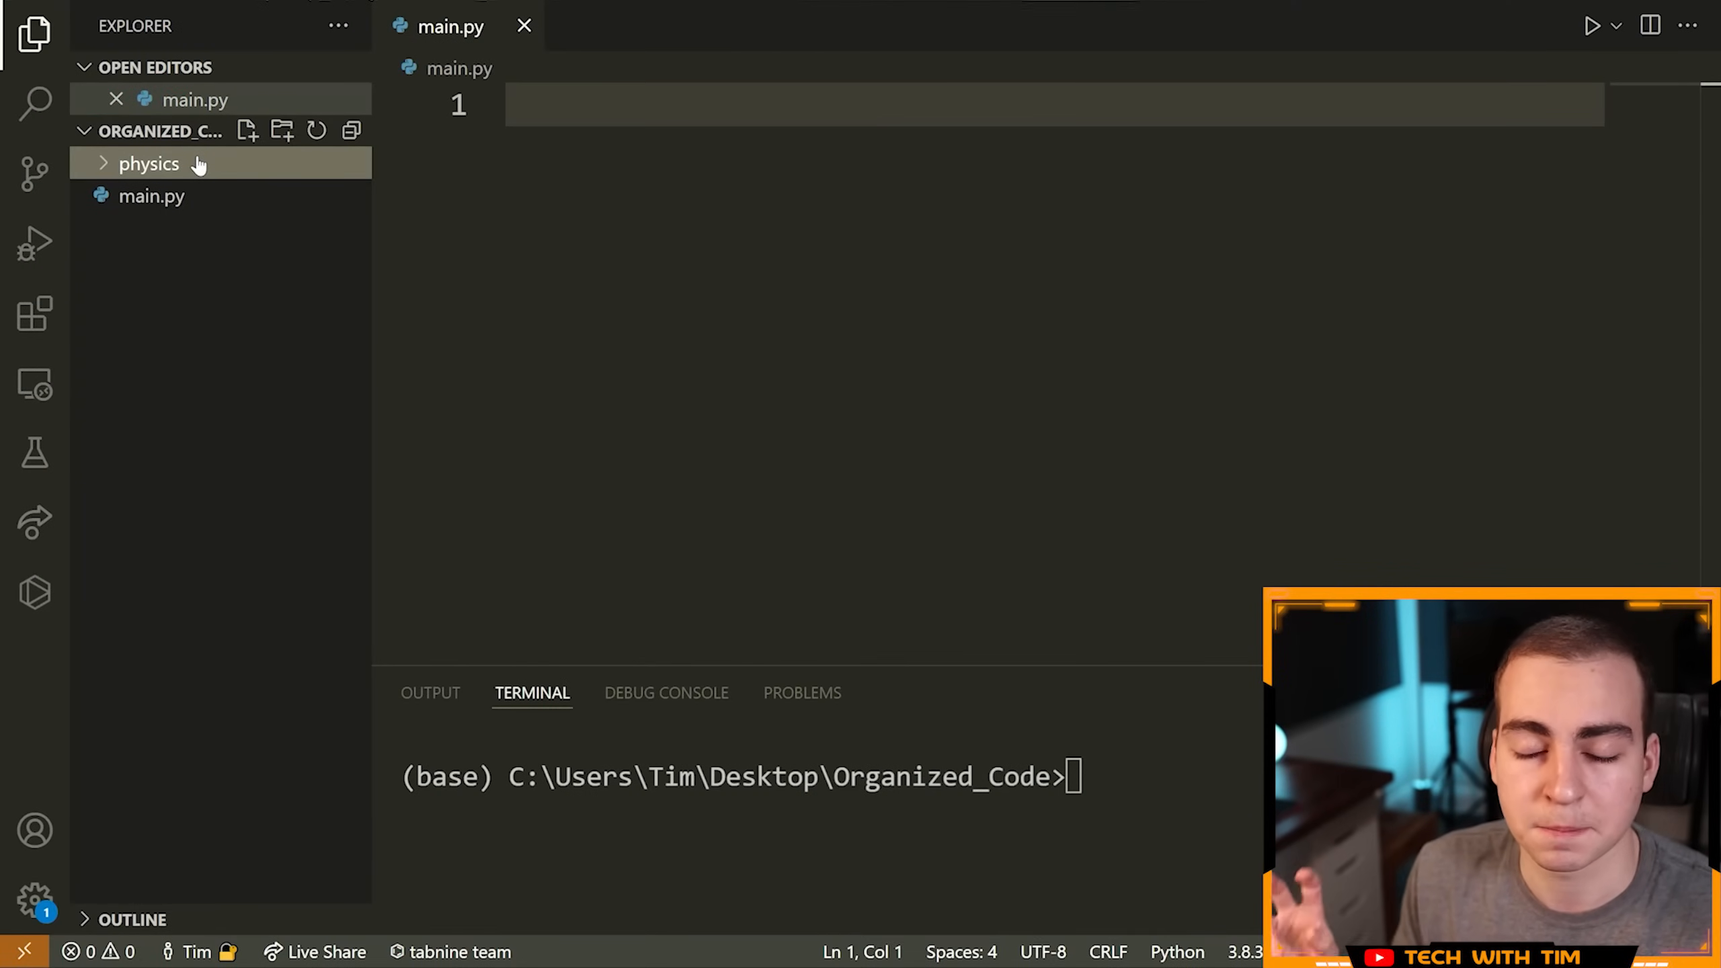
click(148, 163)
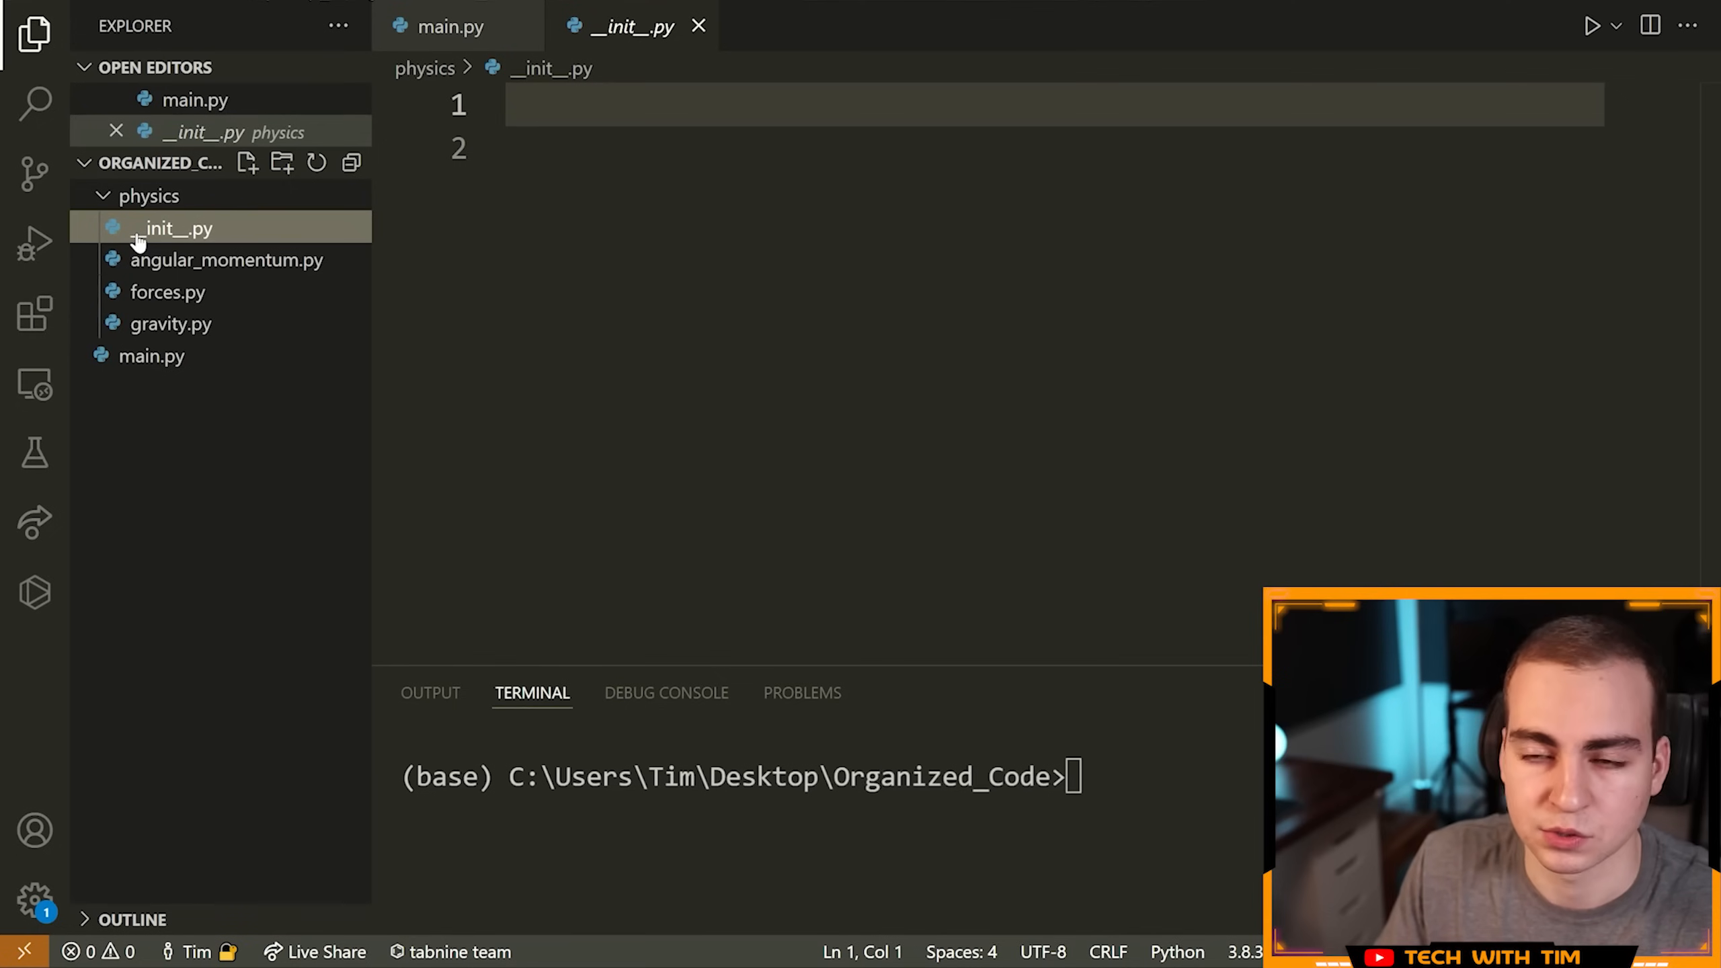
click(148, 196)
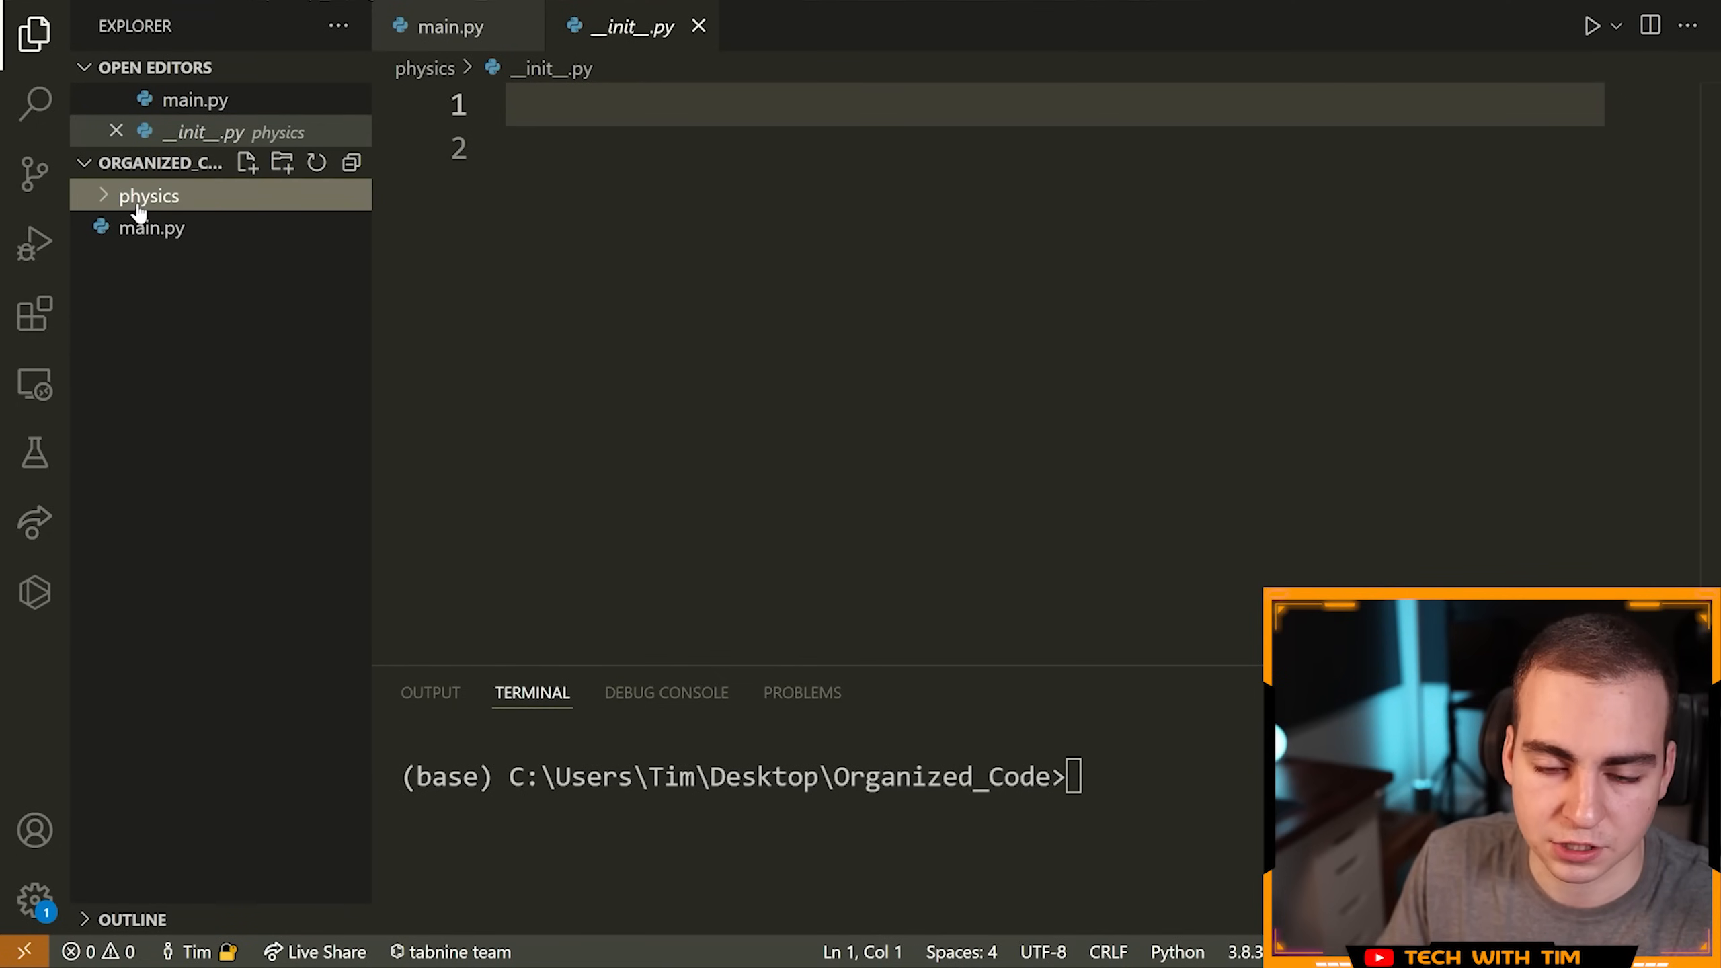
click(148, 196)
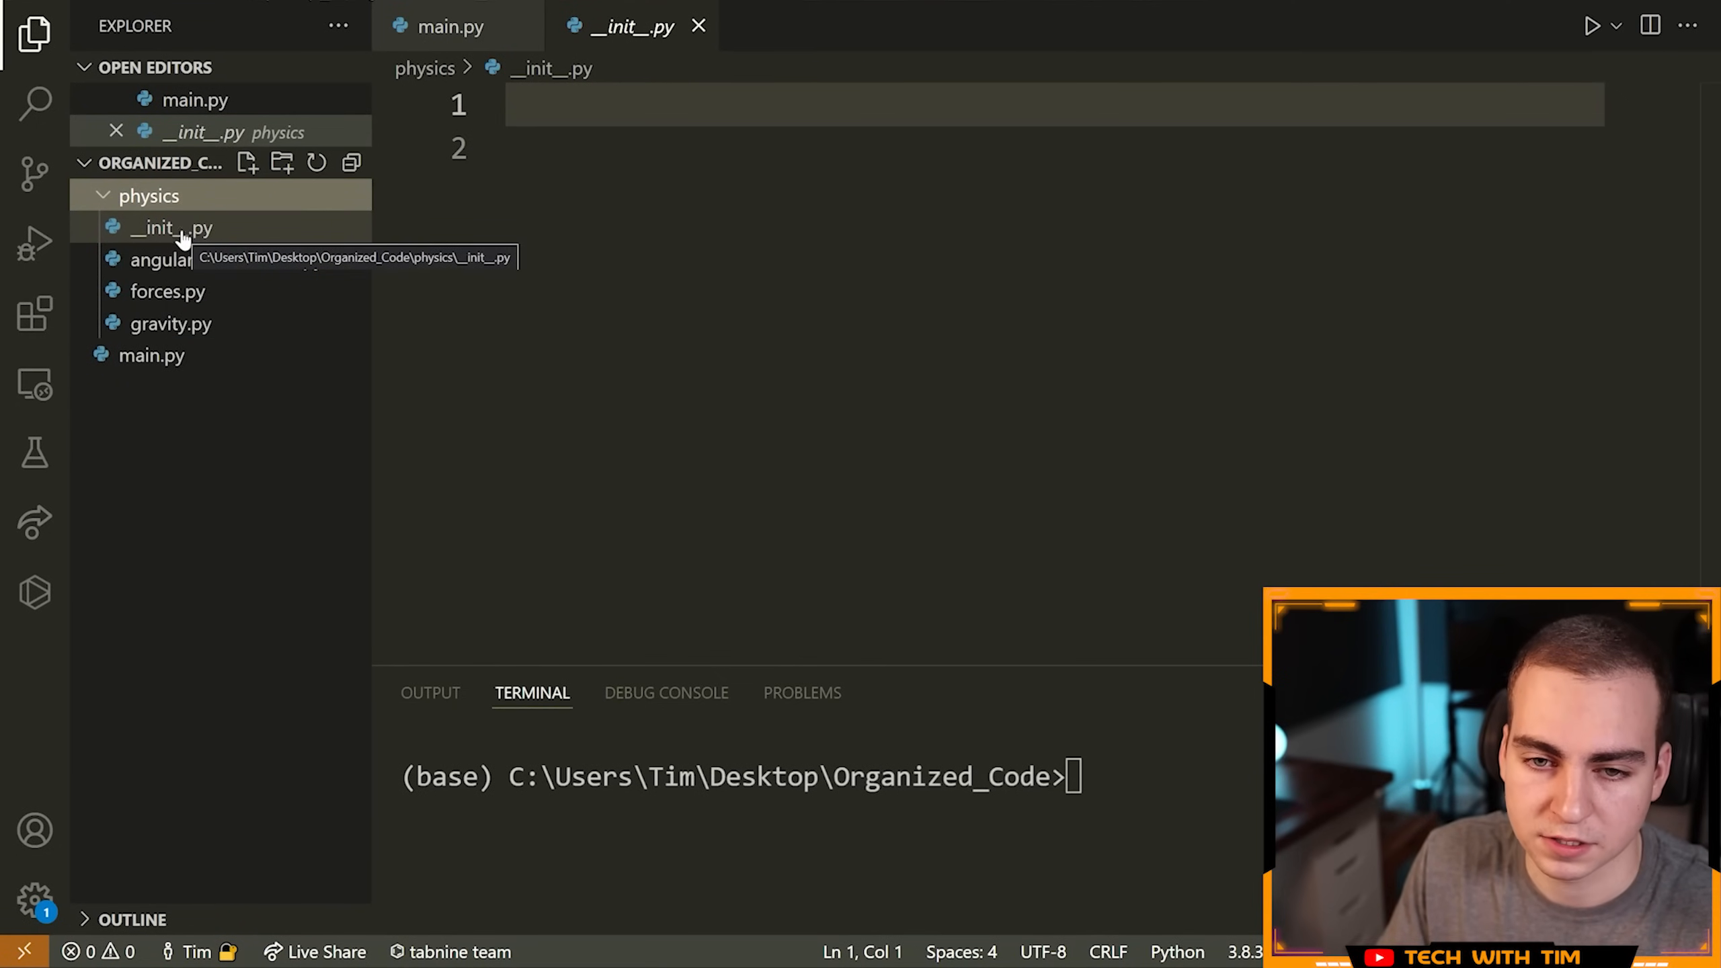
click(170, 227)
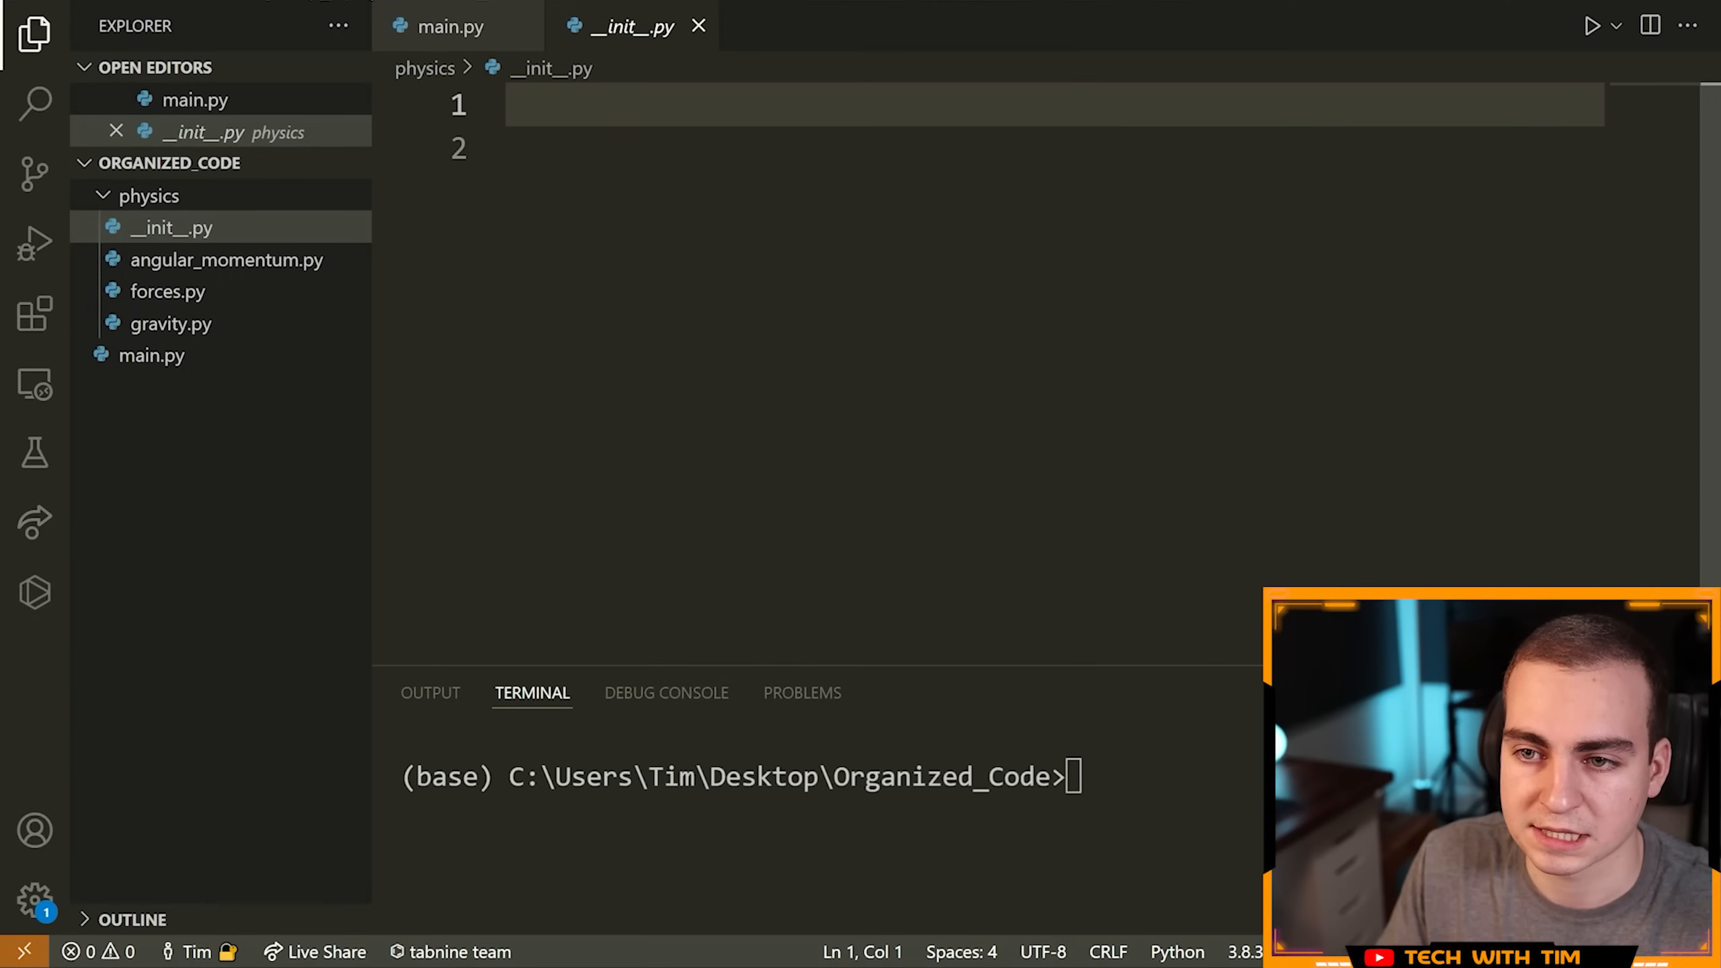
click(148, 196)
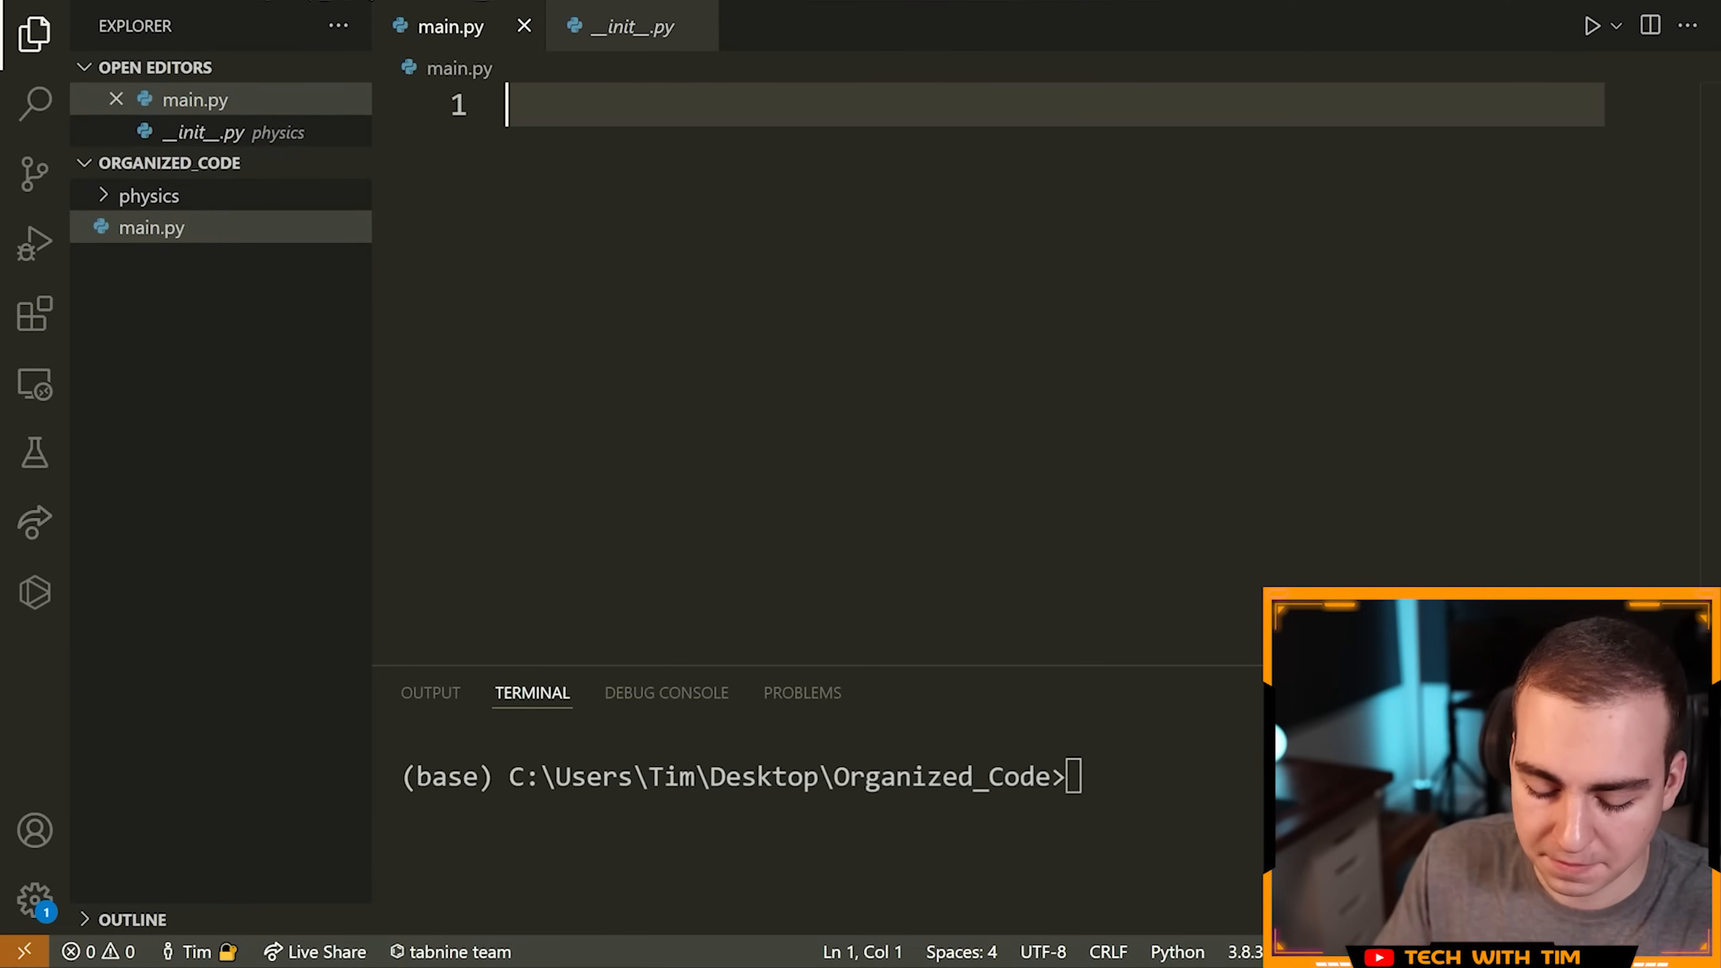
Step: Add 'import physics' to main.py
text(import)
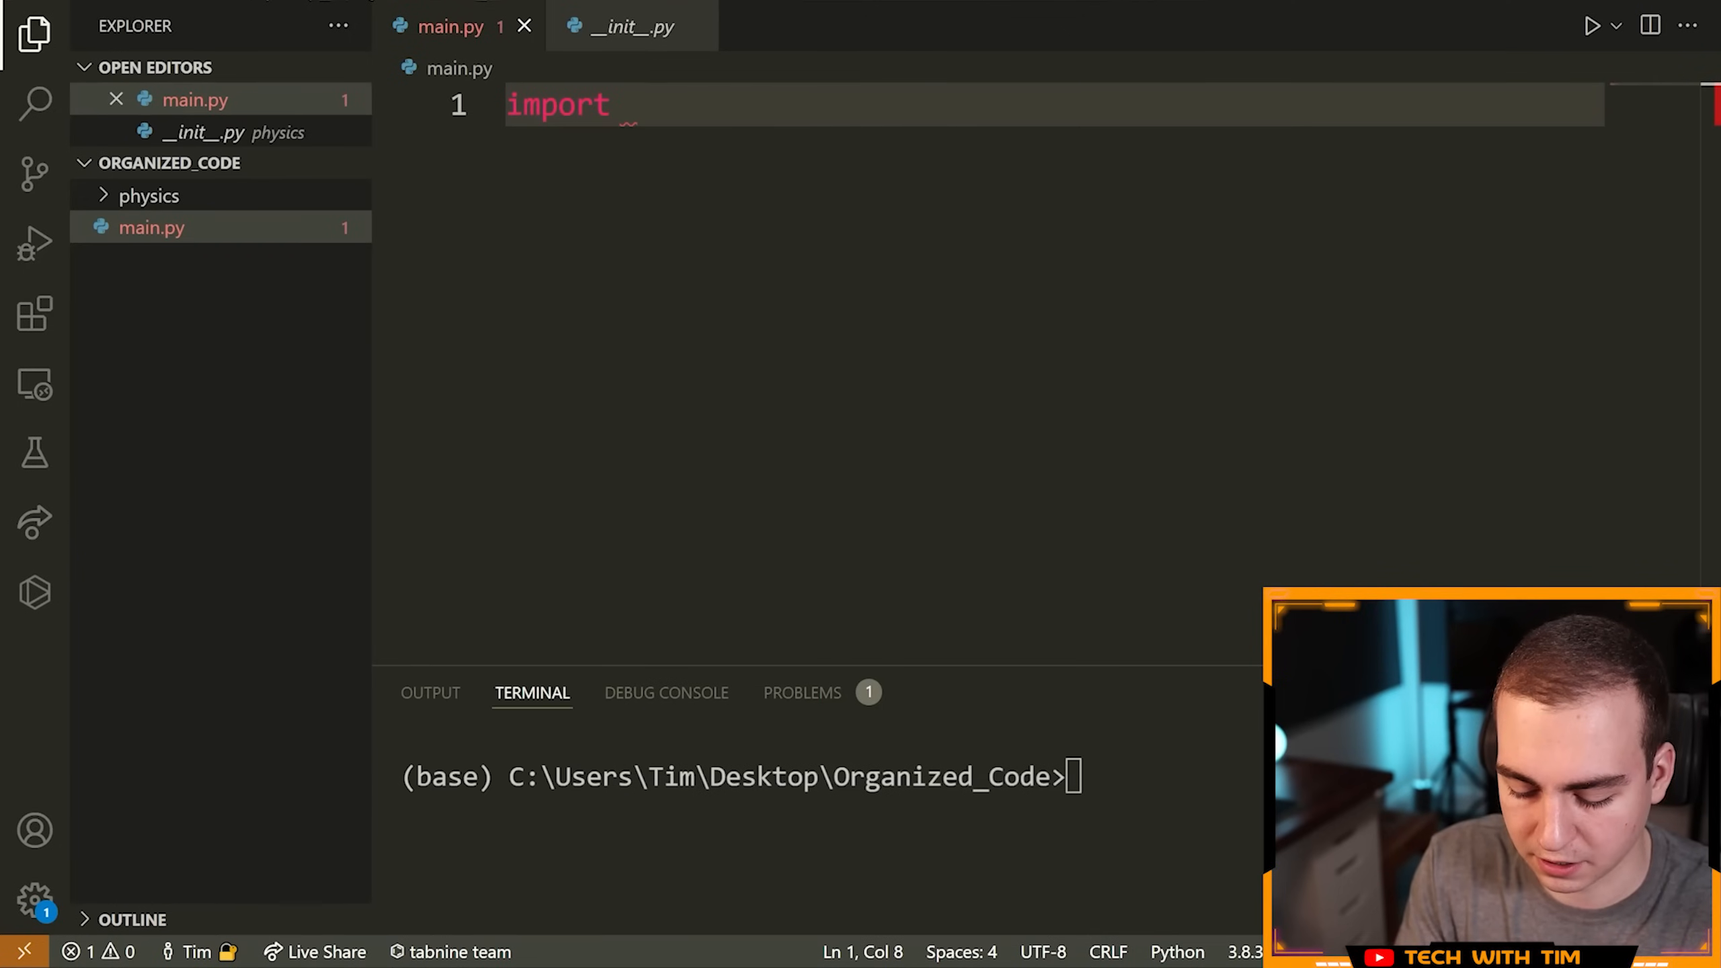
text(physics)
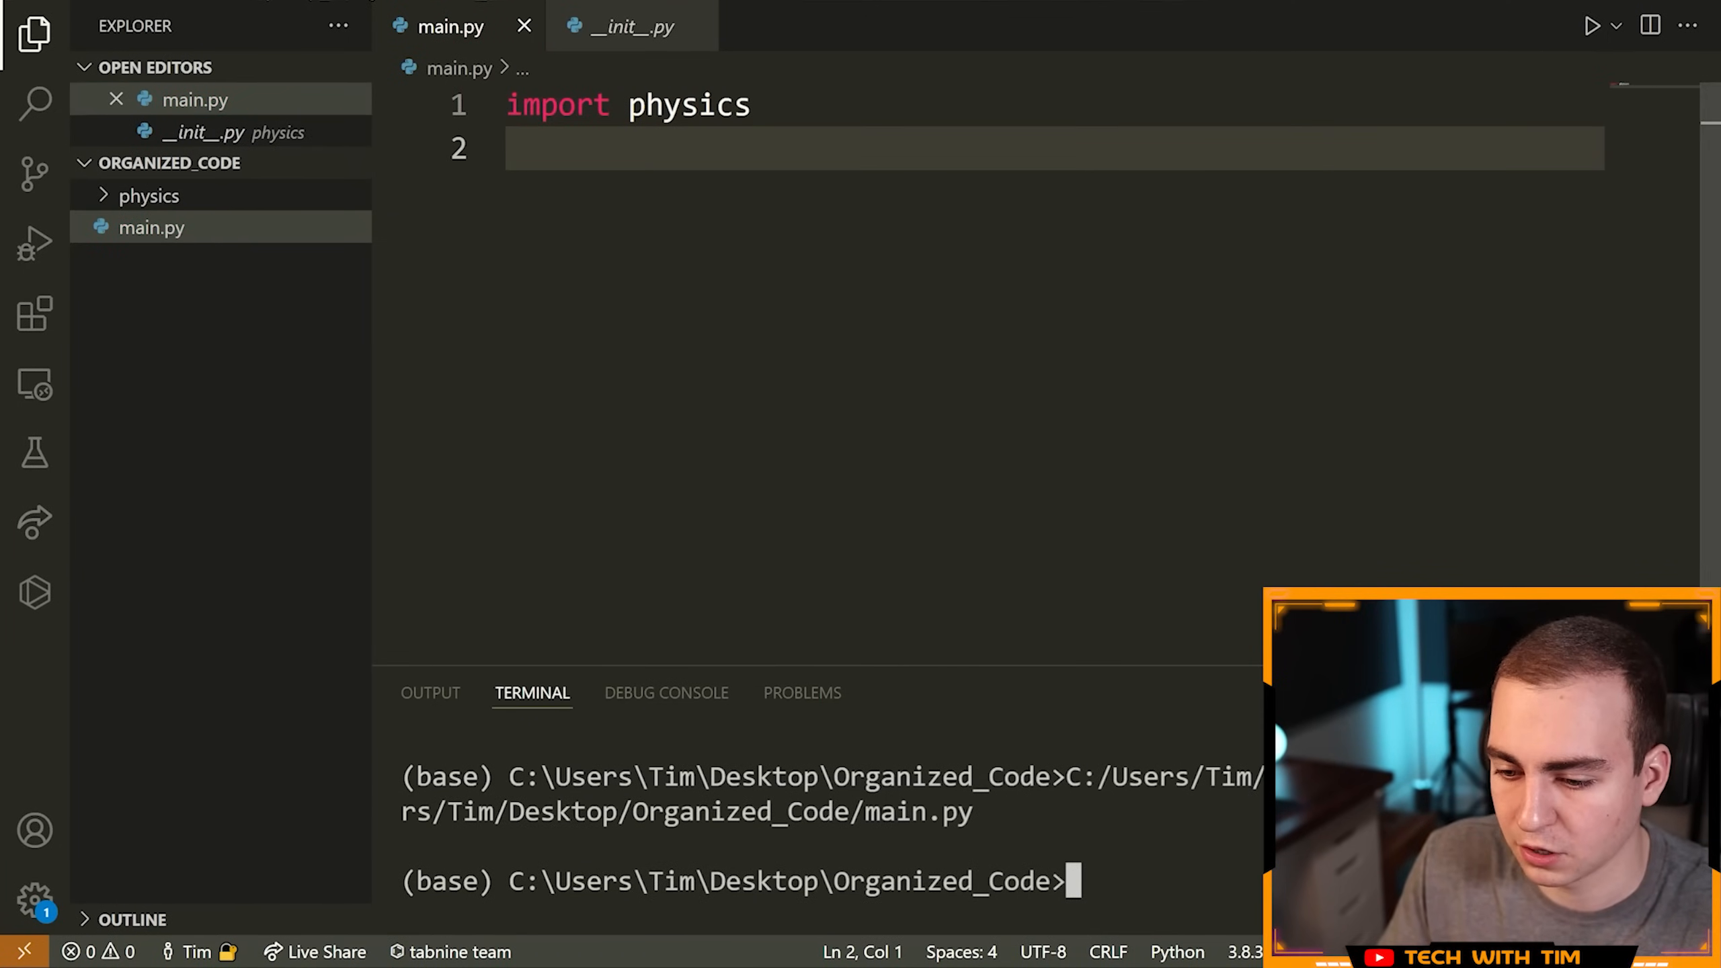
text(c)
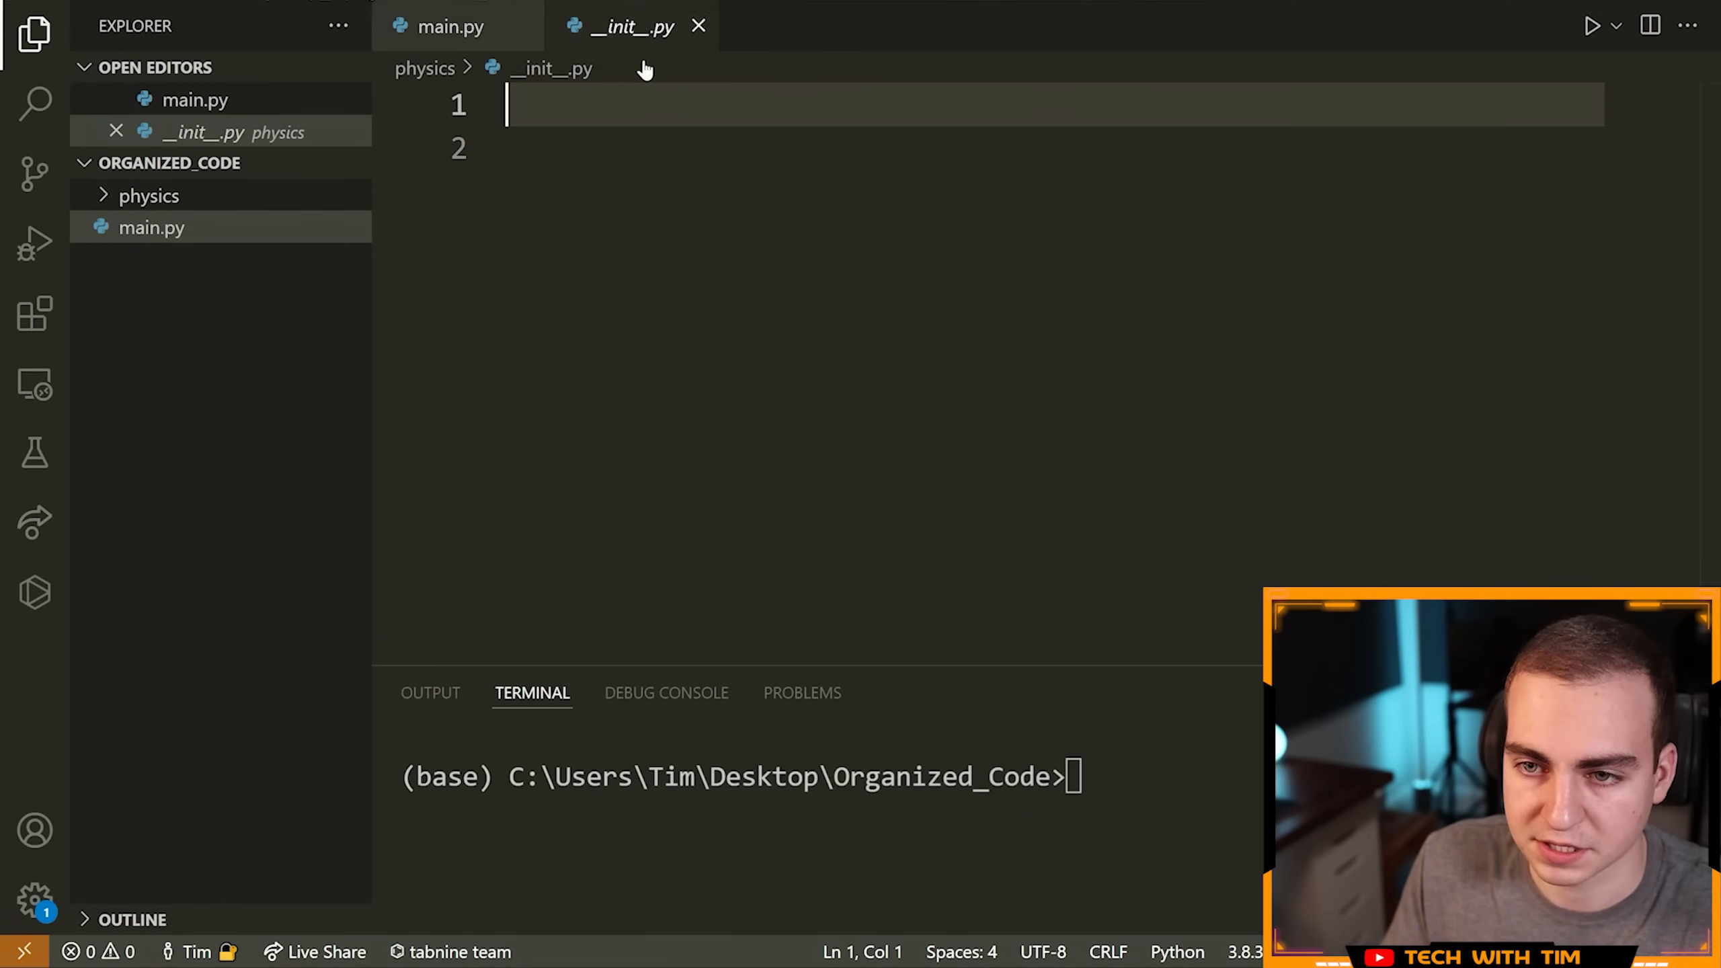
Step: Add print("hello world") to physics/__init__.py and run main.py to see it printed
text(print()
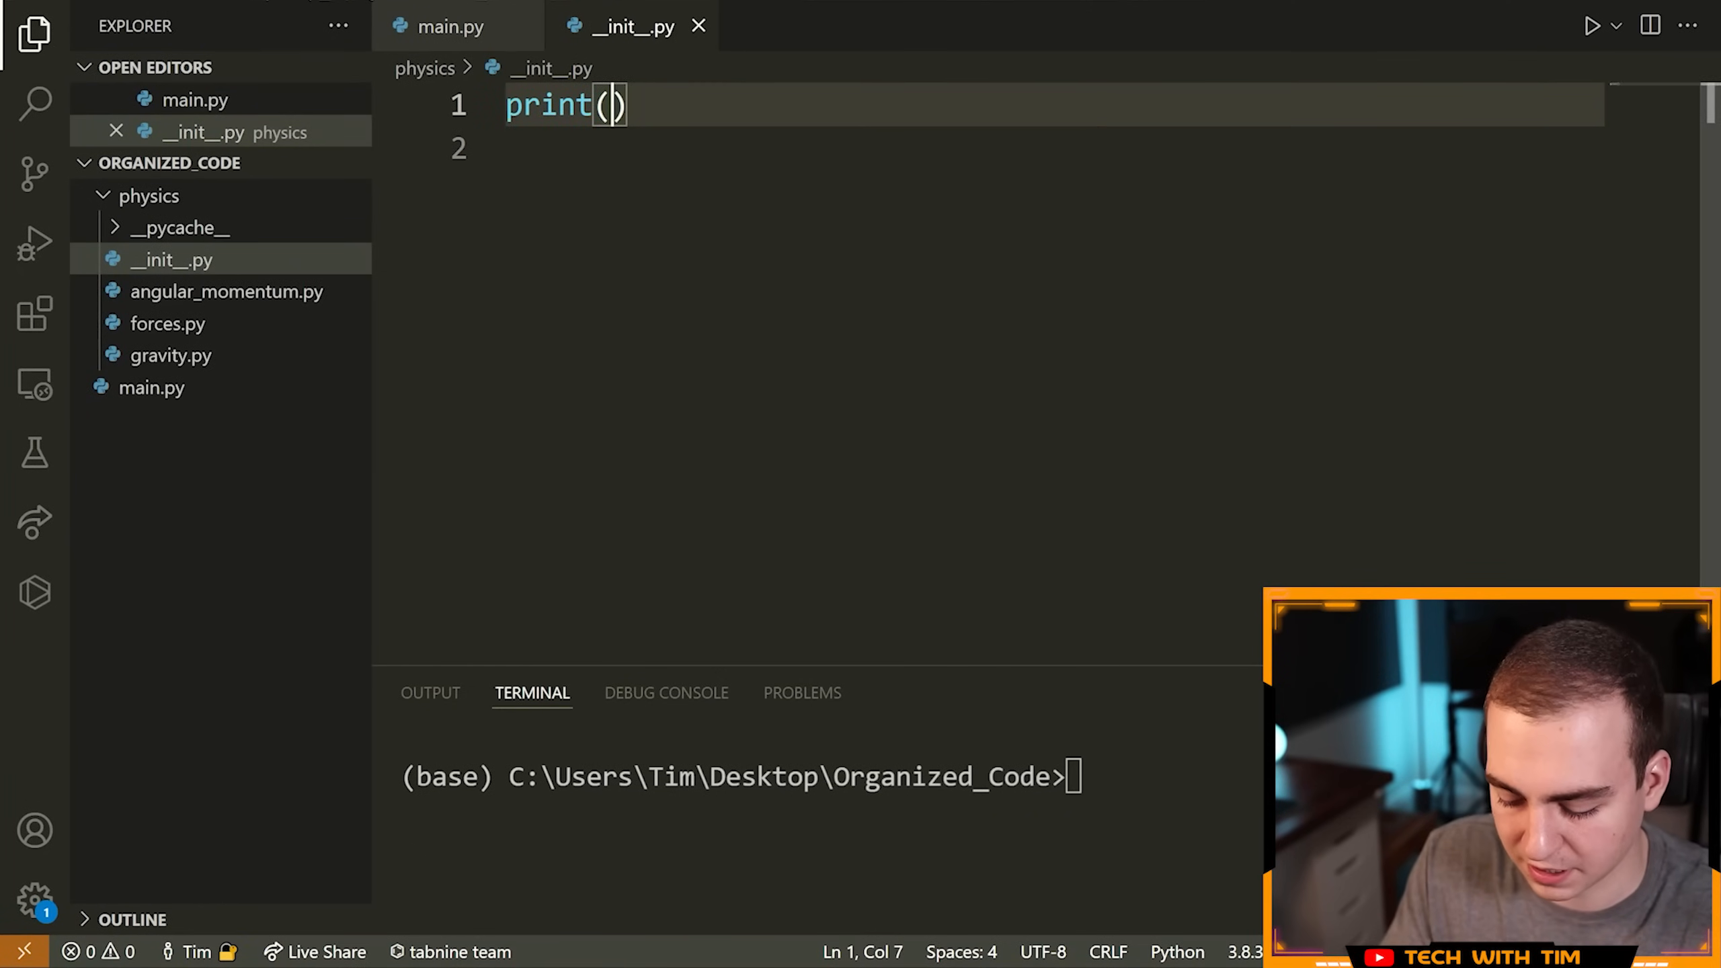
text("hello world")
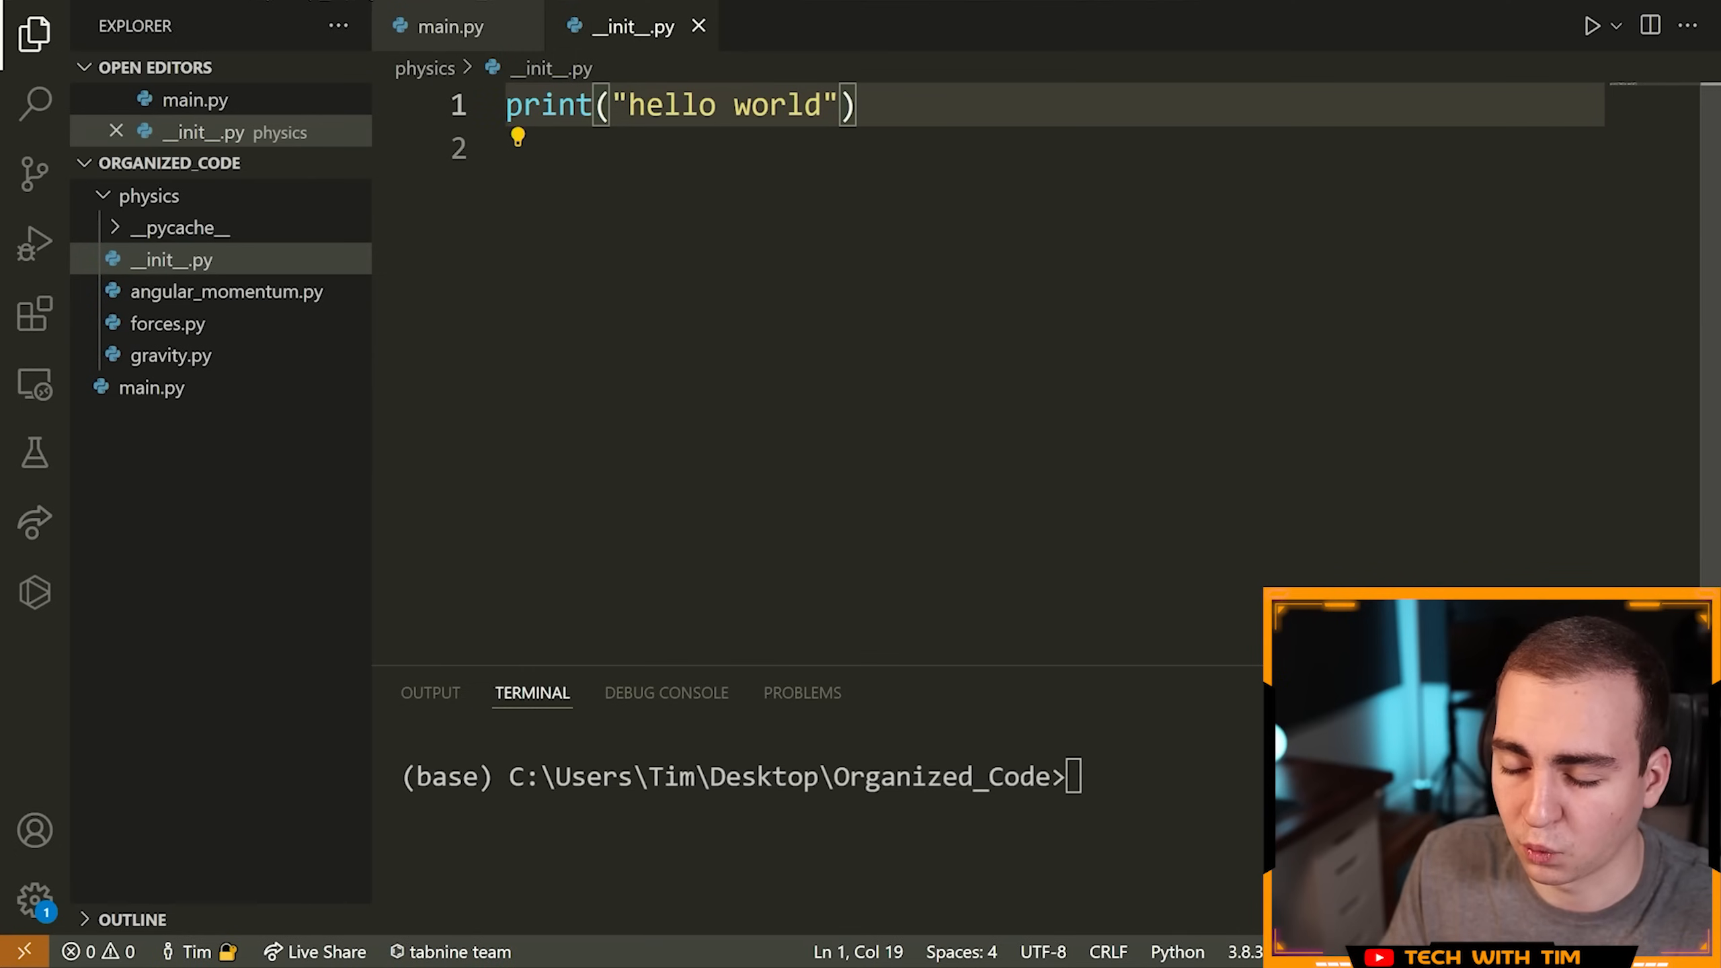
click(449, 27)
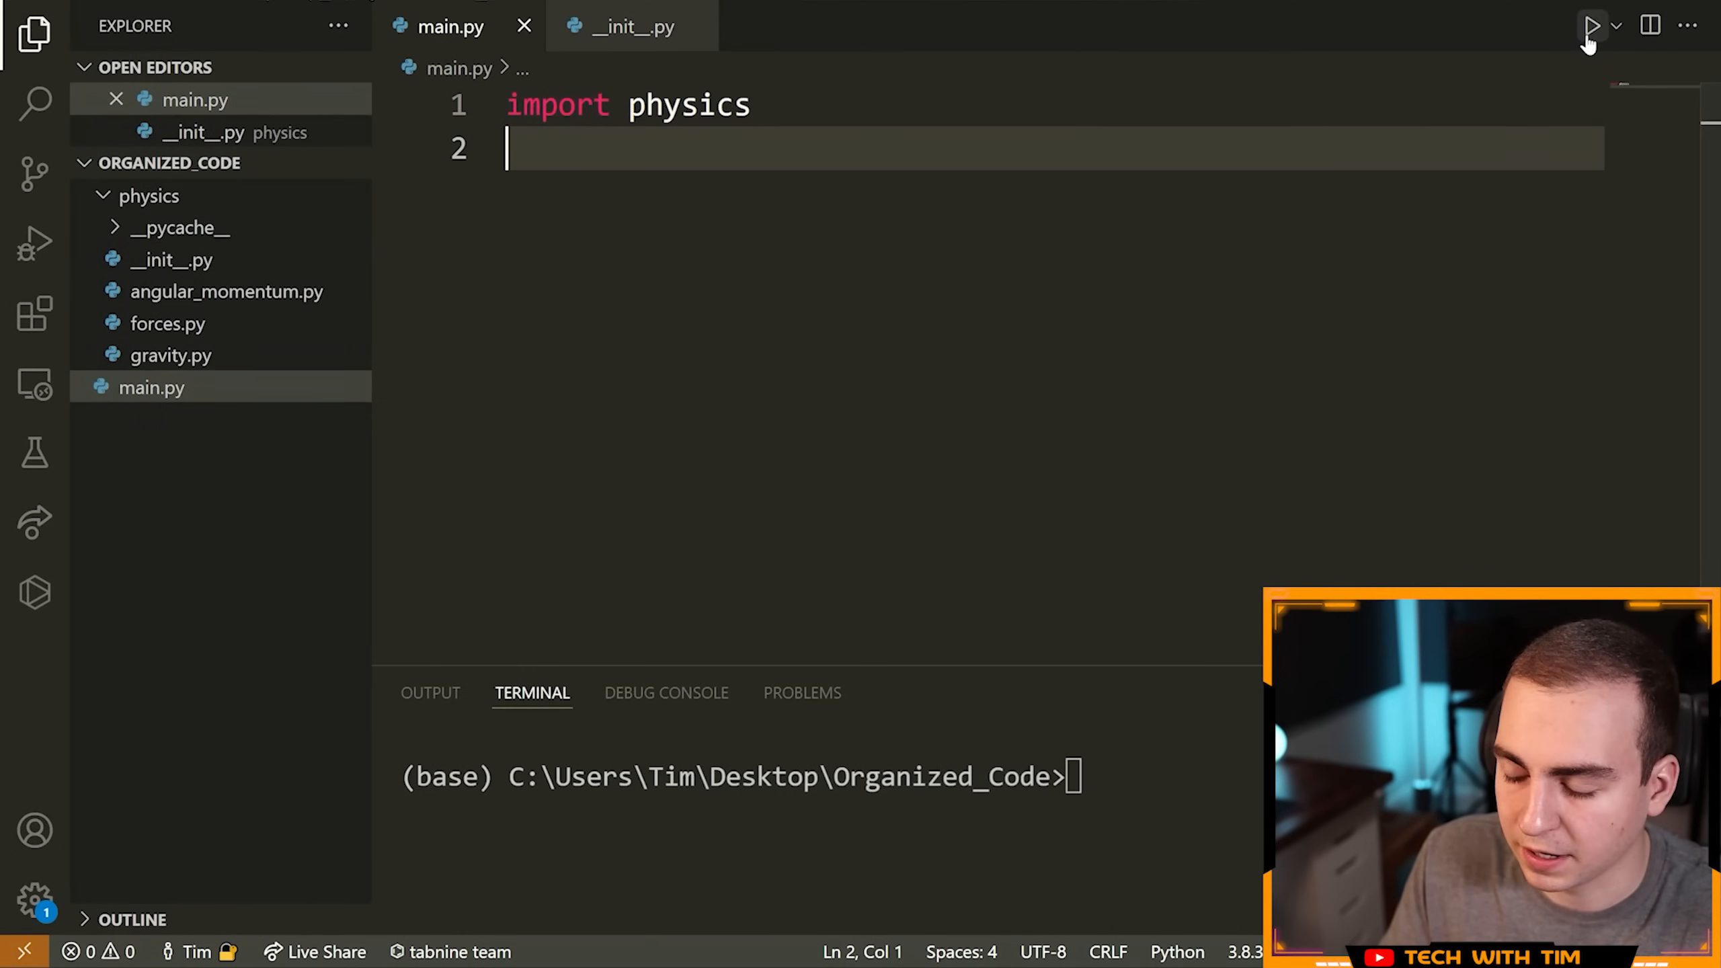
click(1593, 25)
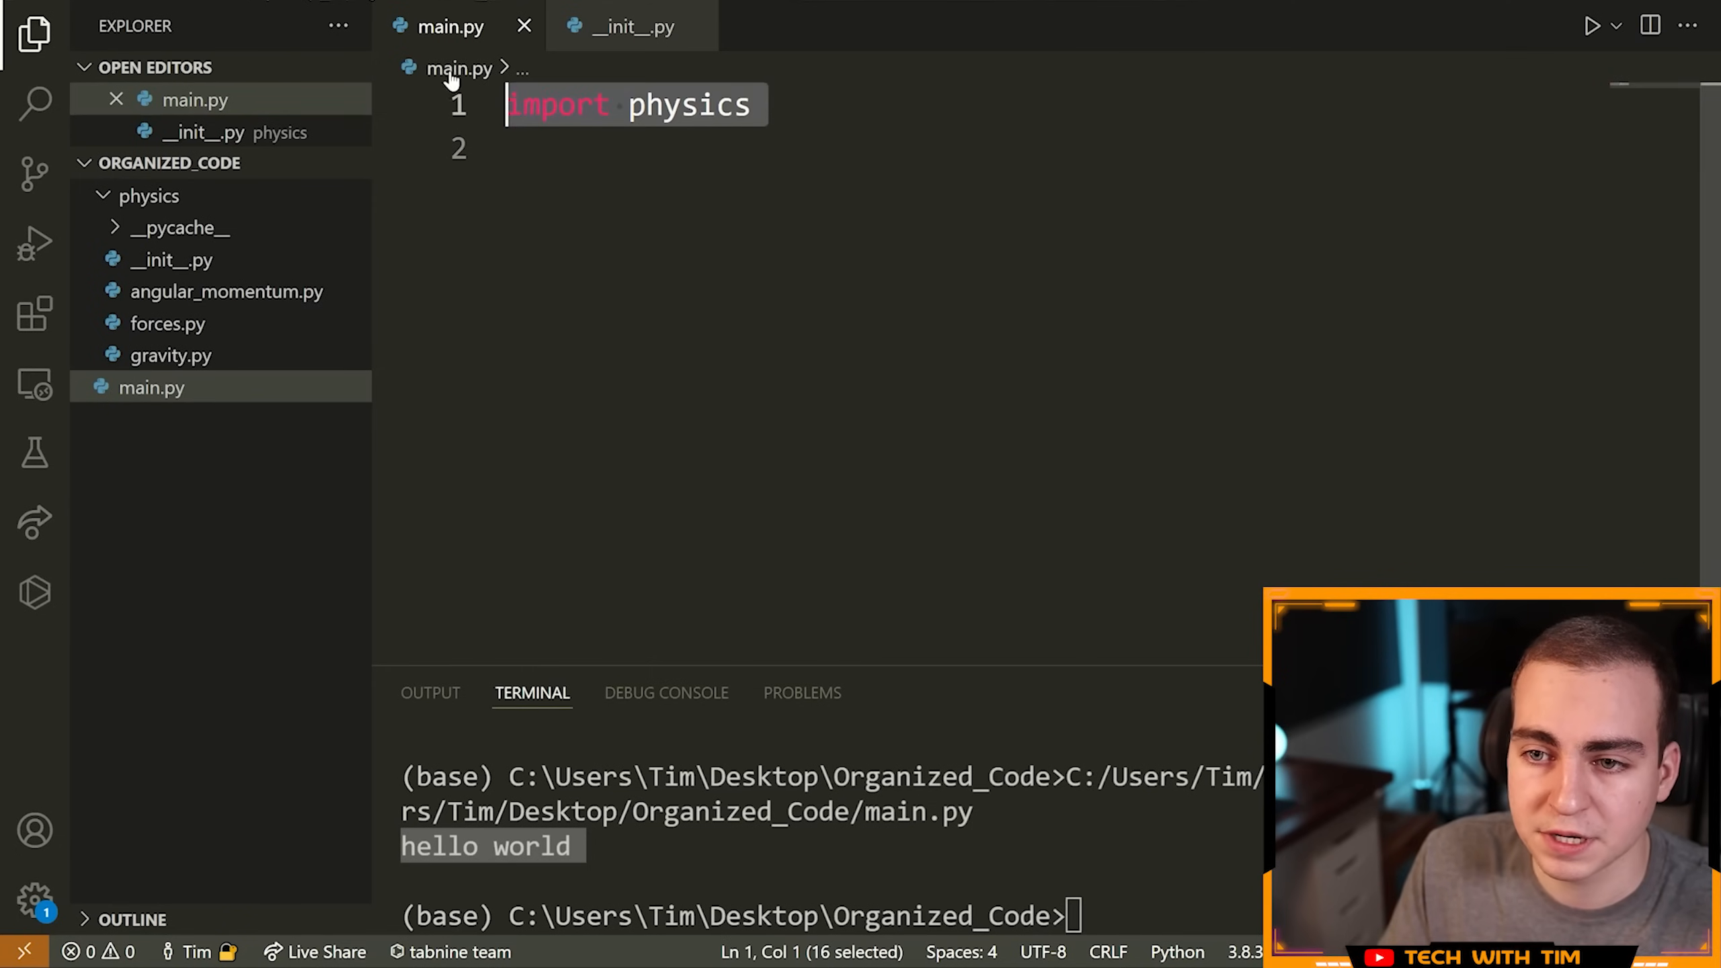
click(148, 196)
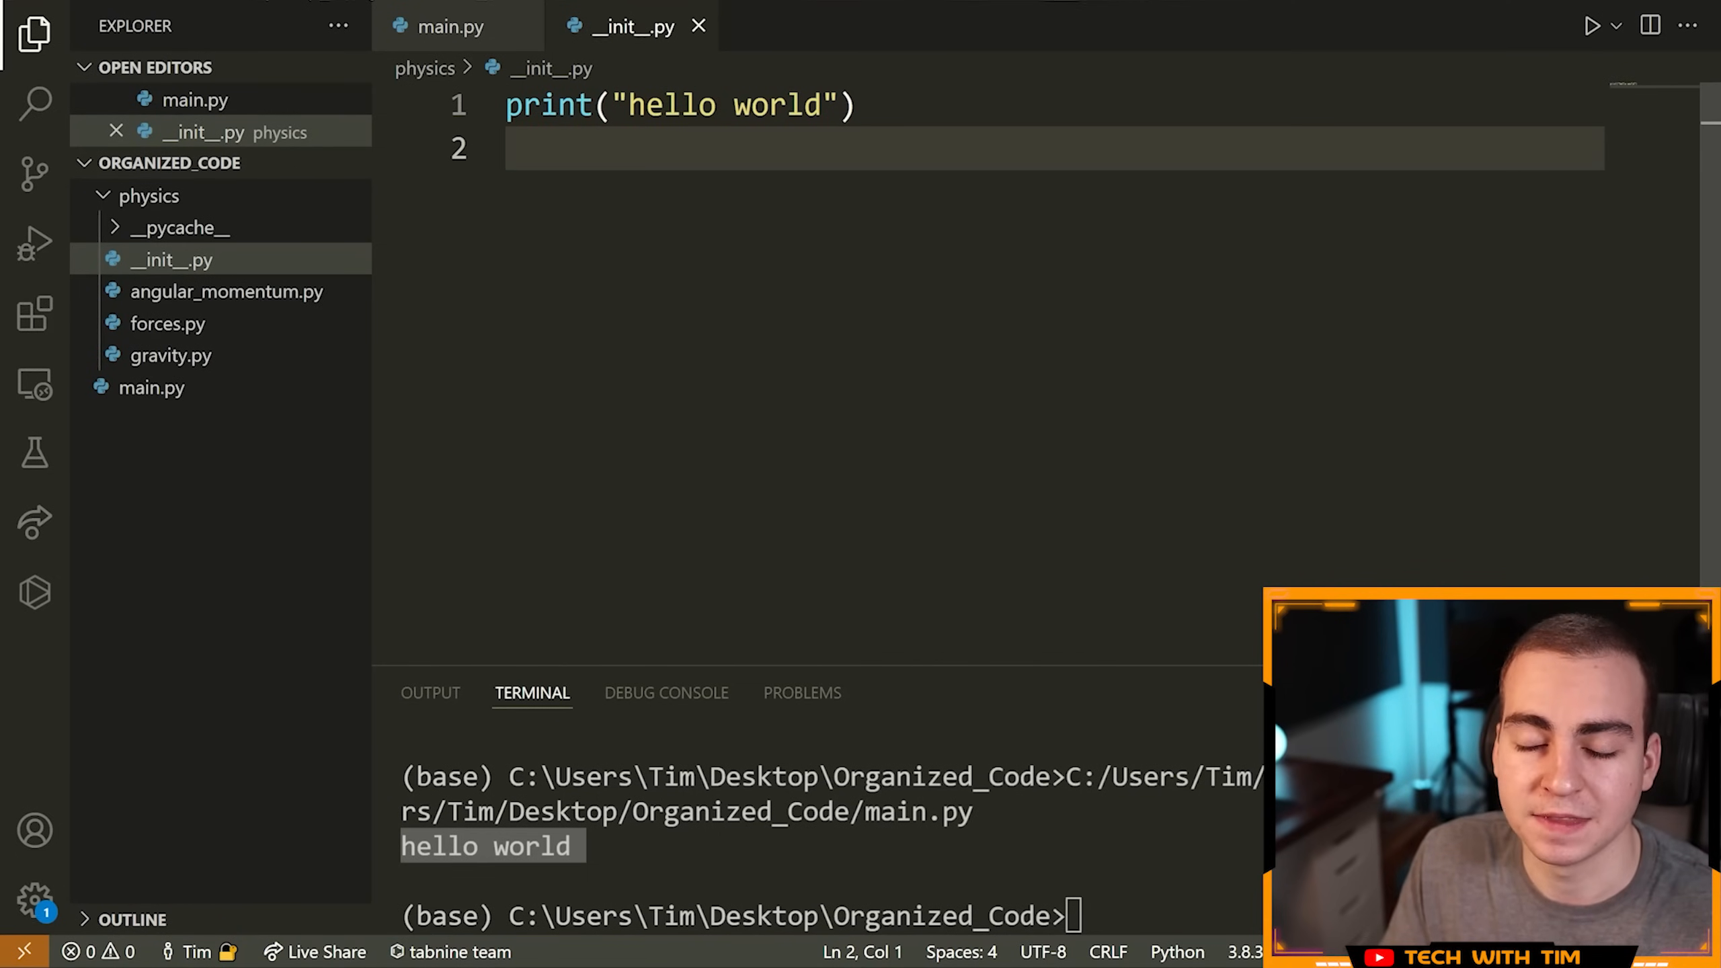
Step: Add 'from .forces import Forces' at the top of physics/__init__.py
click(449, 26)
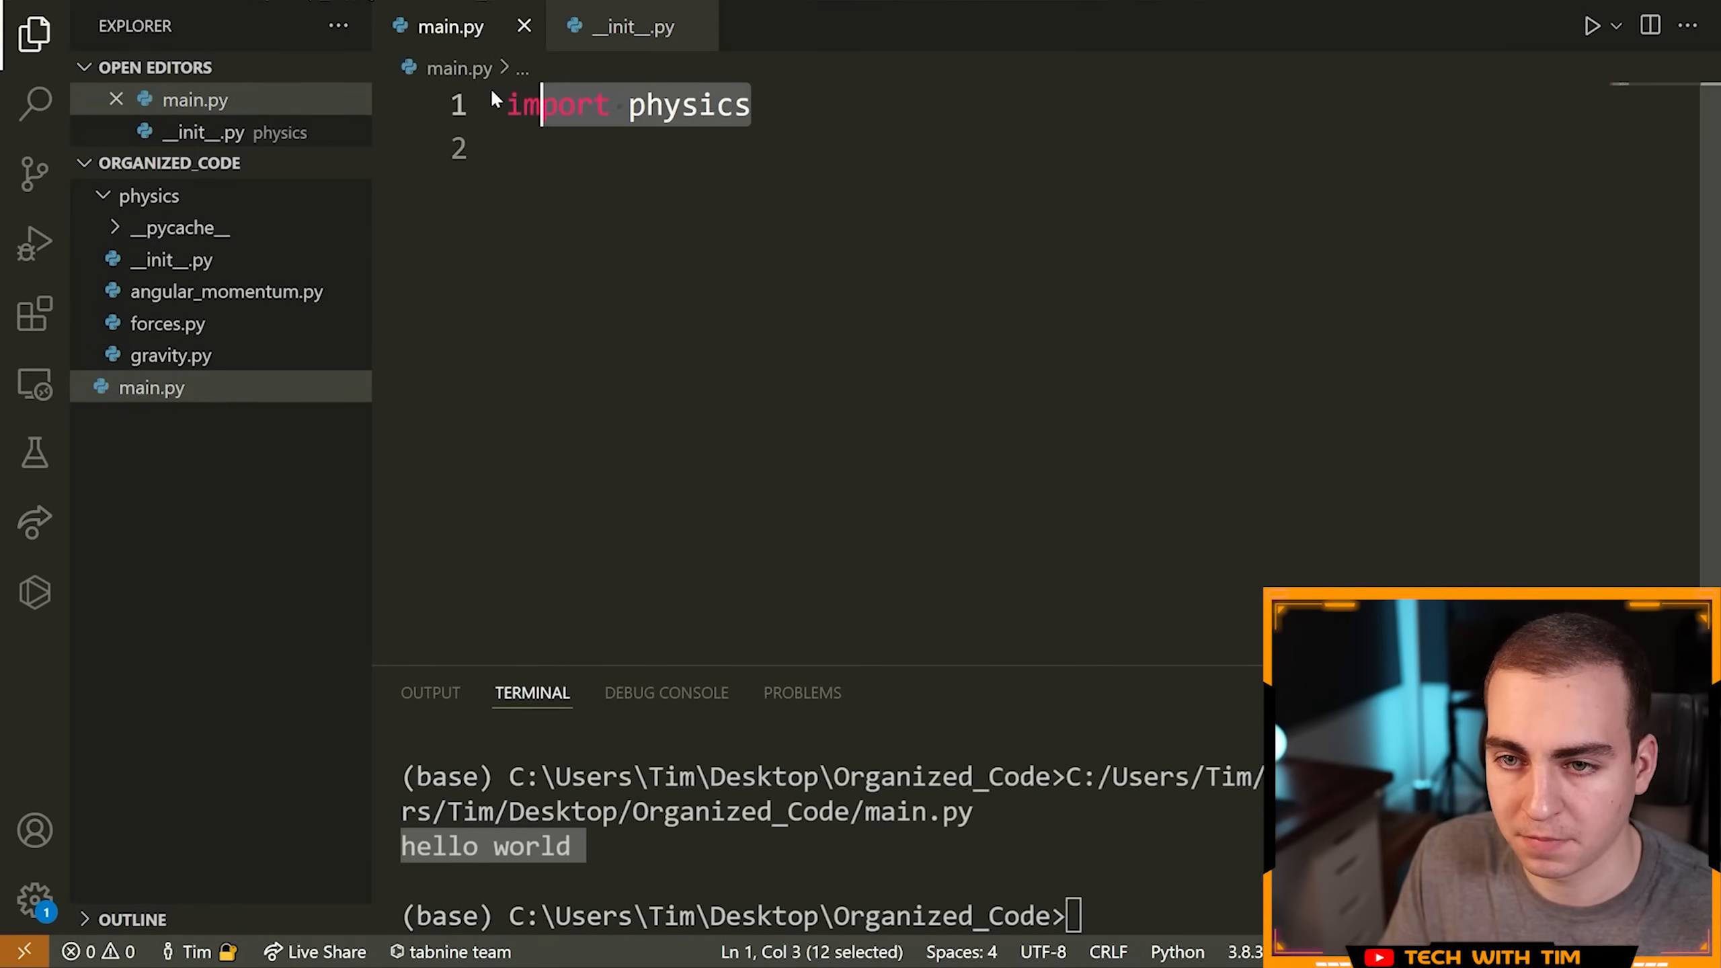
click(632, 26)
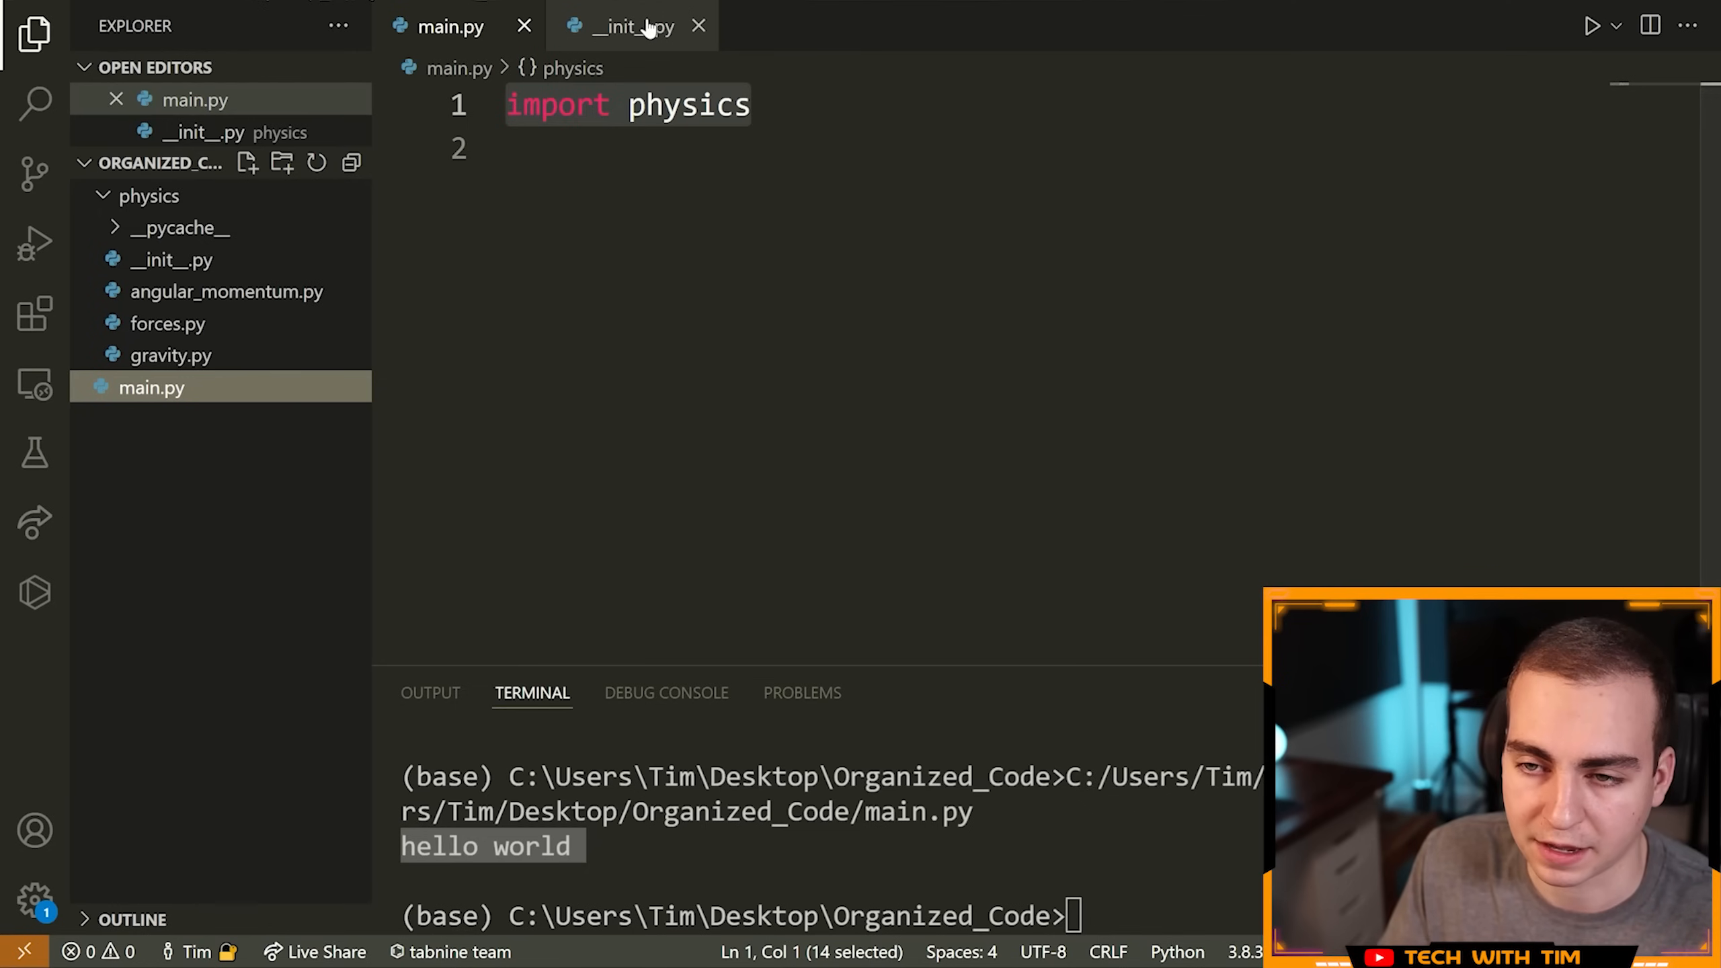
click(227, 291)
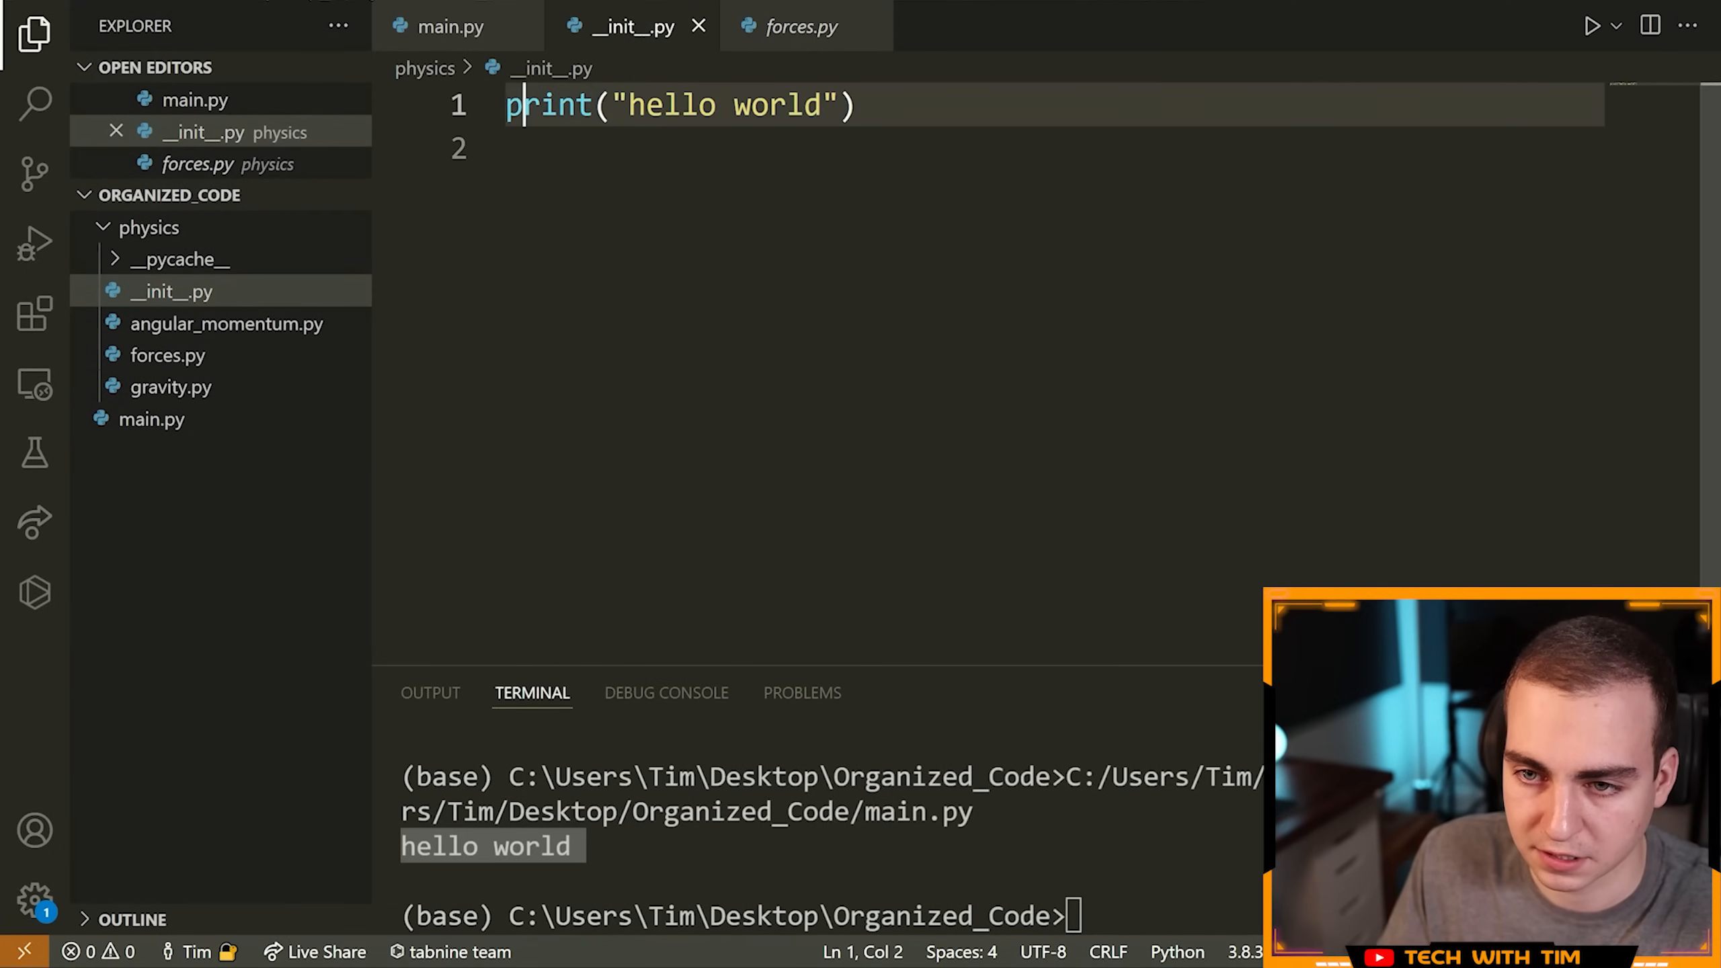
key(Enter)
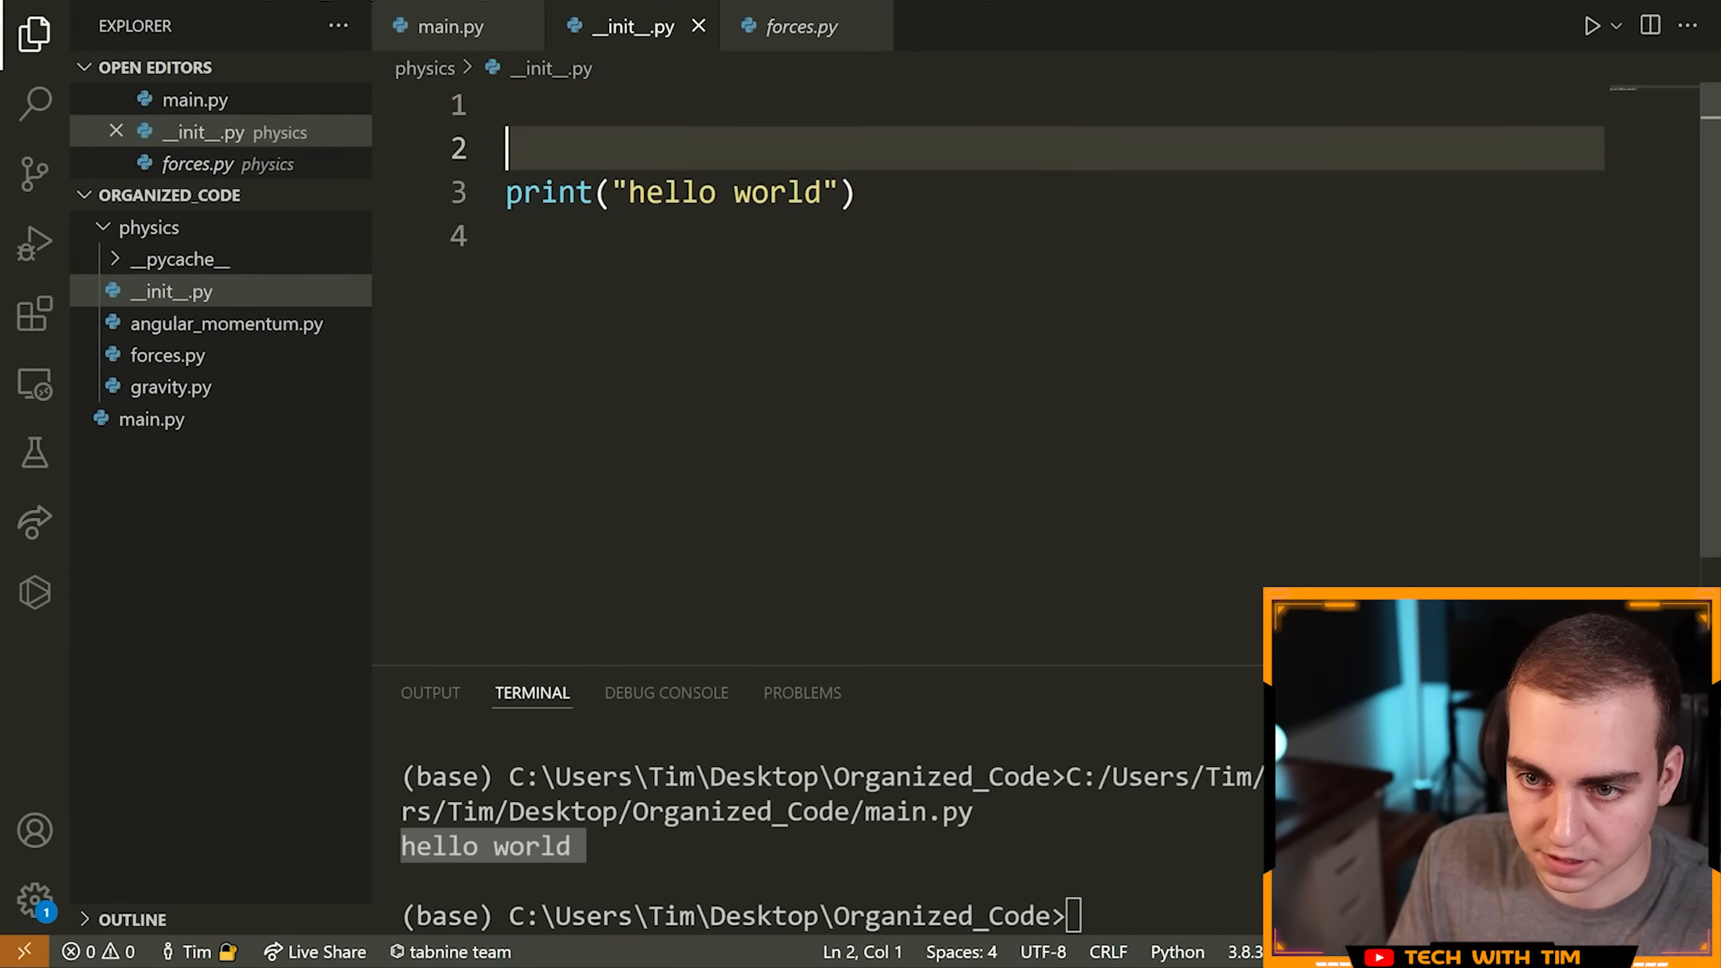
text(from .force)
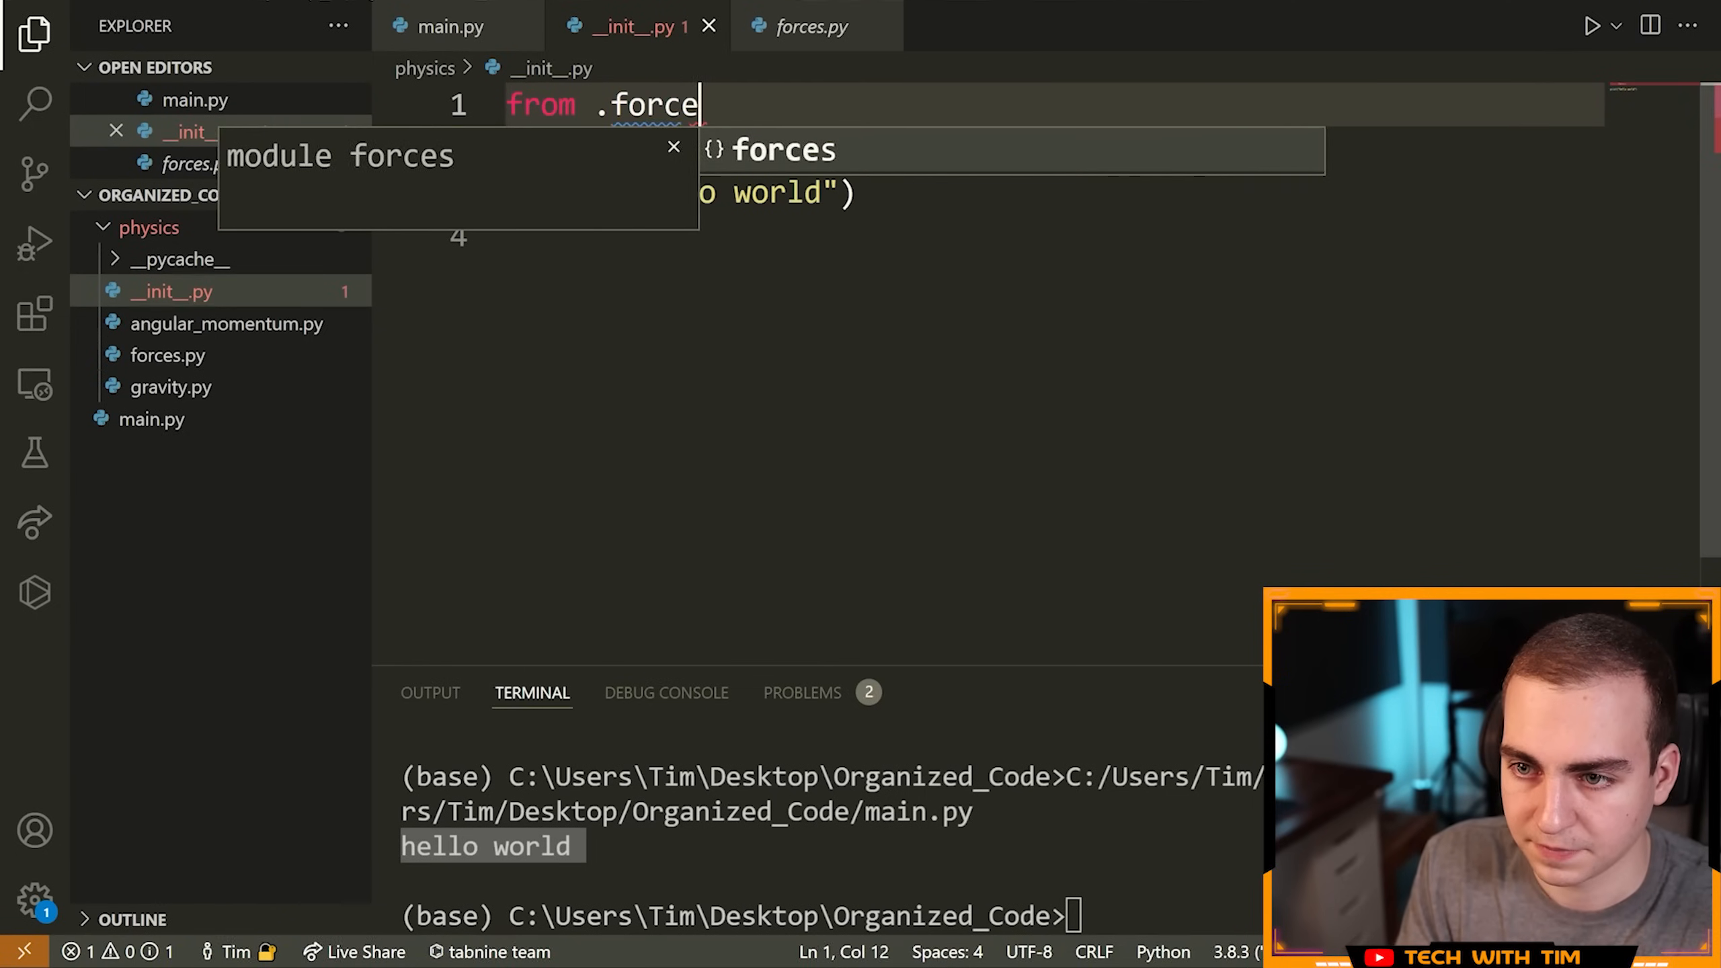
text(s import F)
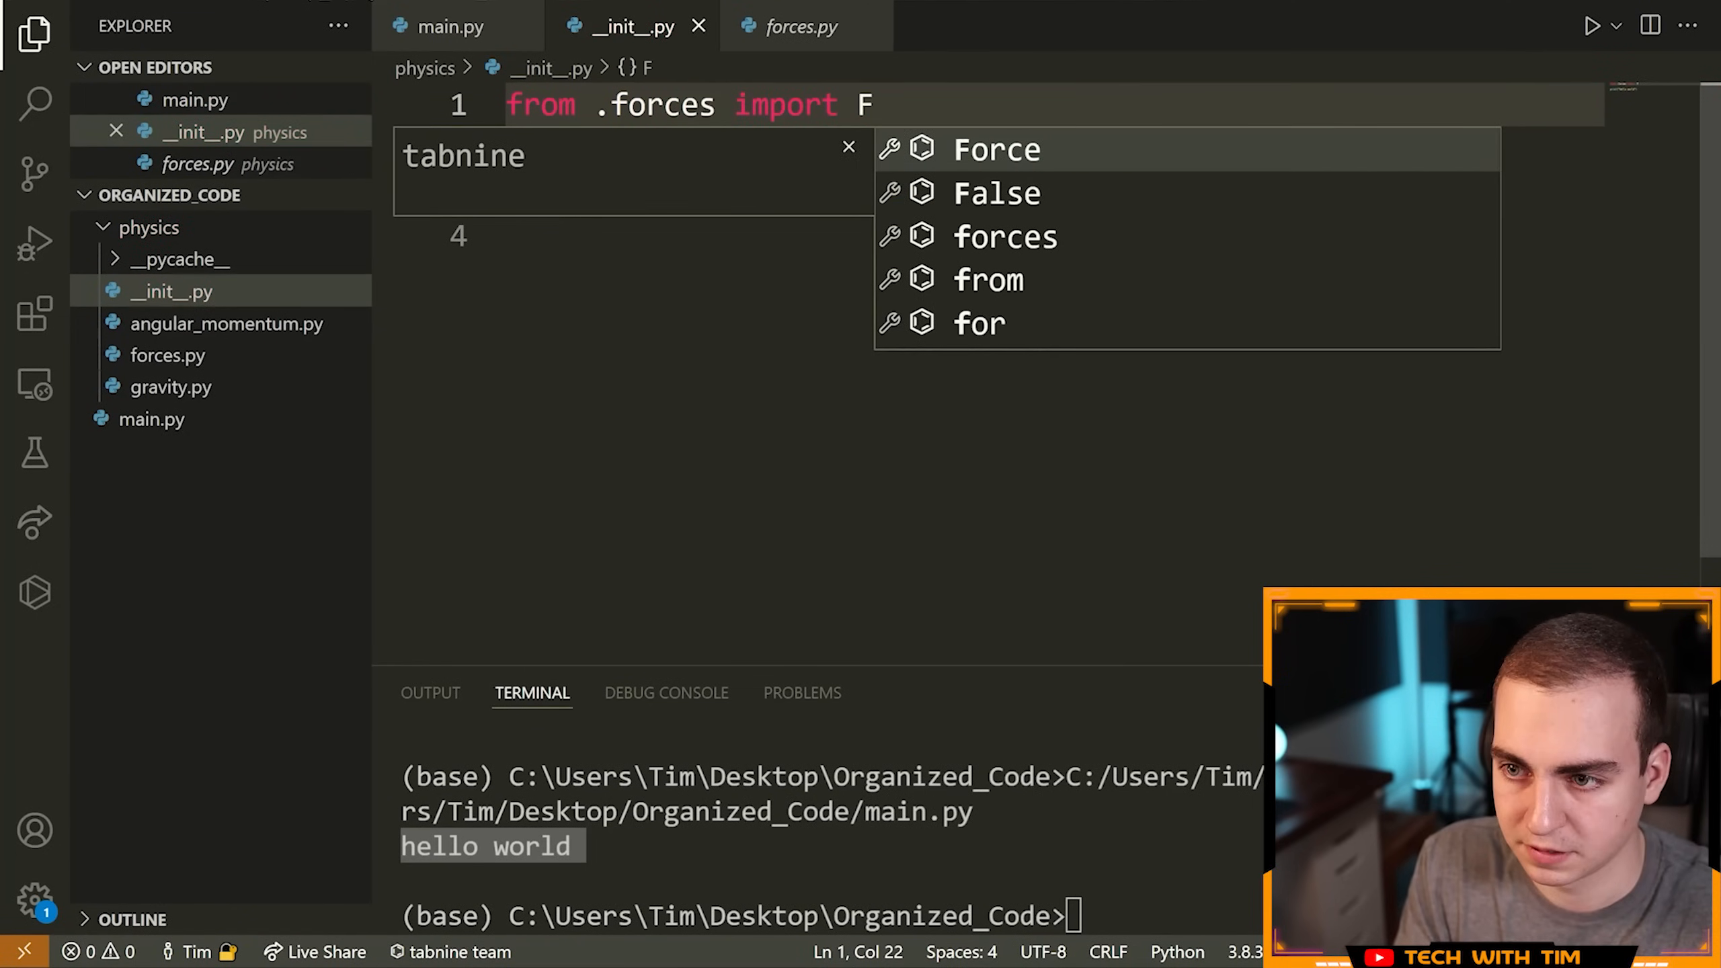
text(orc)
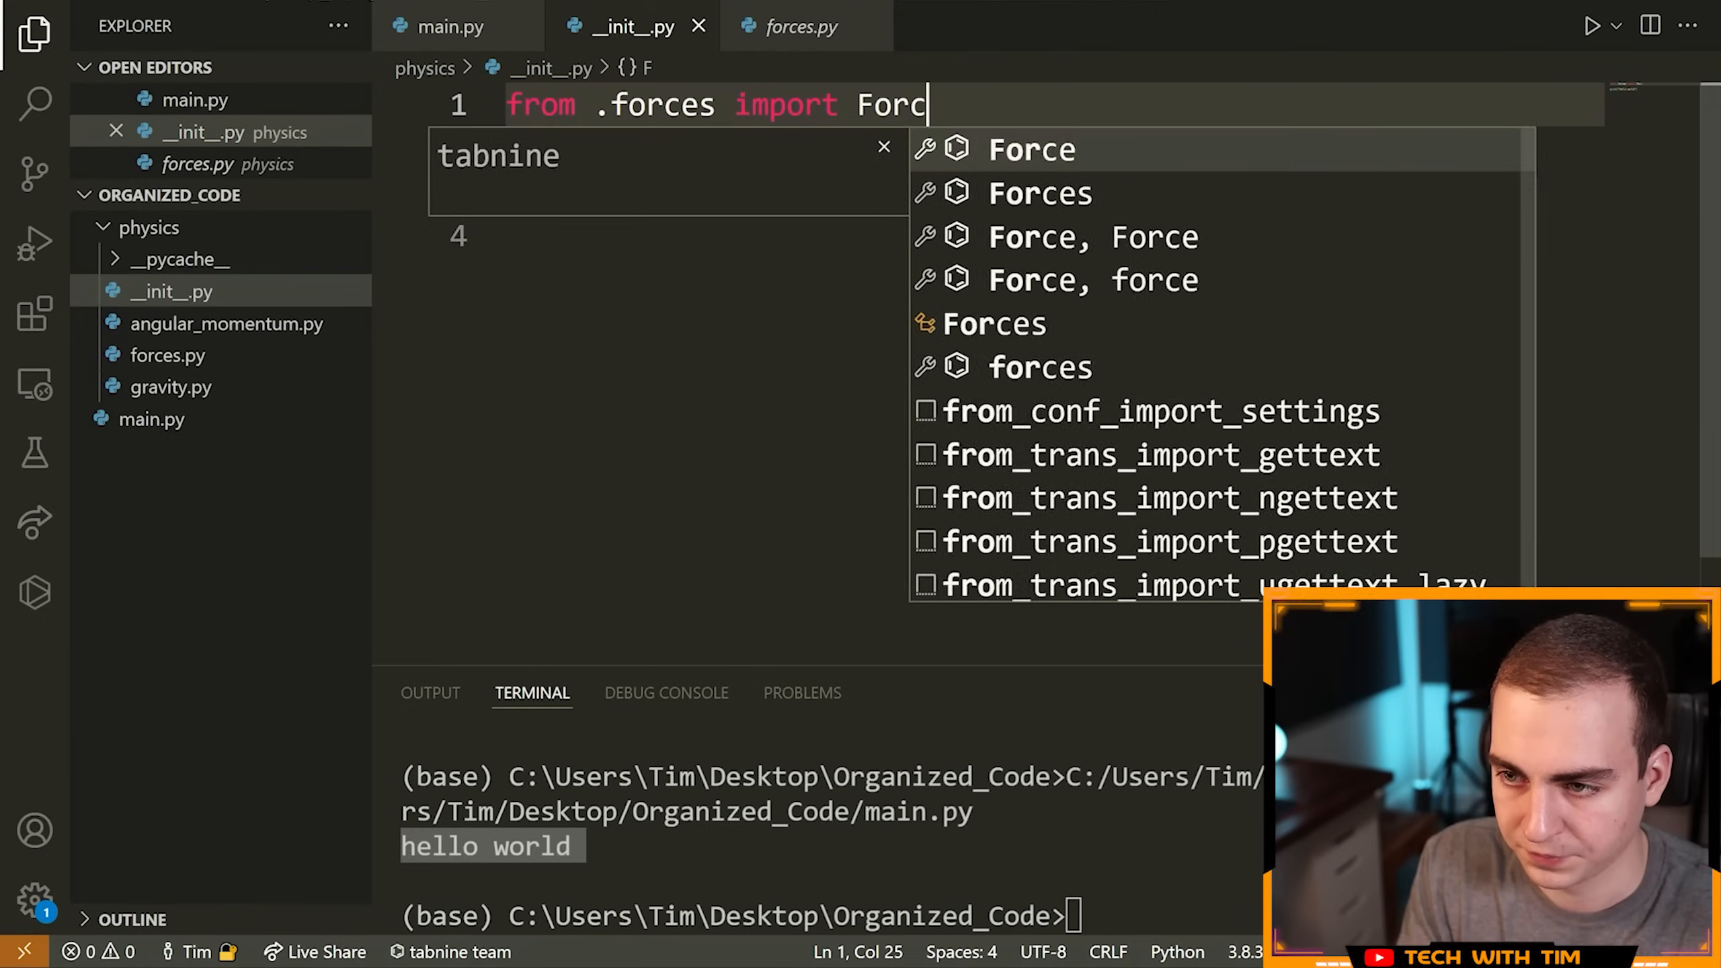
click(1038, 193)
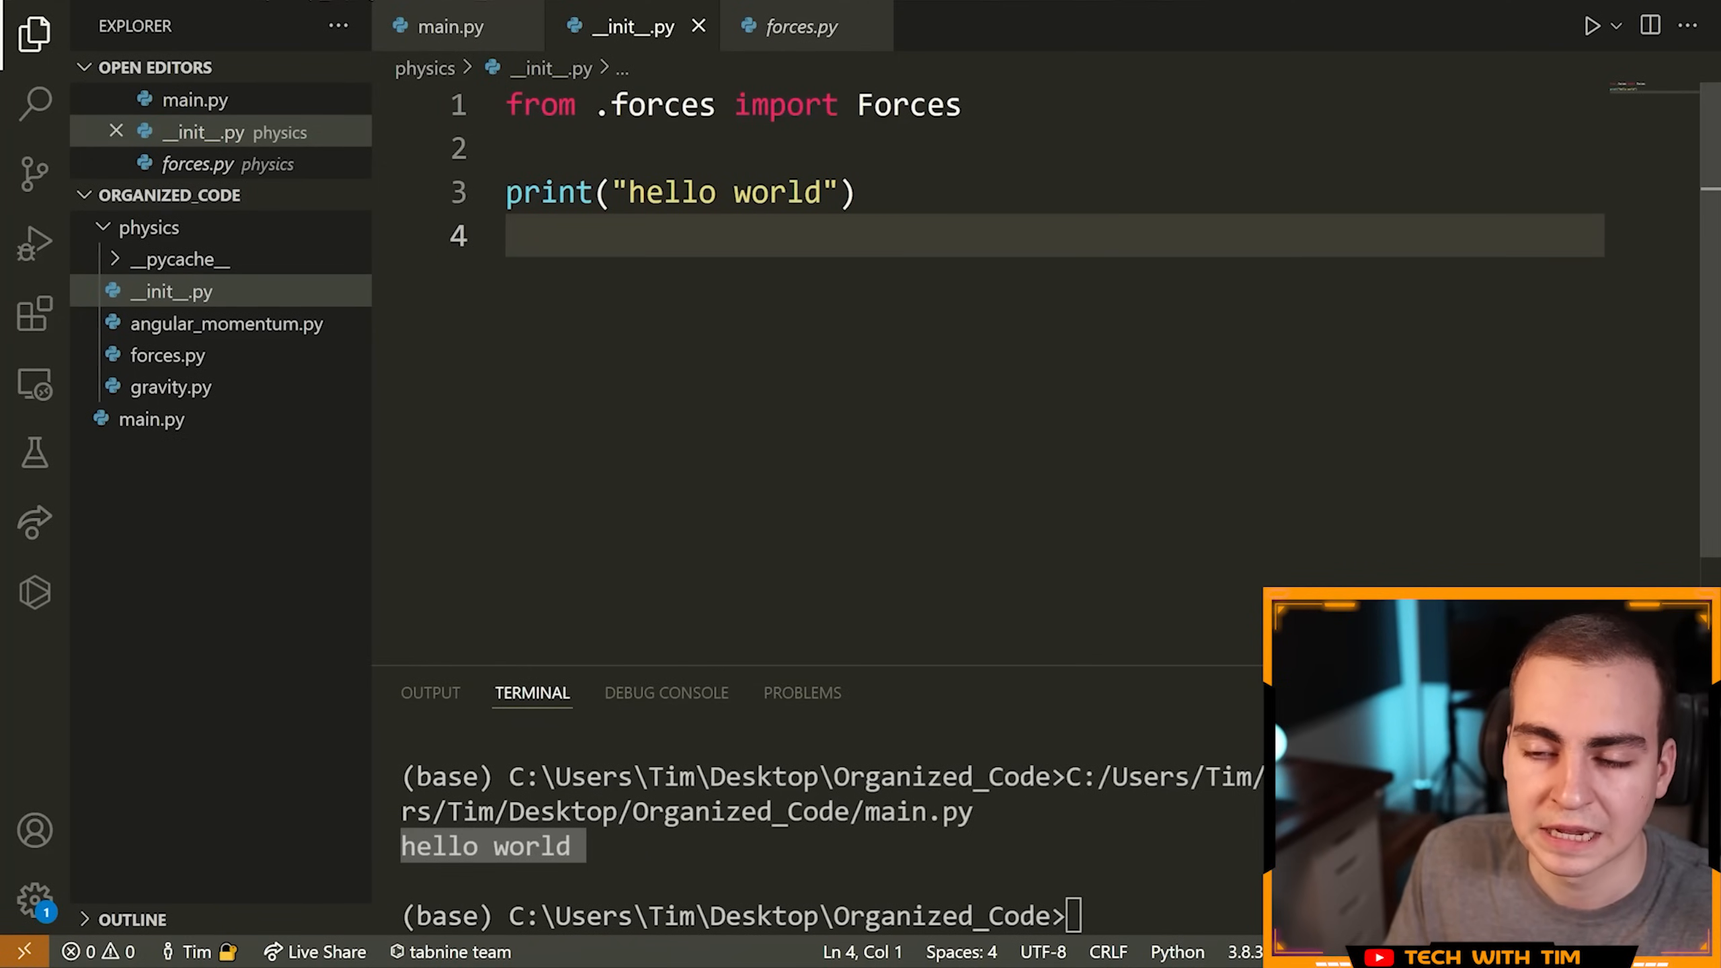
Step: Change main.py's import to 'from physics import Forces'
click(450, 26)
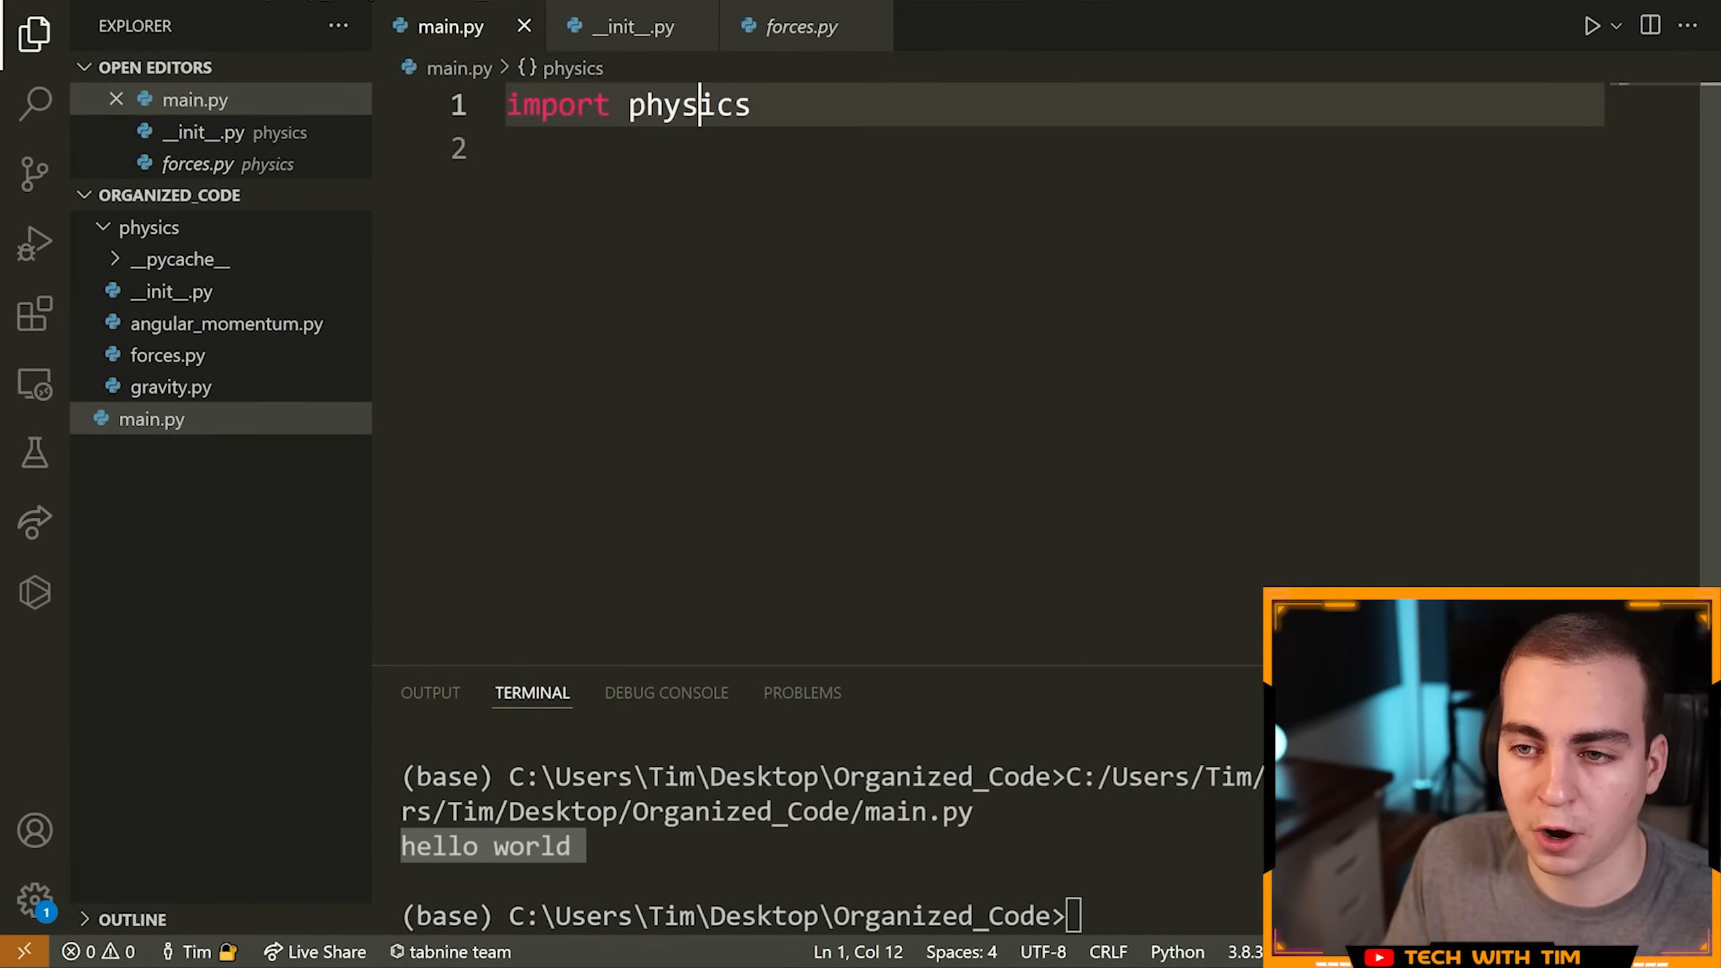
text(from p)
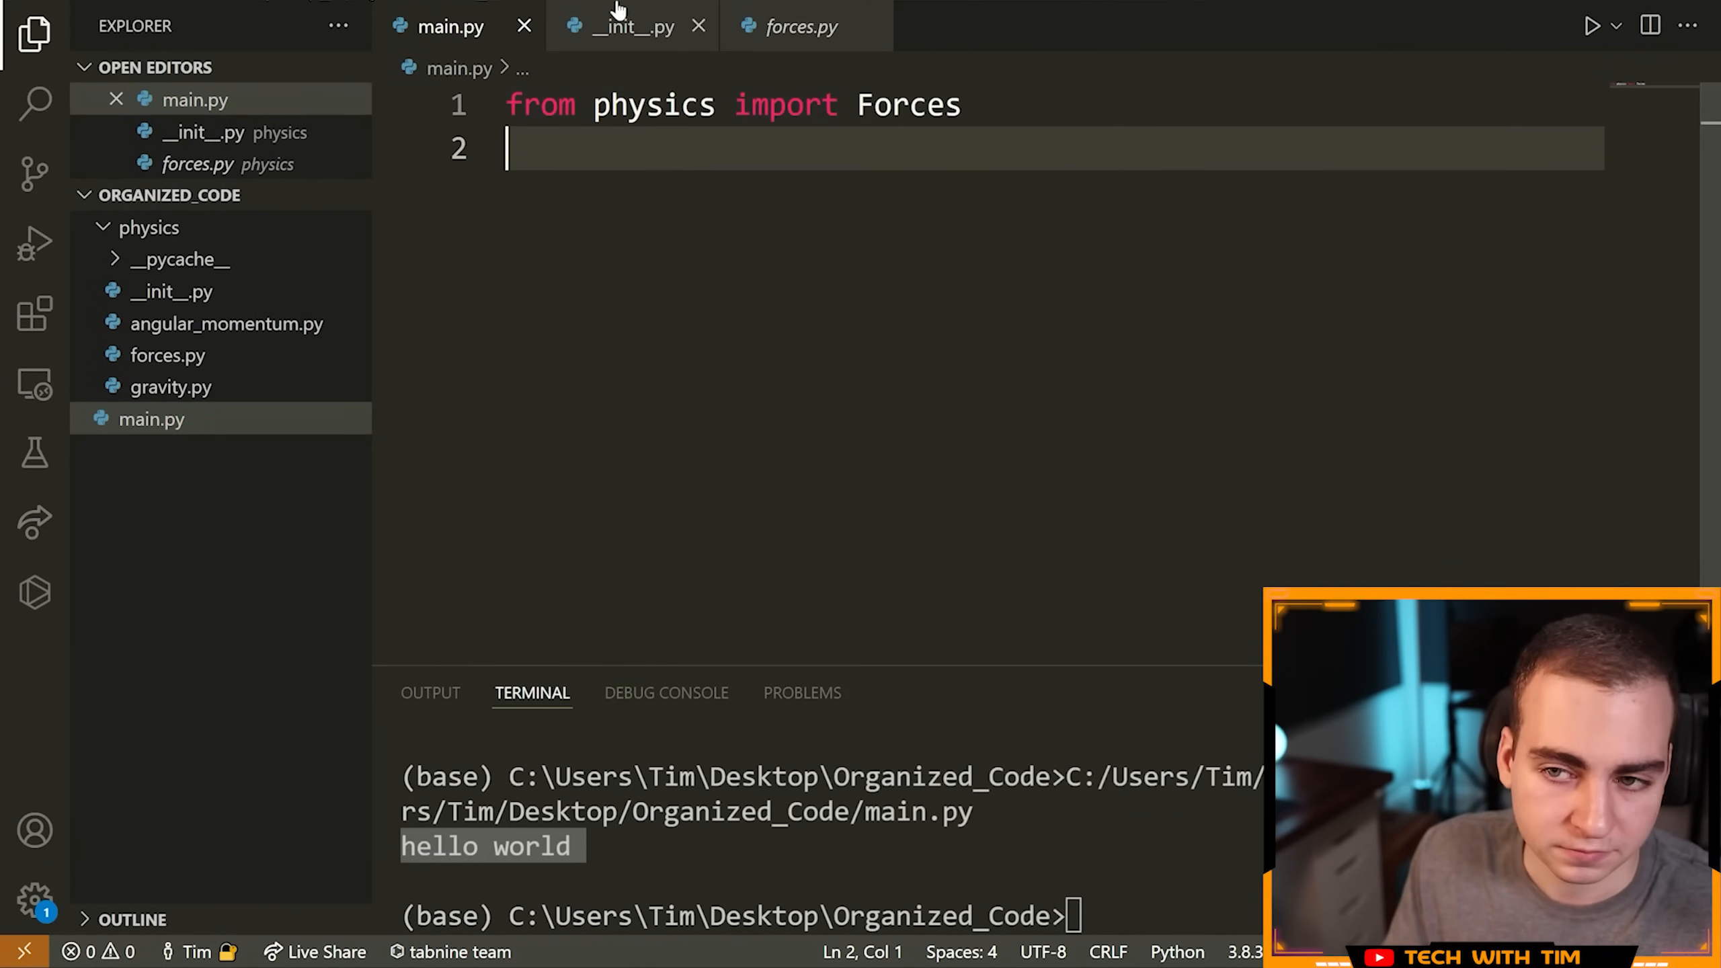
click(634, 26)
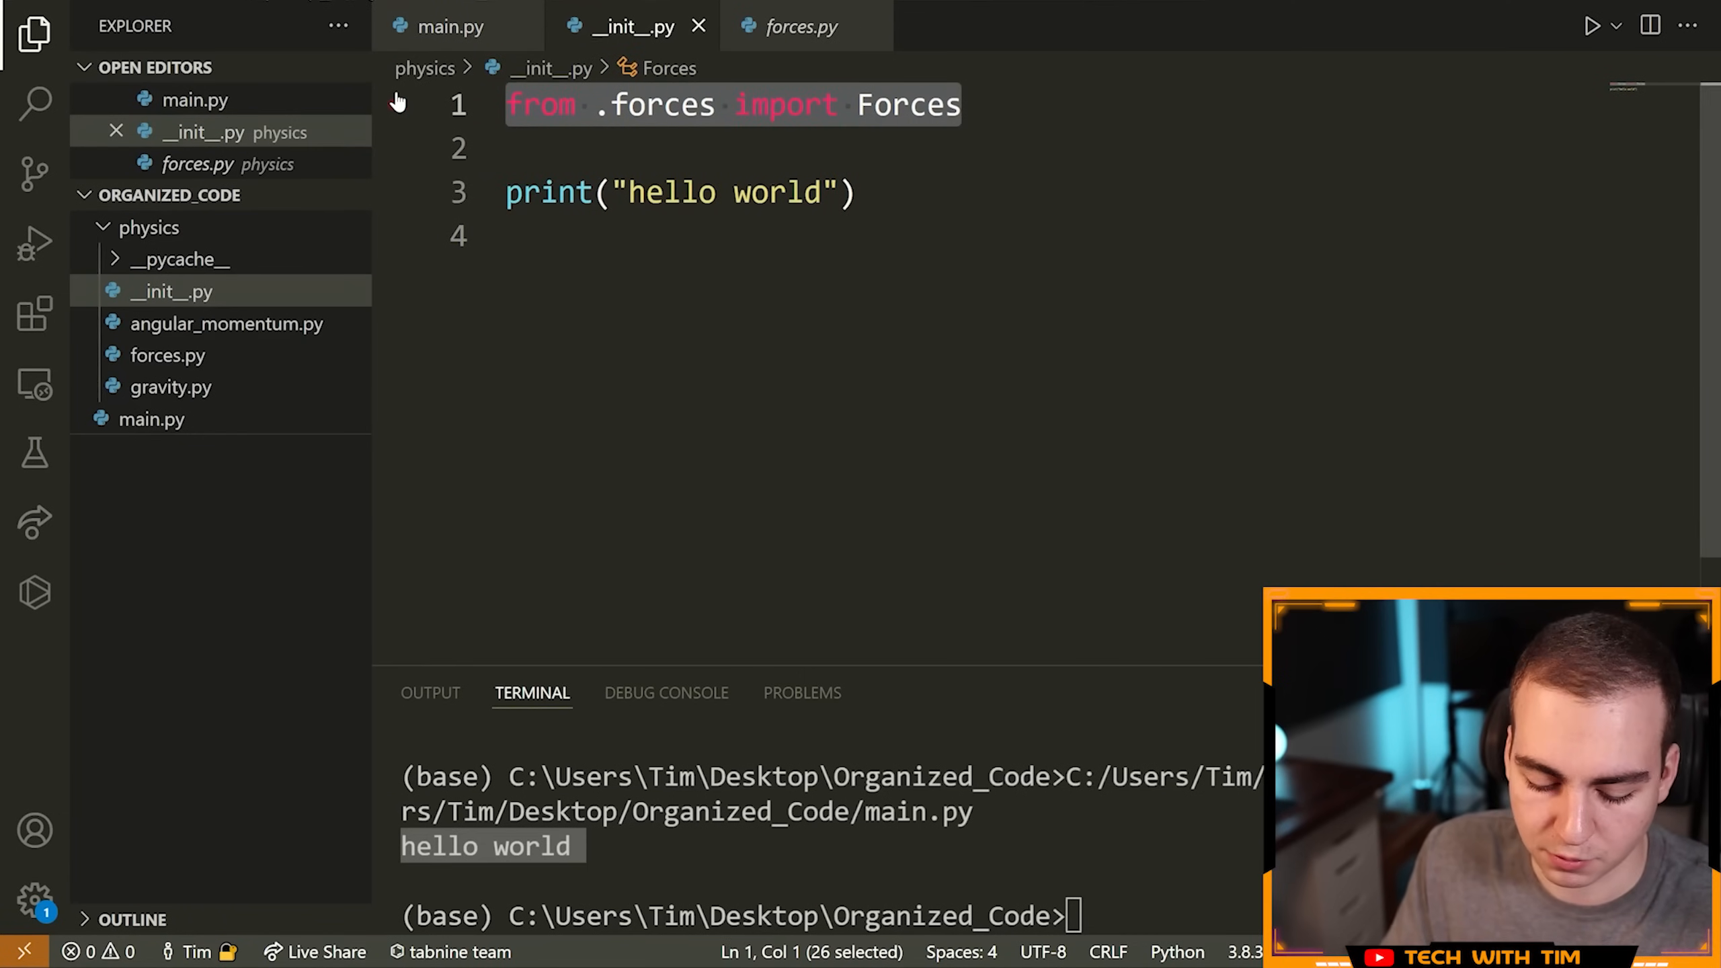
click(448, 27)
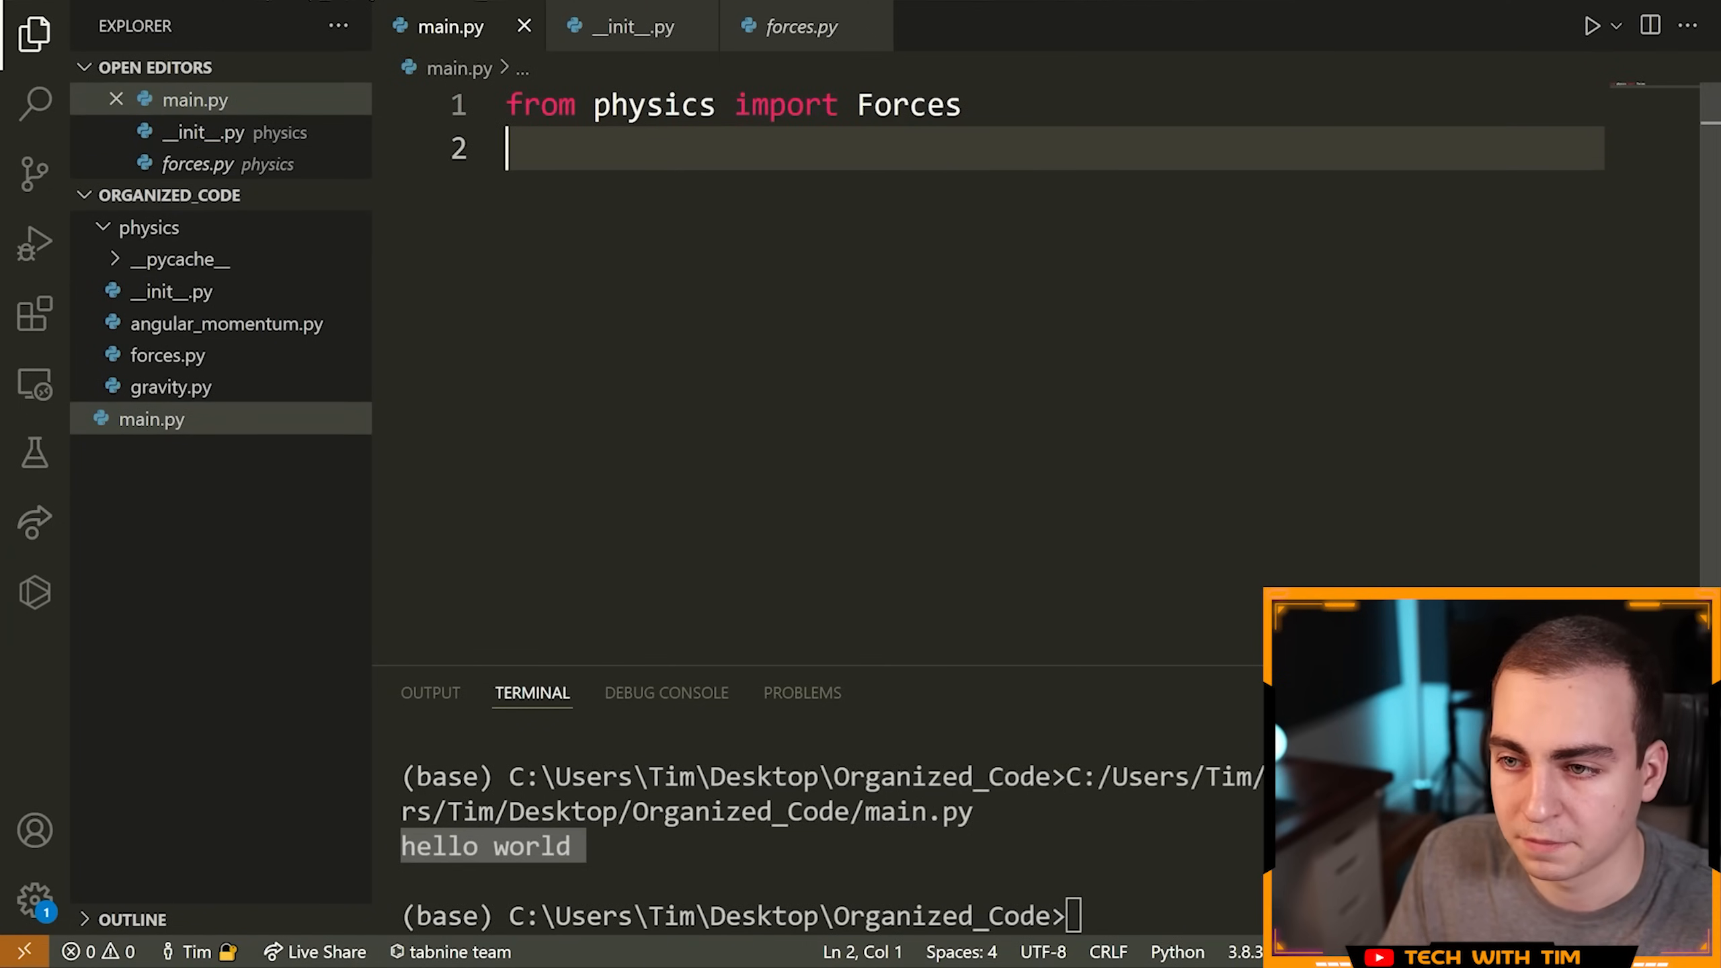
Step: Create a Forces() instance in main.py, then highlight the relative 'forces' import in __init__.py
text(fo)
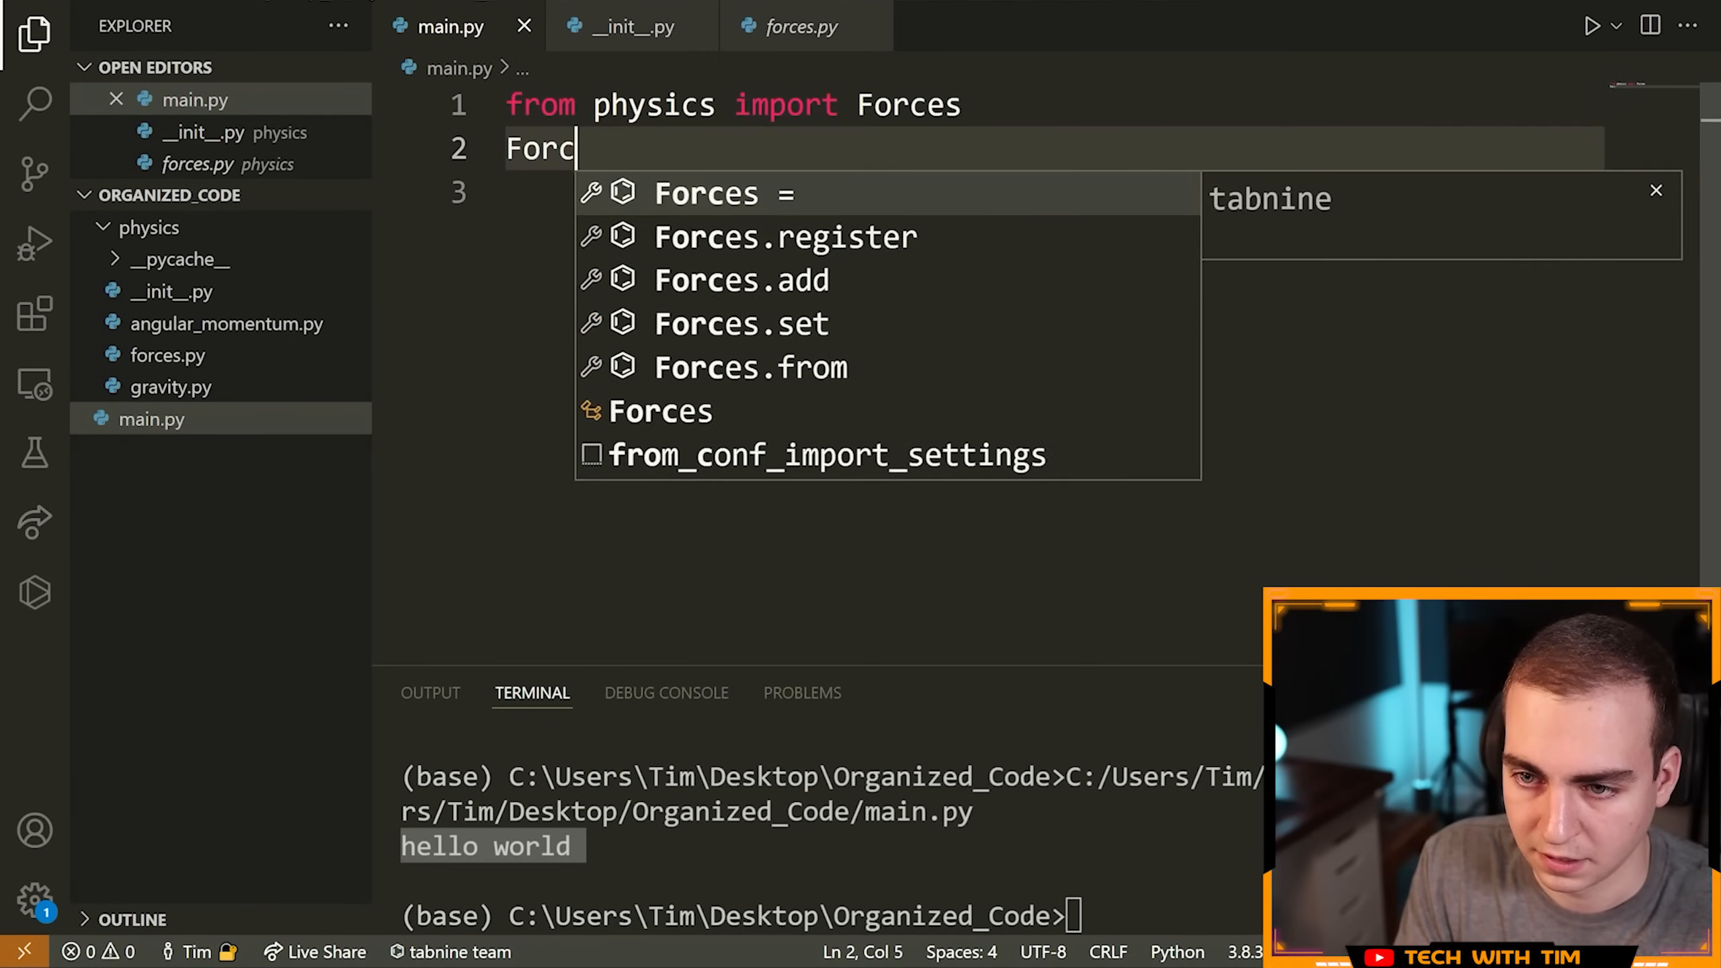
text(())
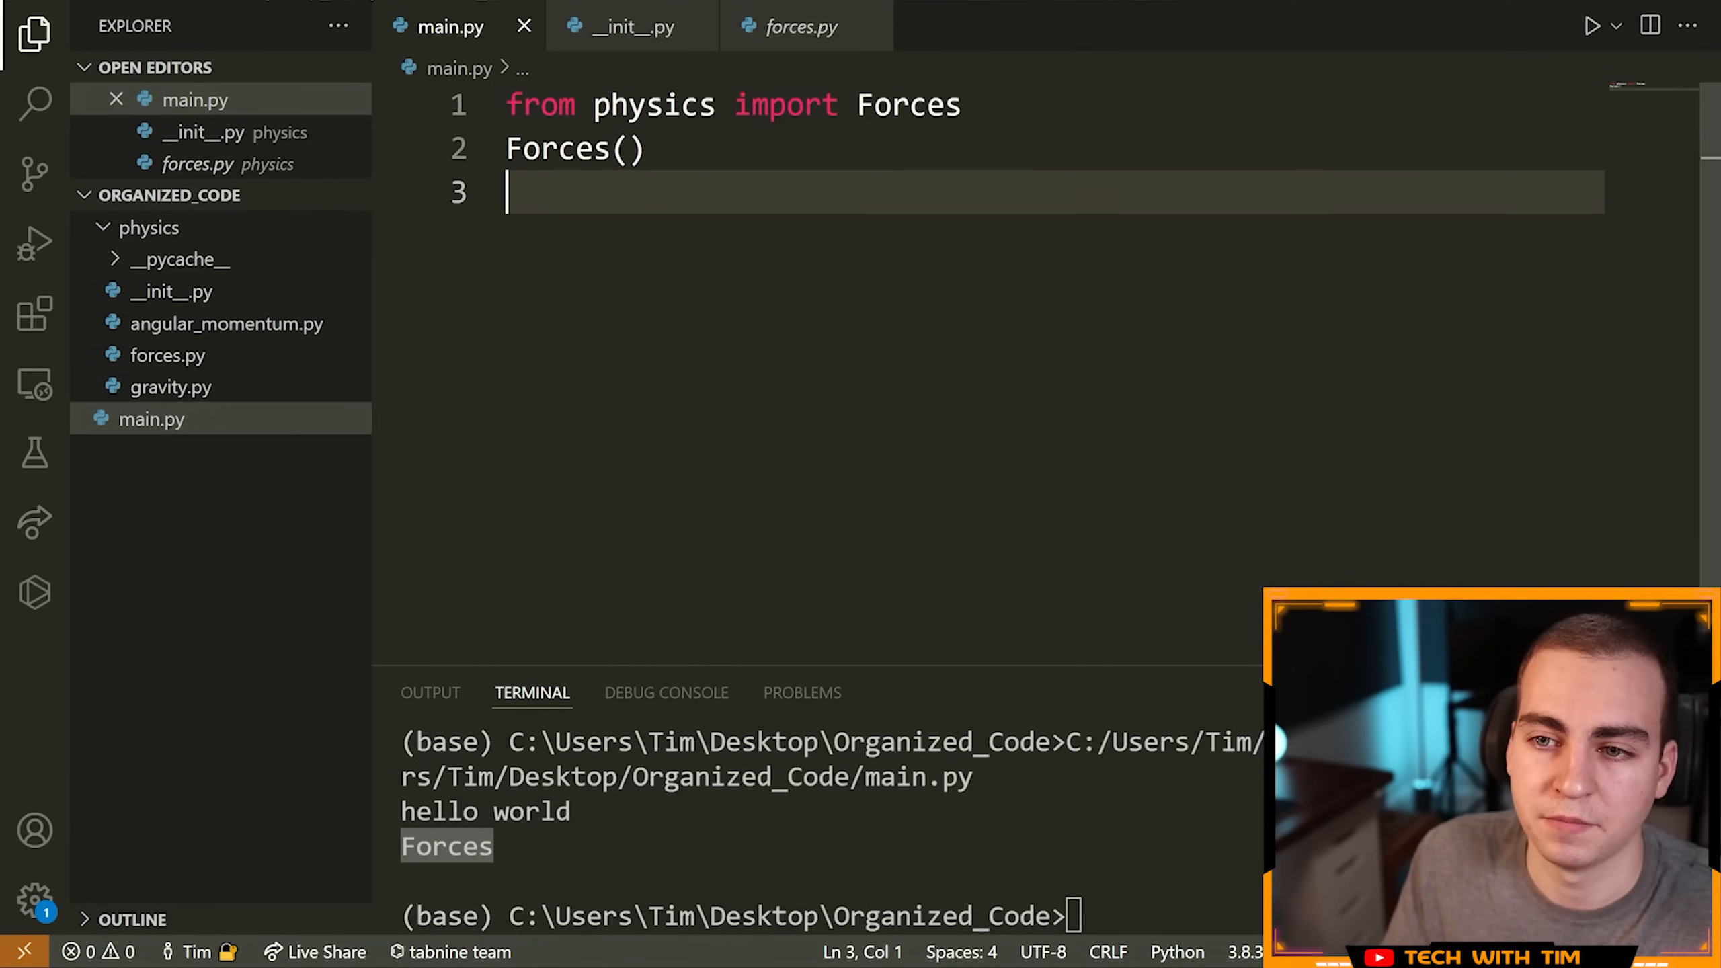
click(148, 228)
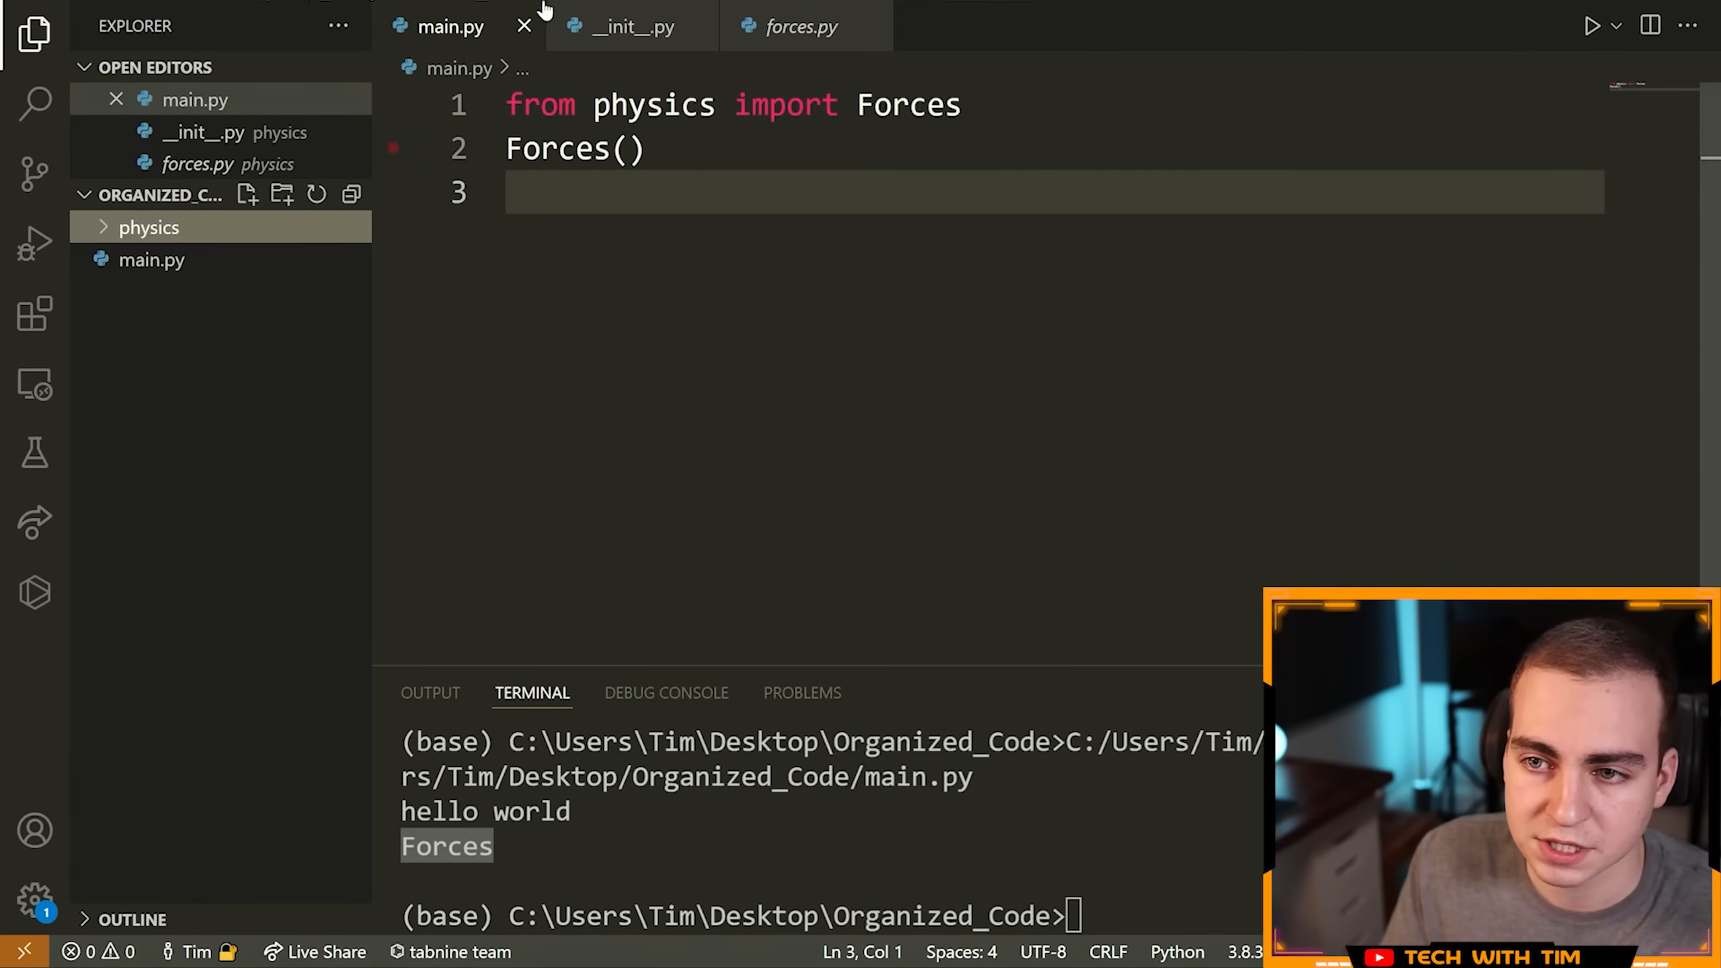
click(635, 26)
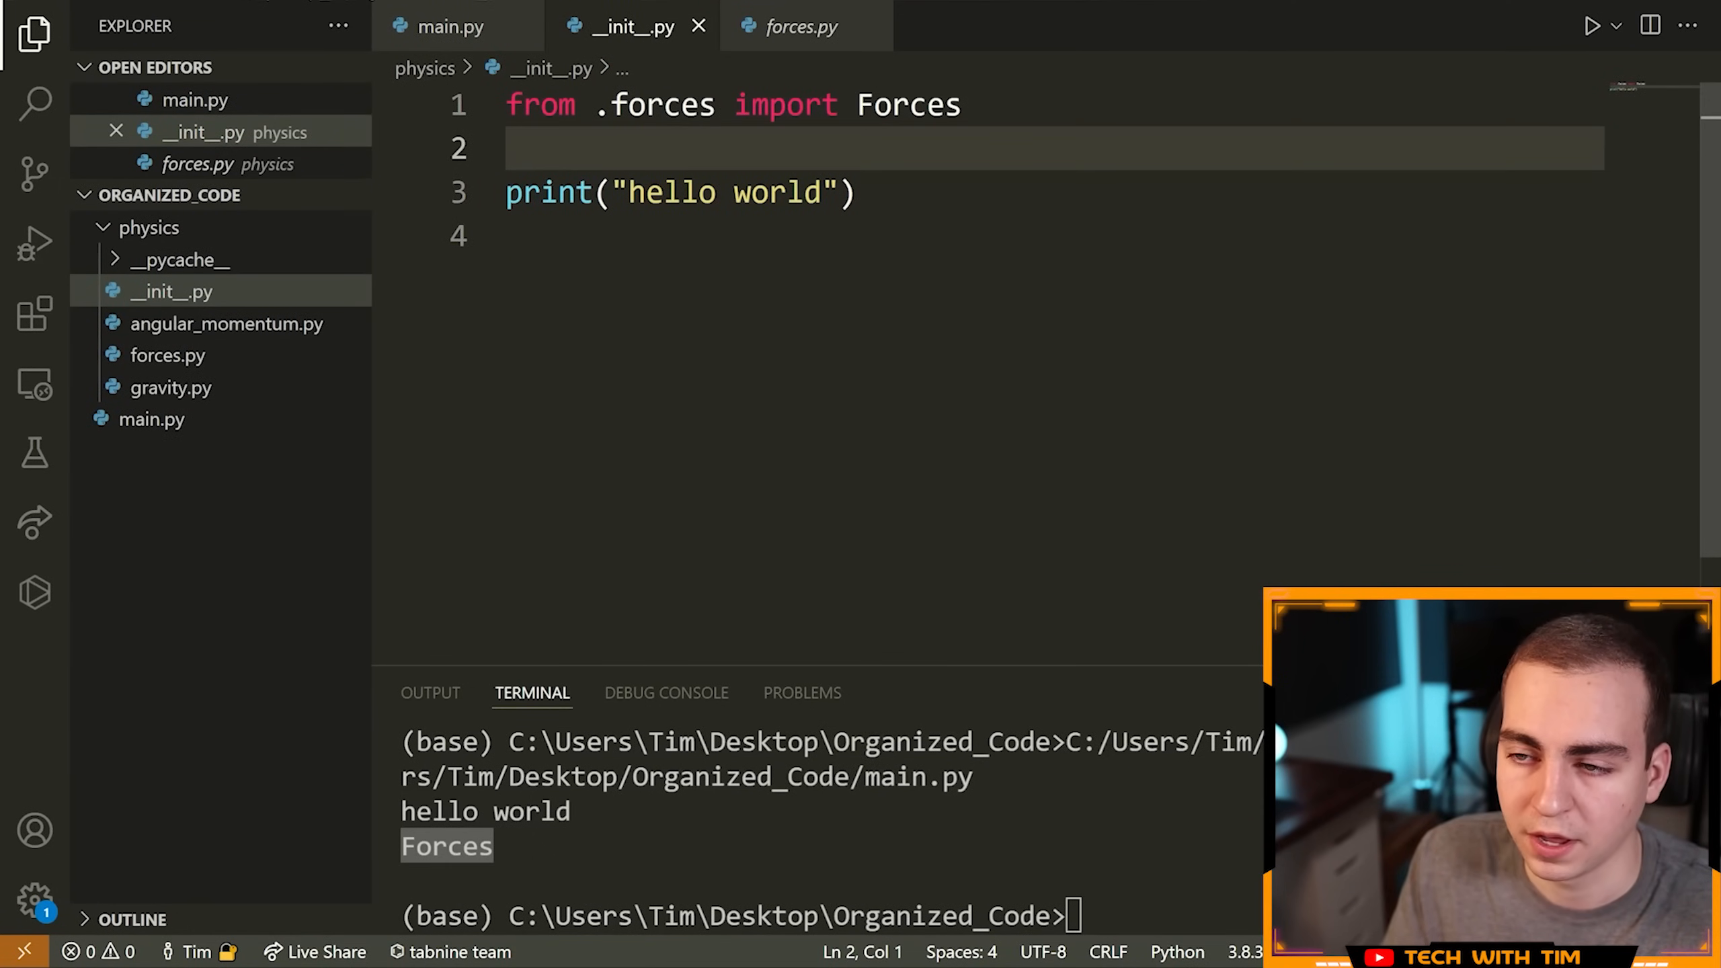
double_click(654, 105)
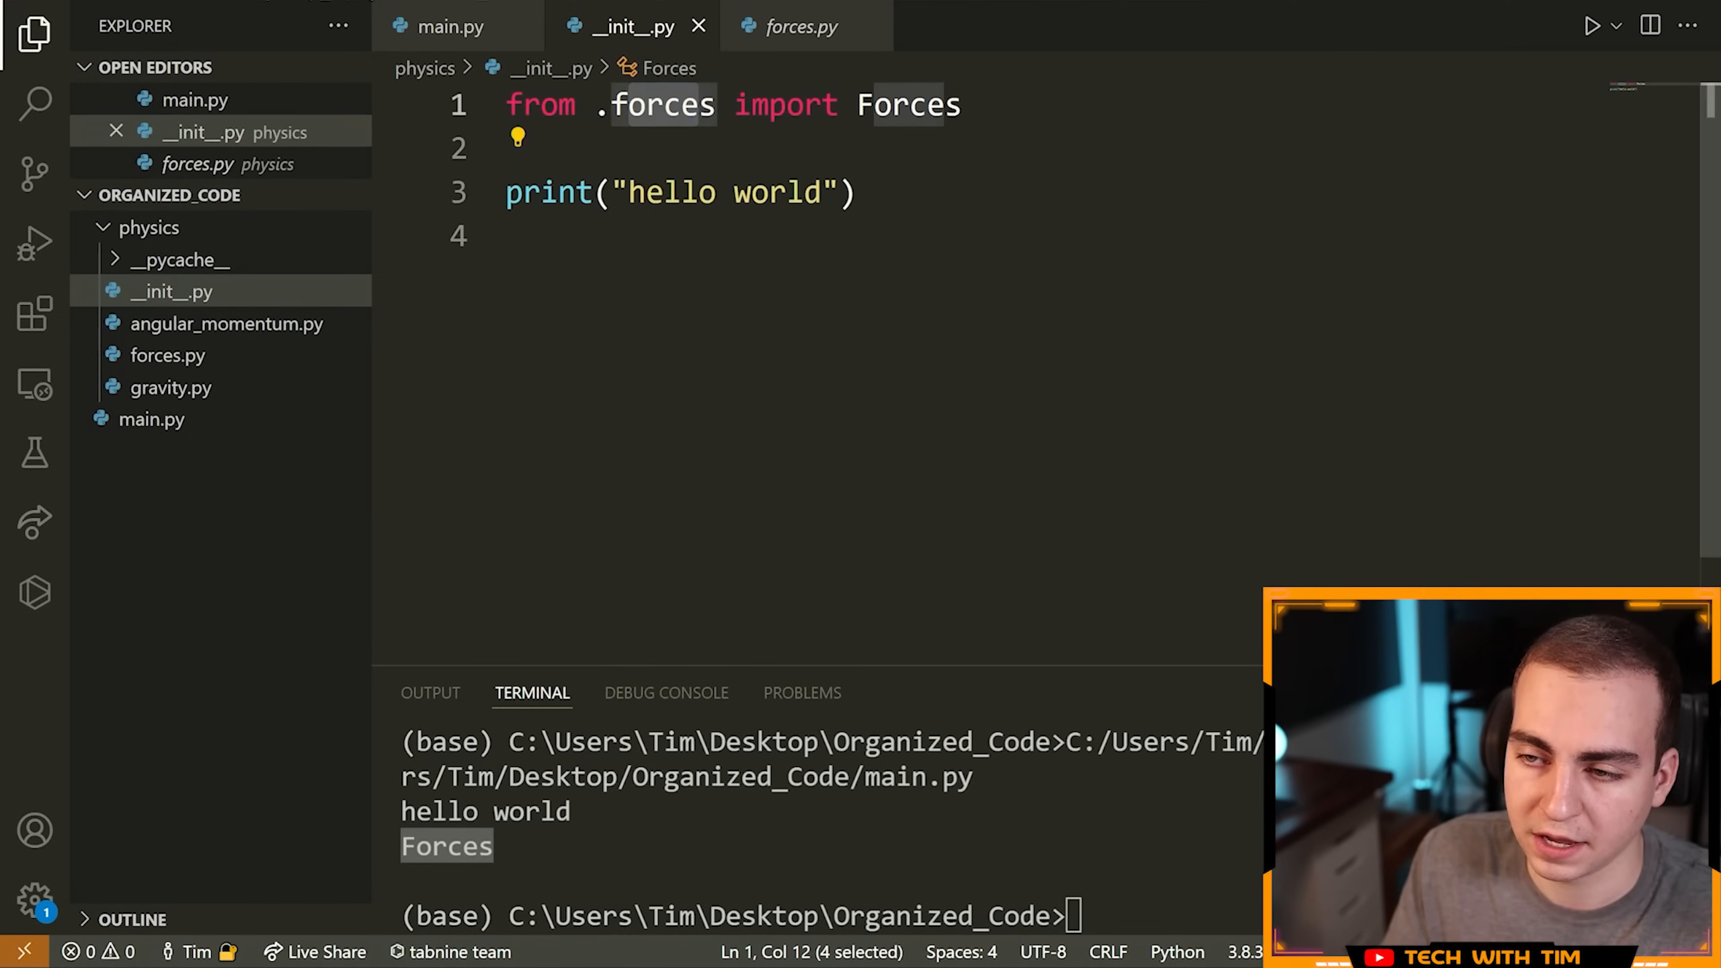
double_click(908, 104)
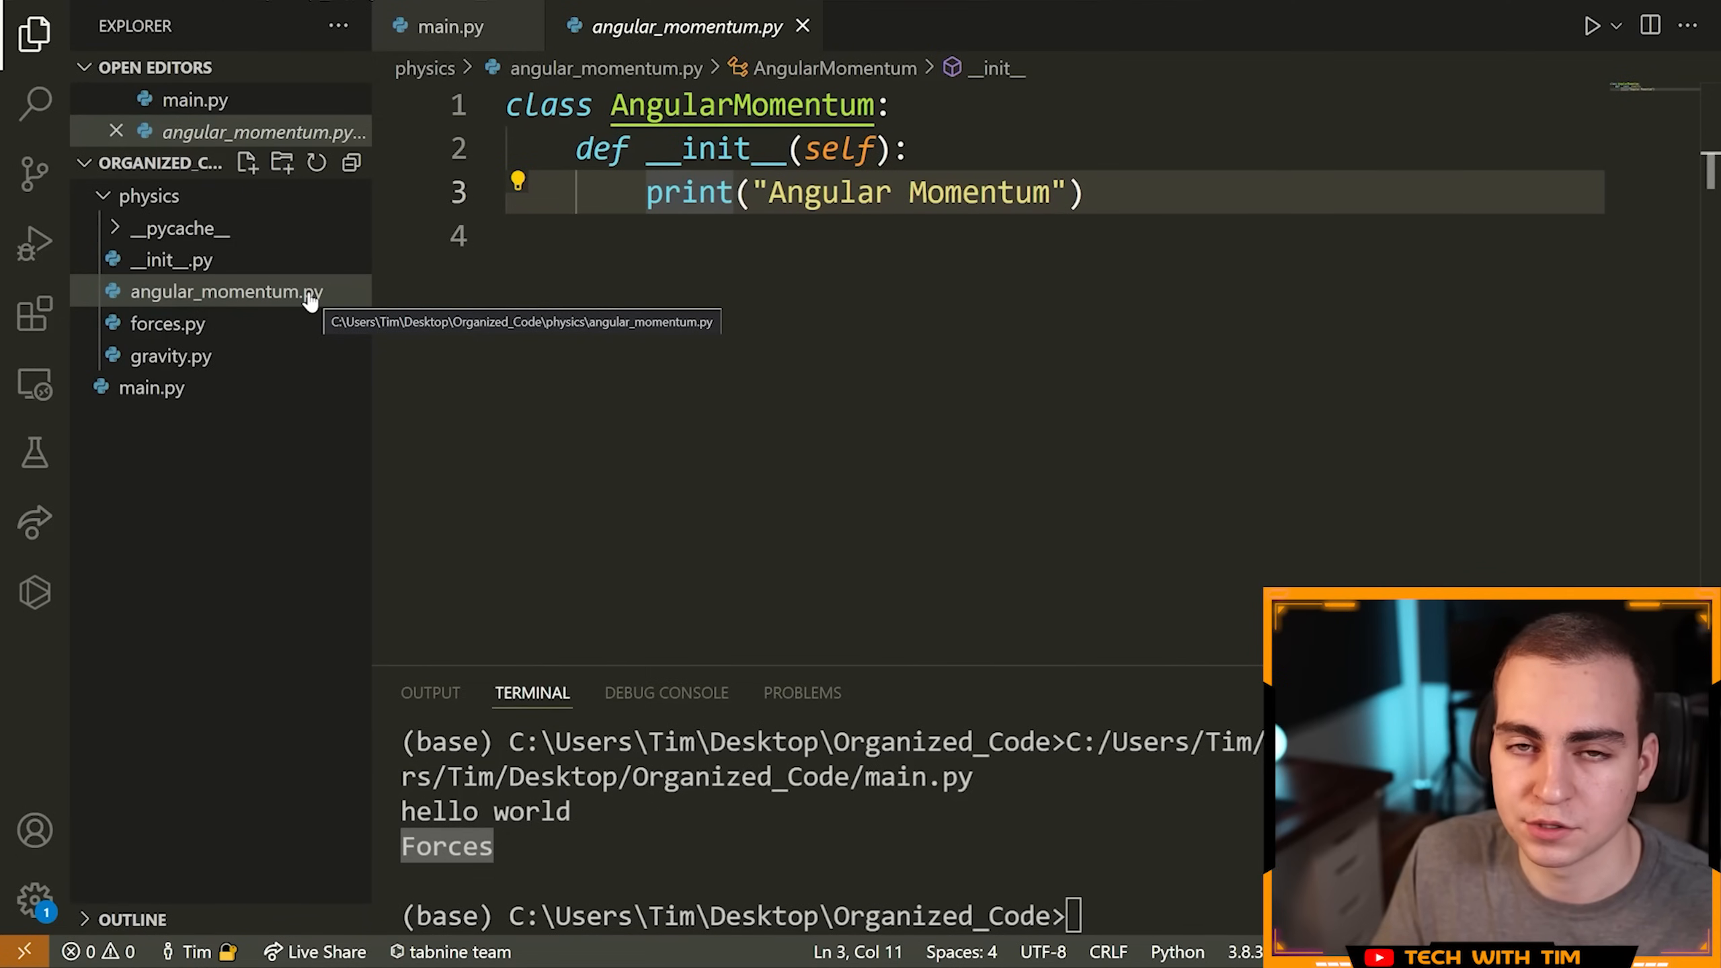
mouse_move(246, 312)
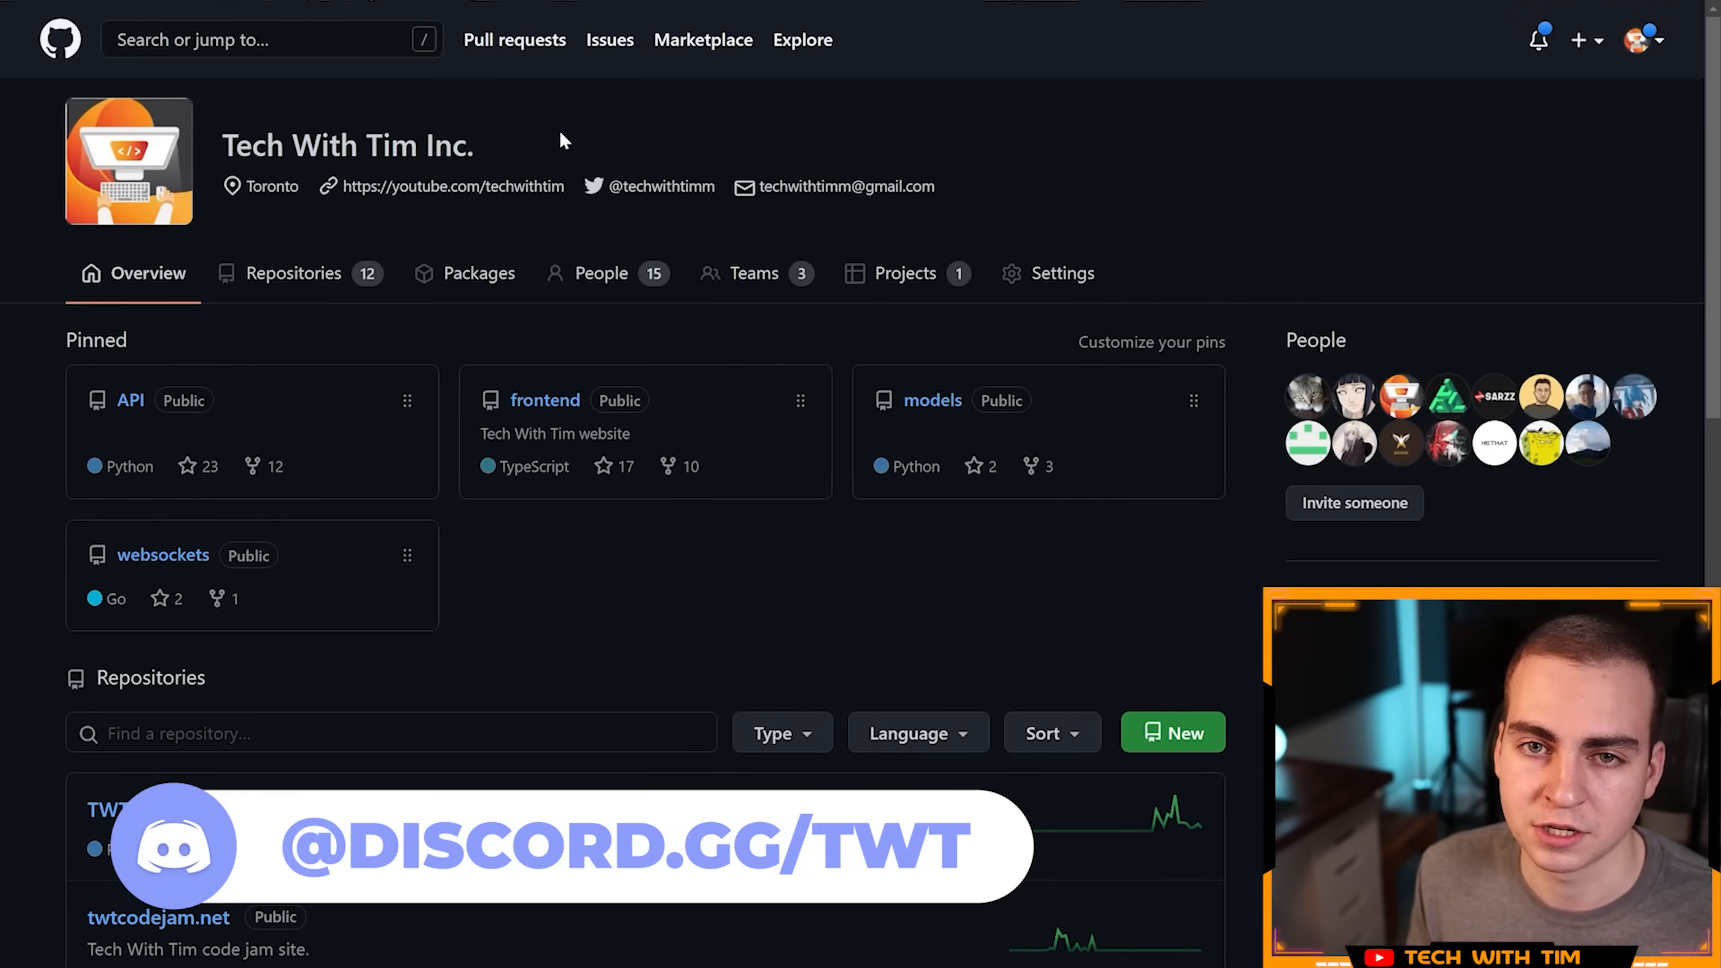
Step: Open the Tech-With-Tim API repository and scroll through its file list
scroll(down, 3)
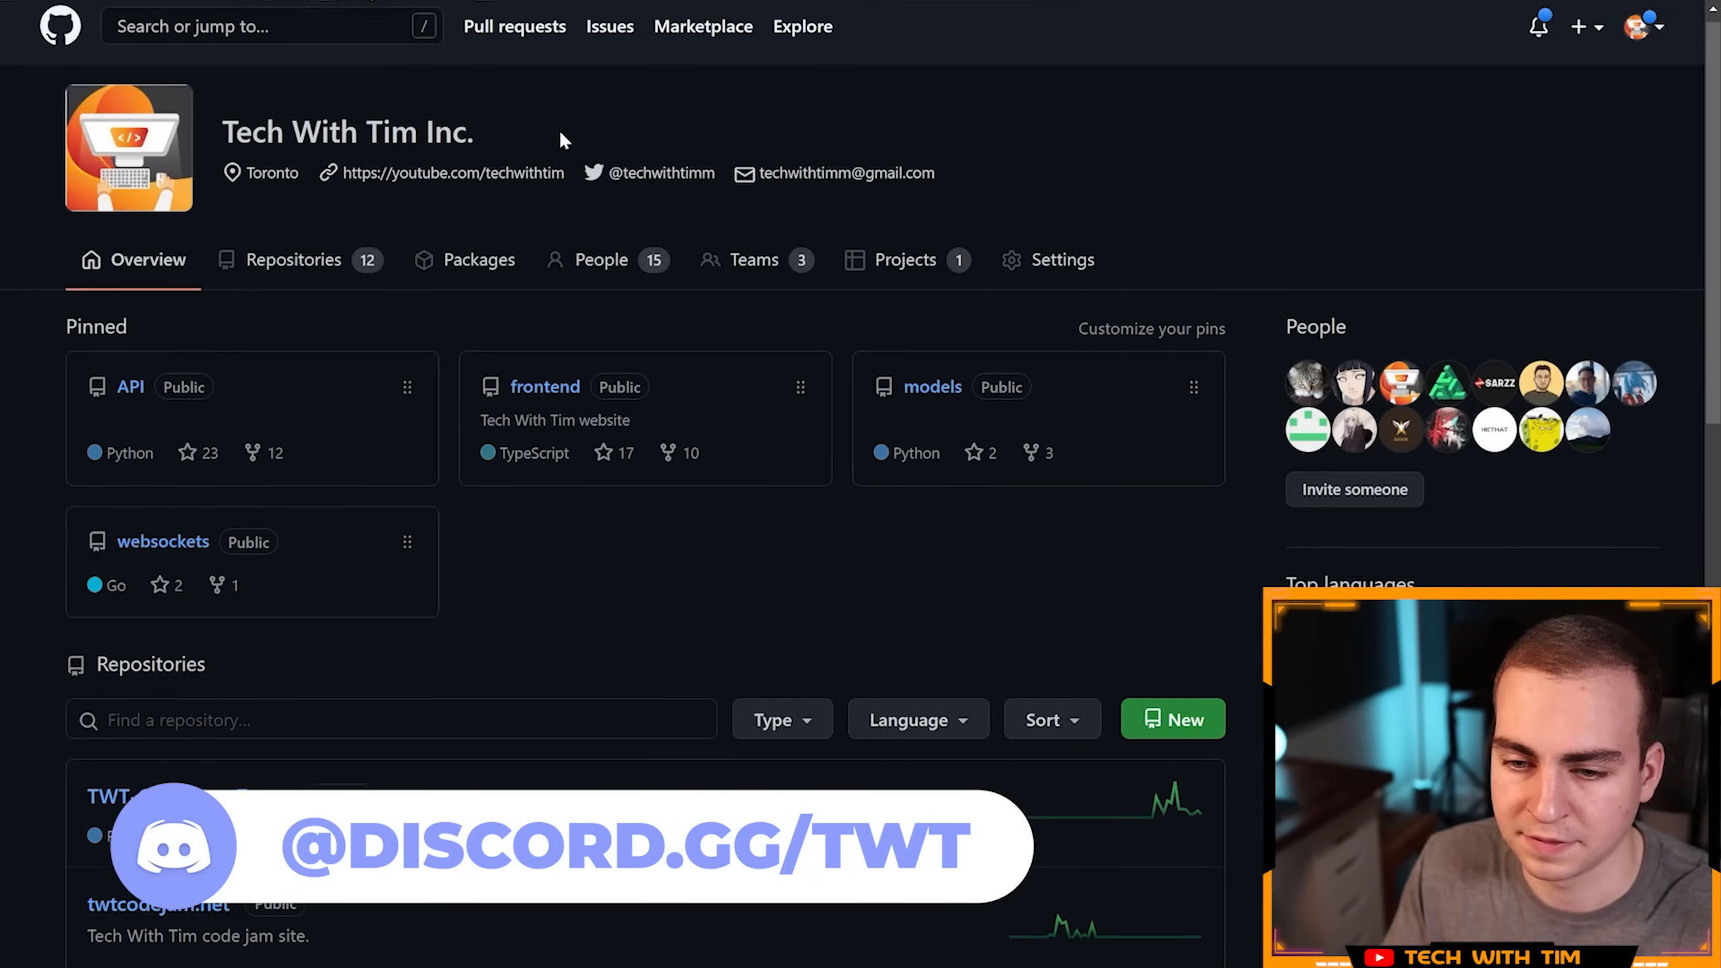
scroll(down, 3)
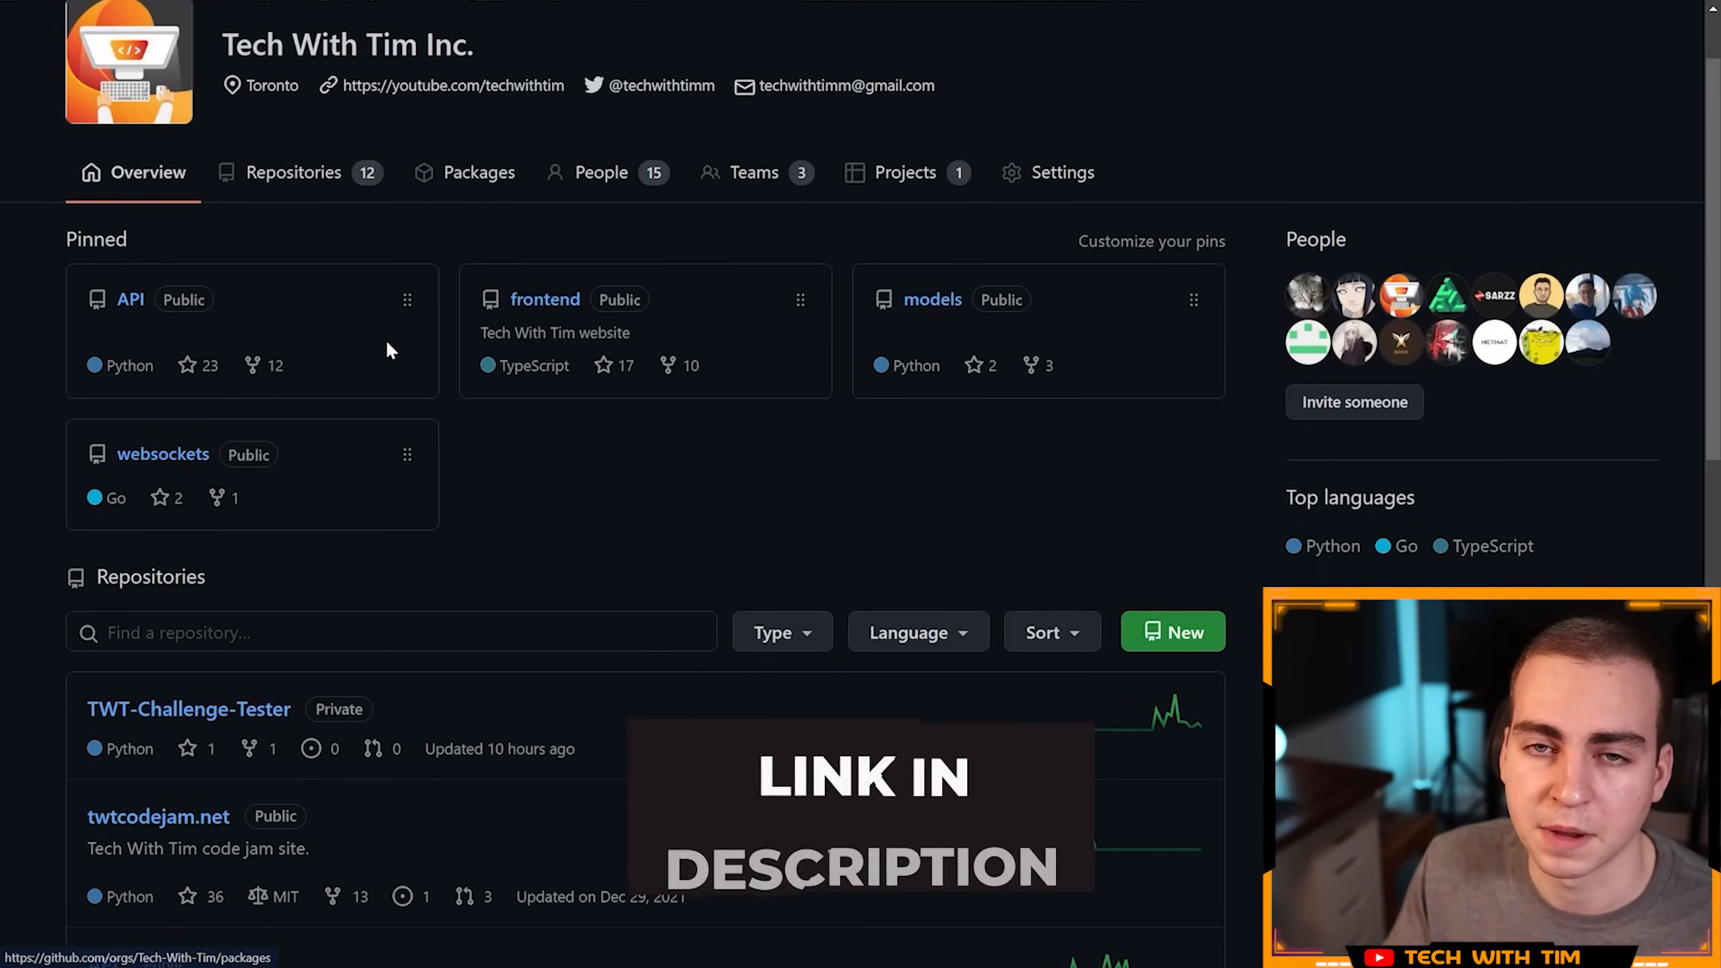
scroll(down, 3)
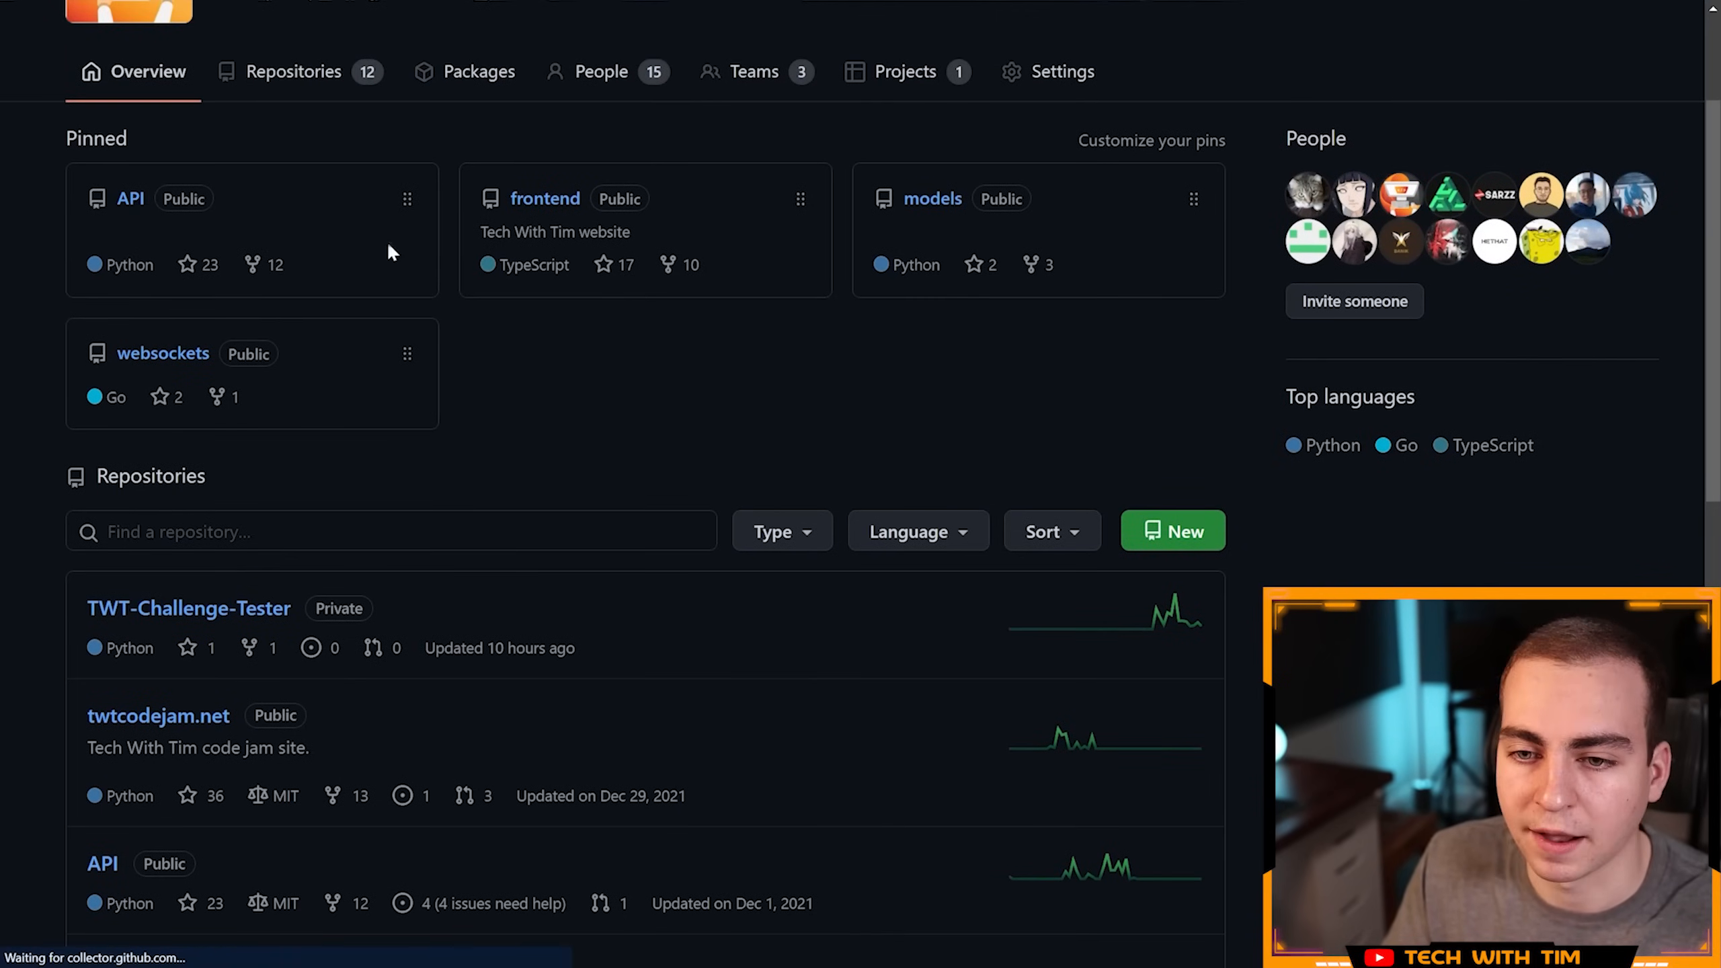
click(130, 198)
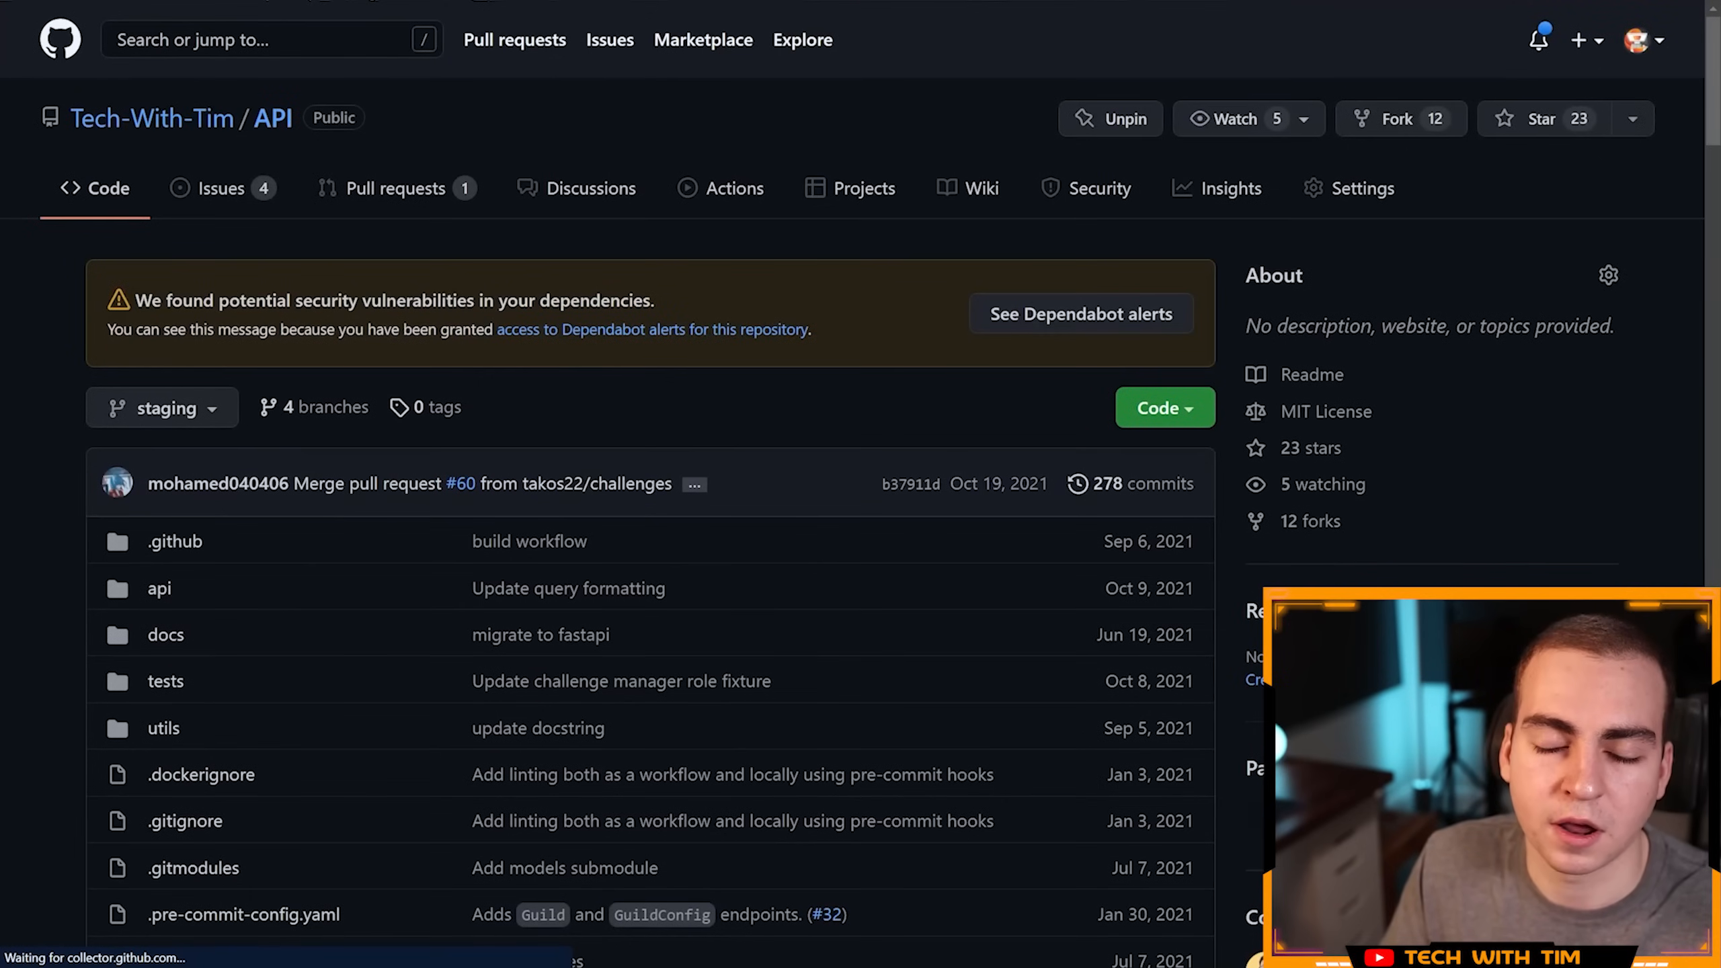
scroll(down, 3)
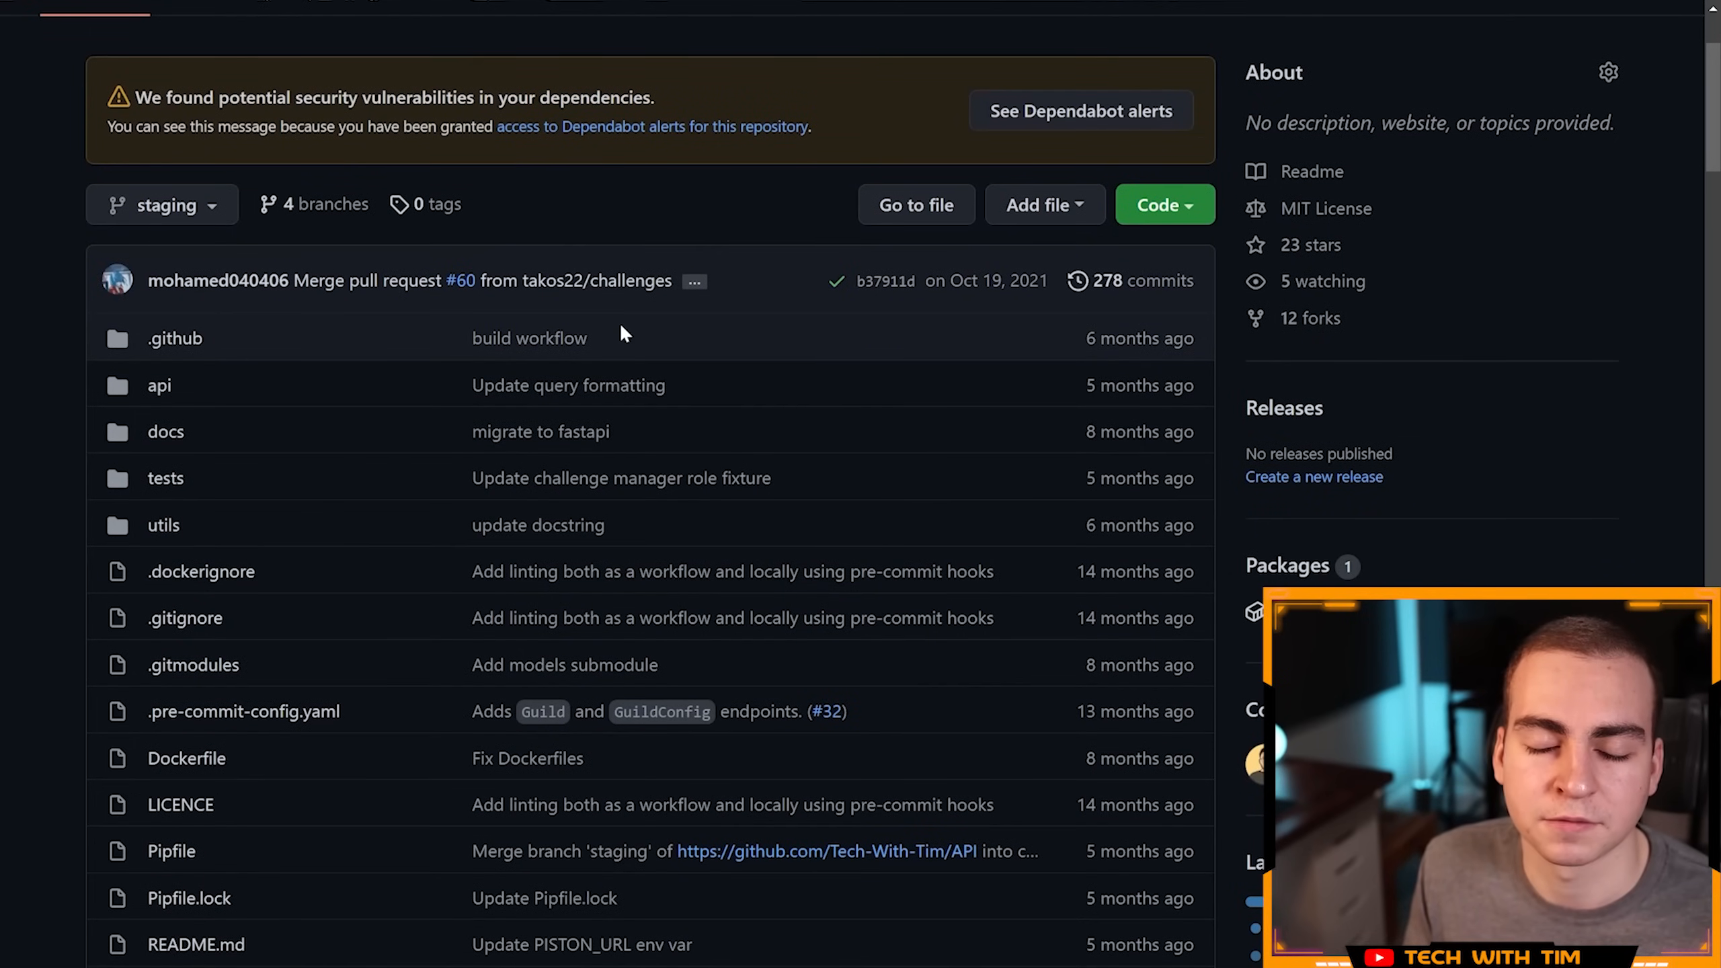
scroll(down, 3)
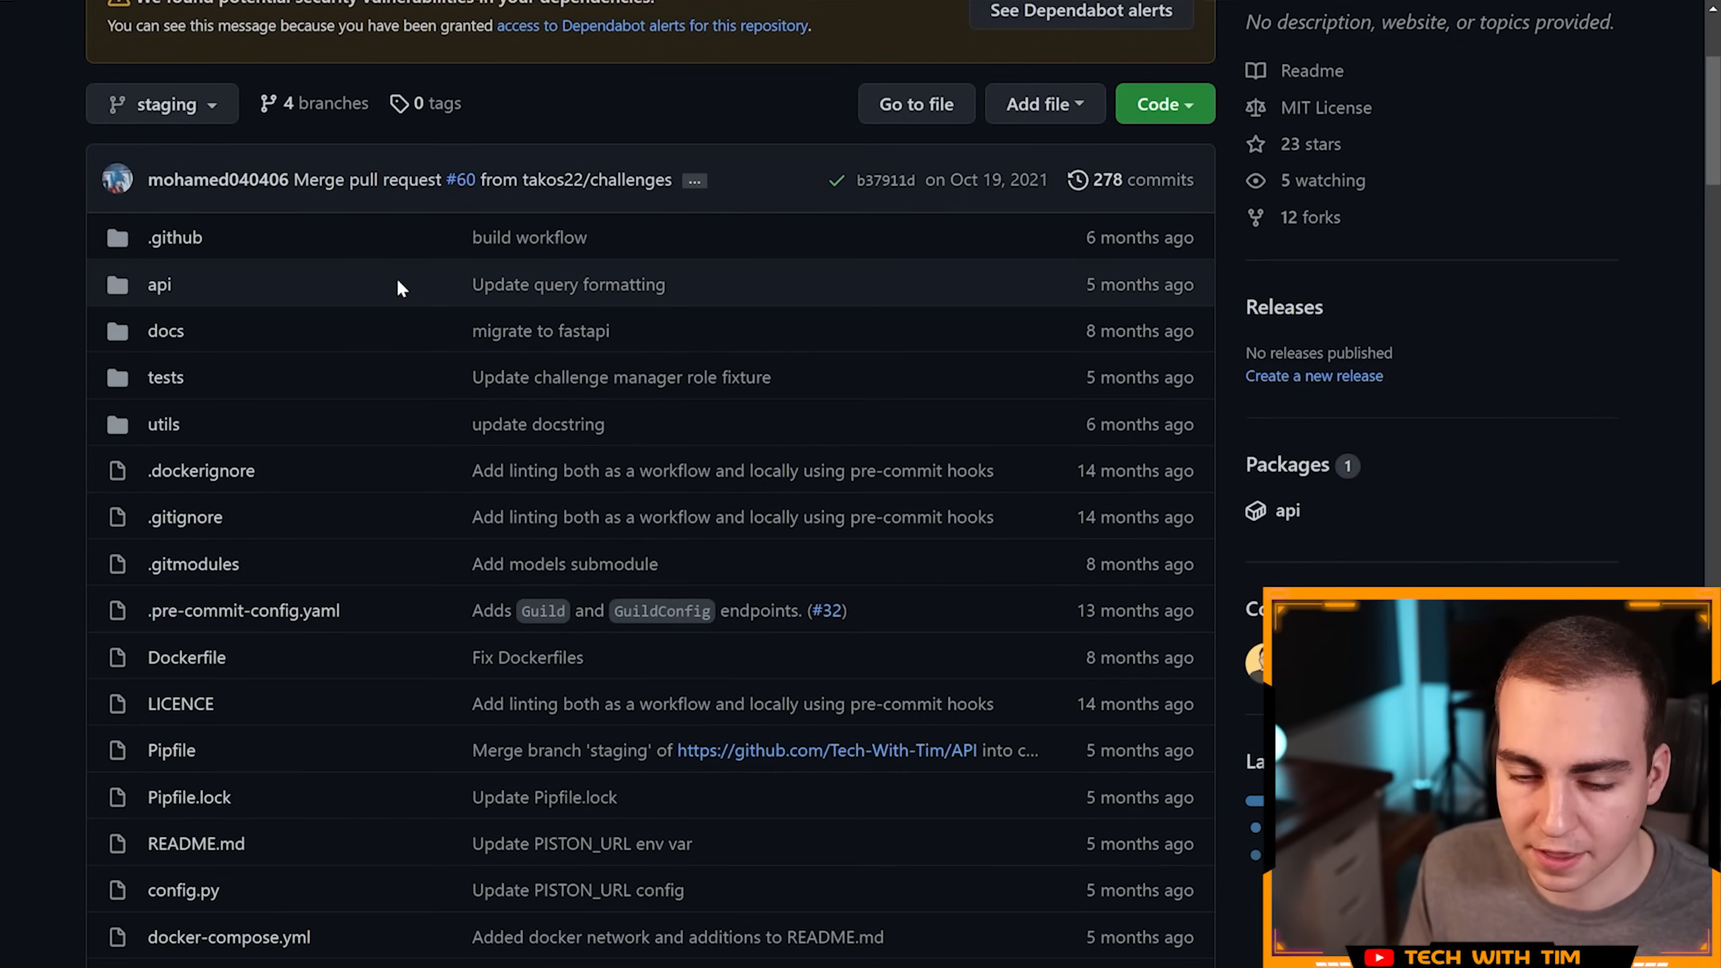
scroll(down, 3)
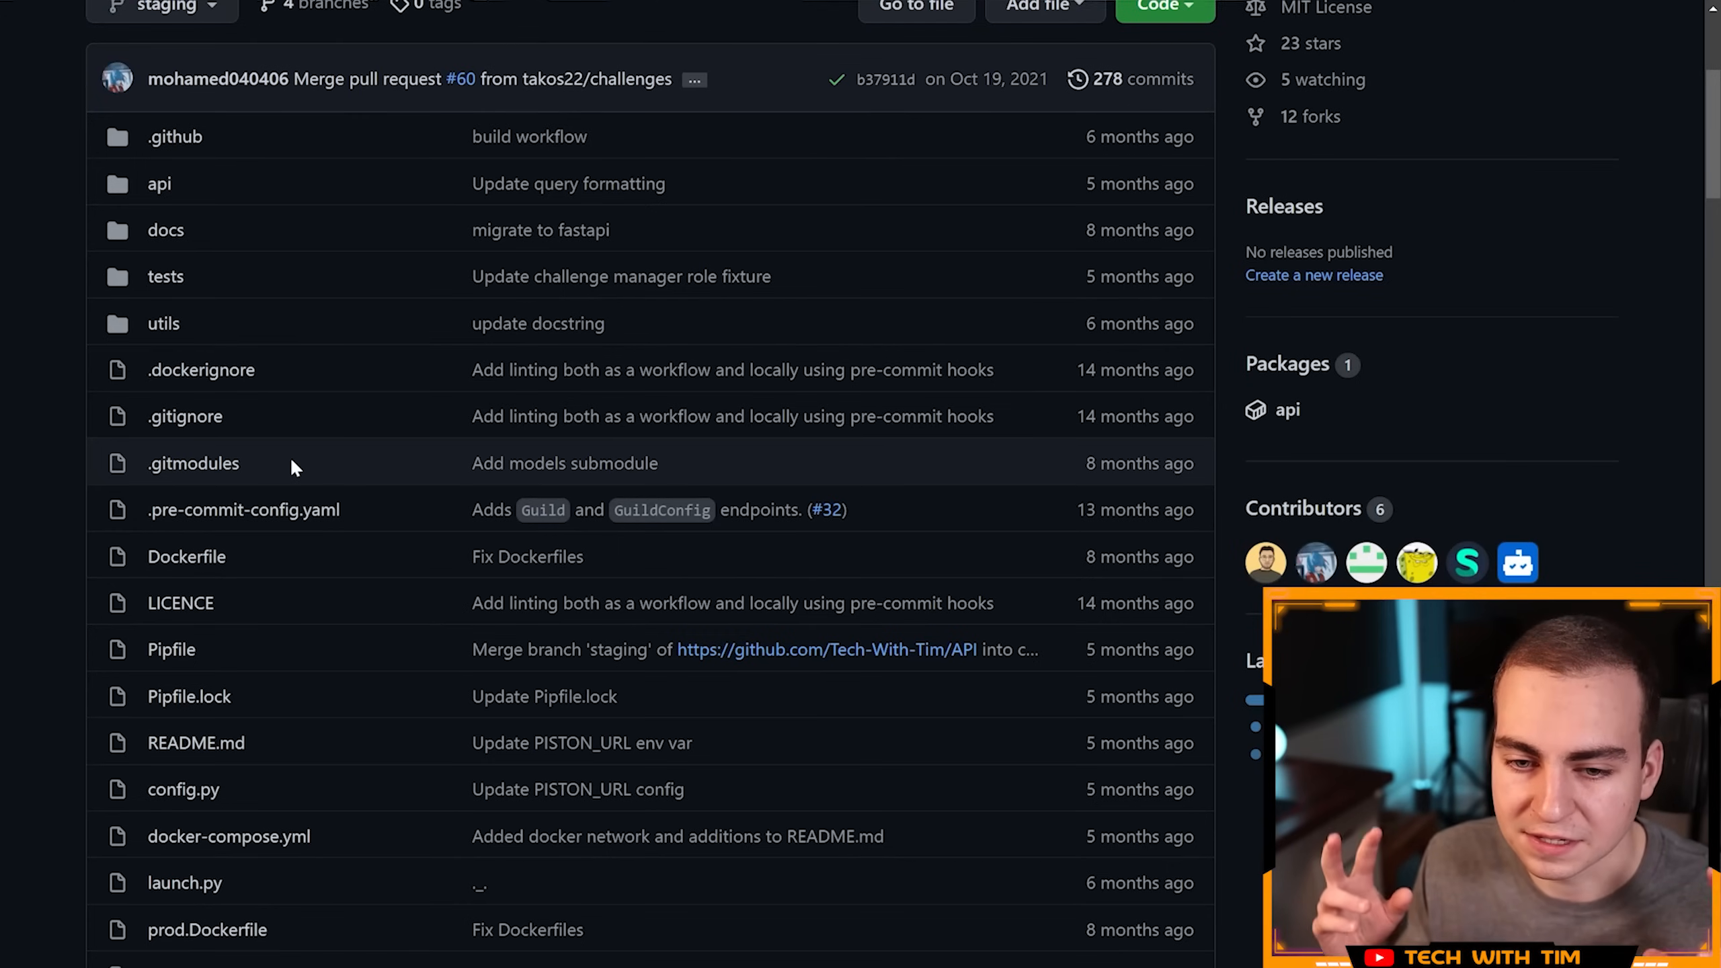
scroll(down, 3)
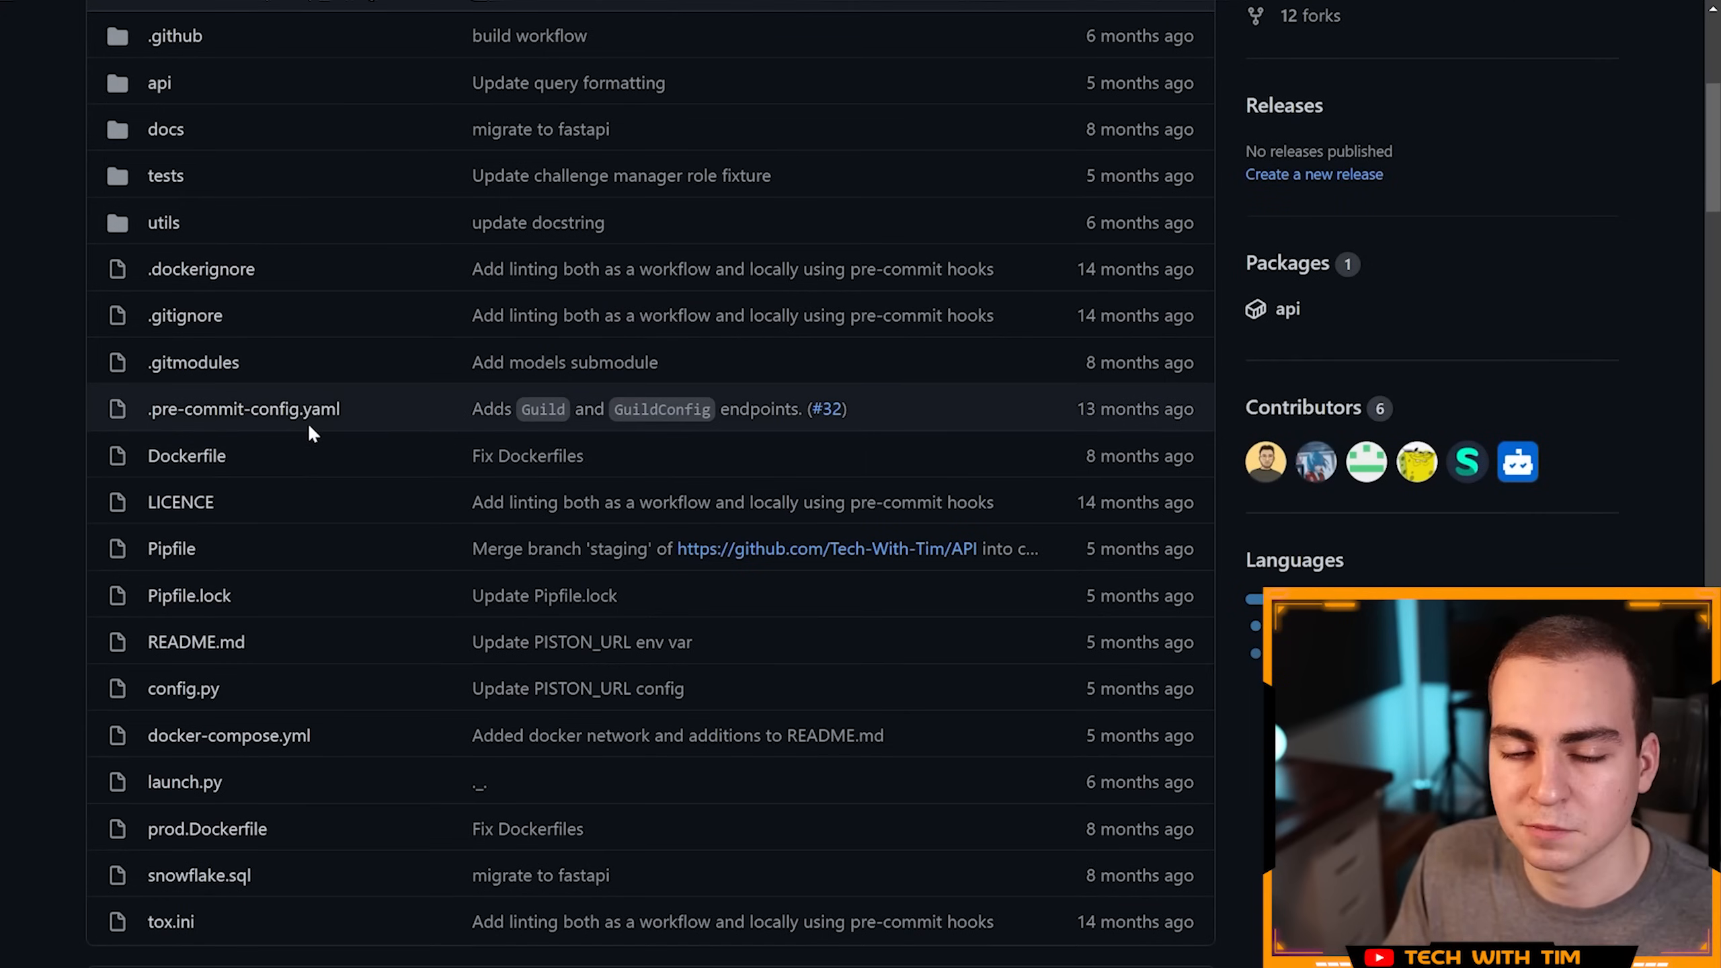
scroll(up, 3)
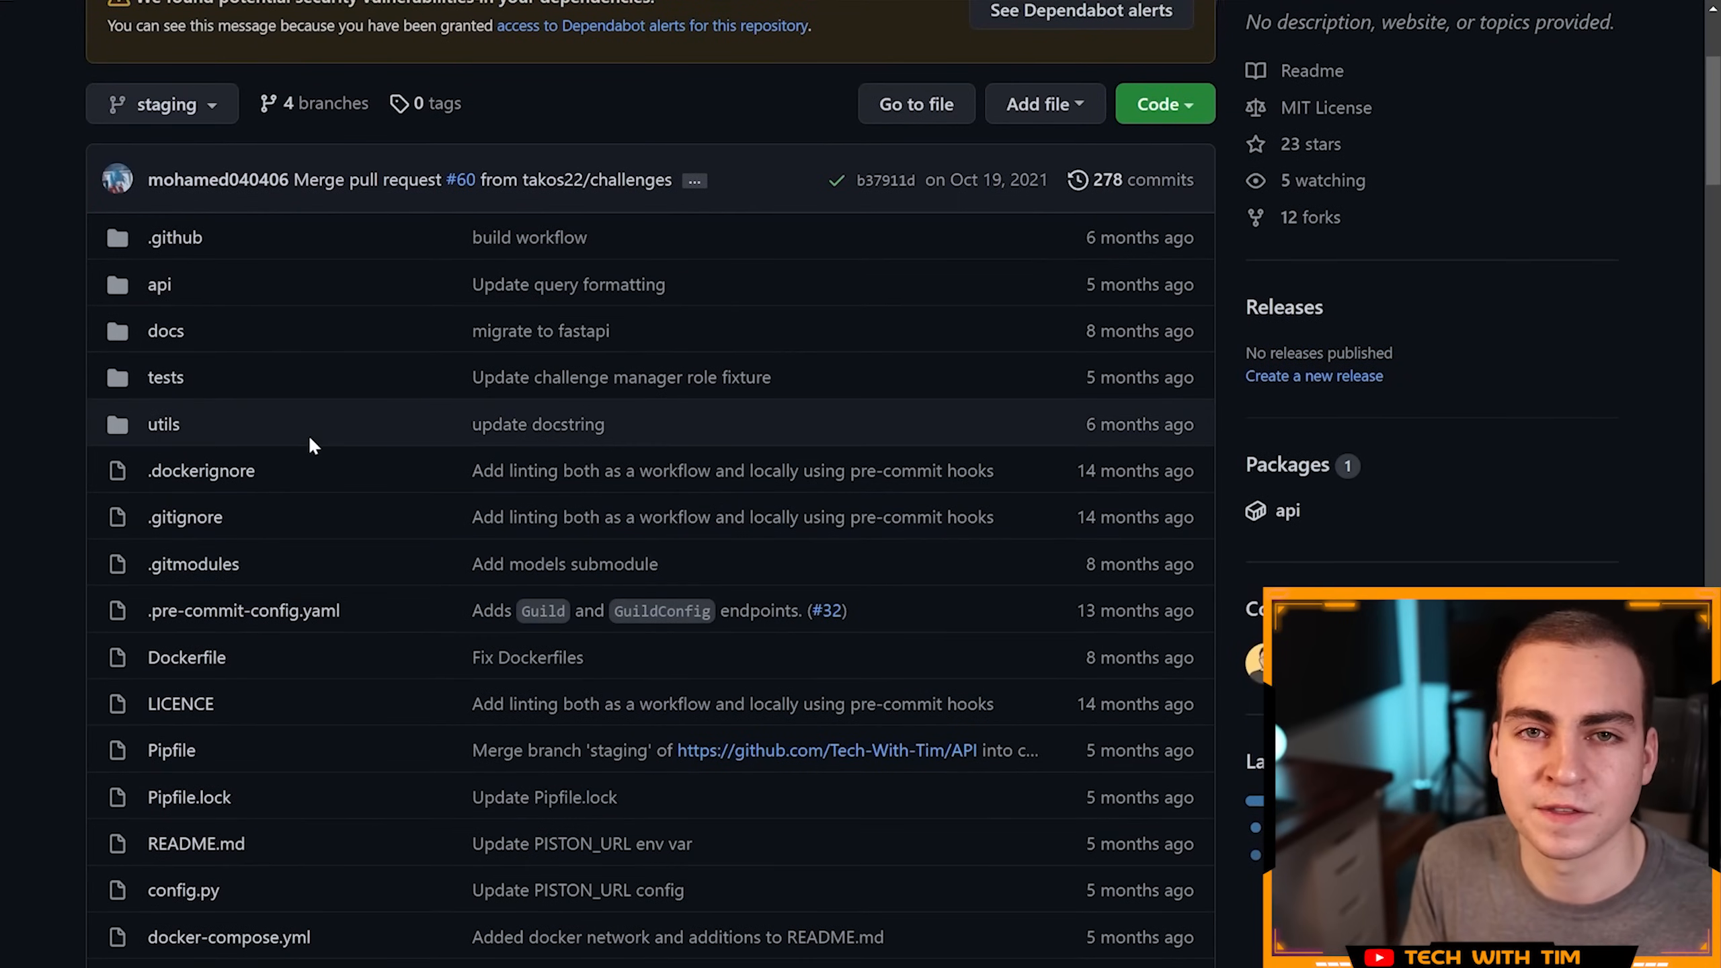
mouse_move(305, 431)
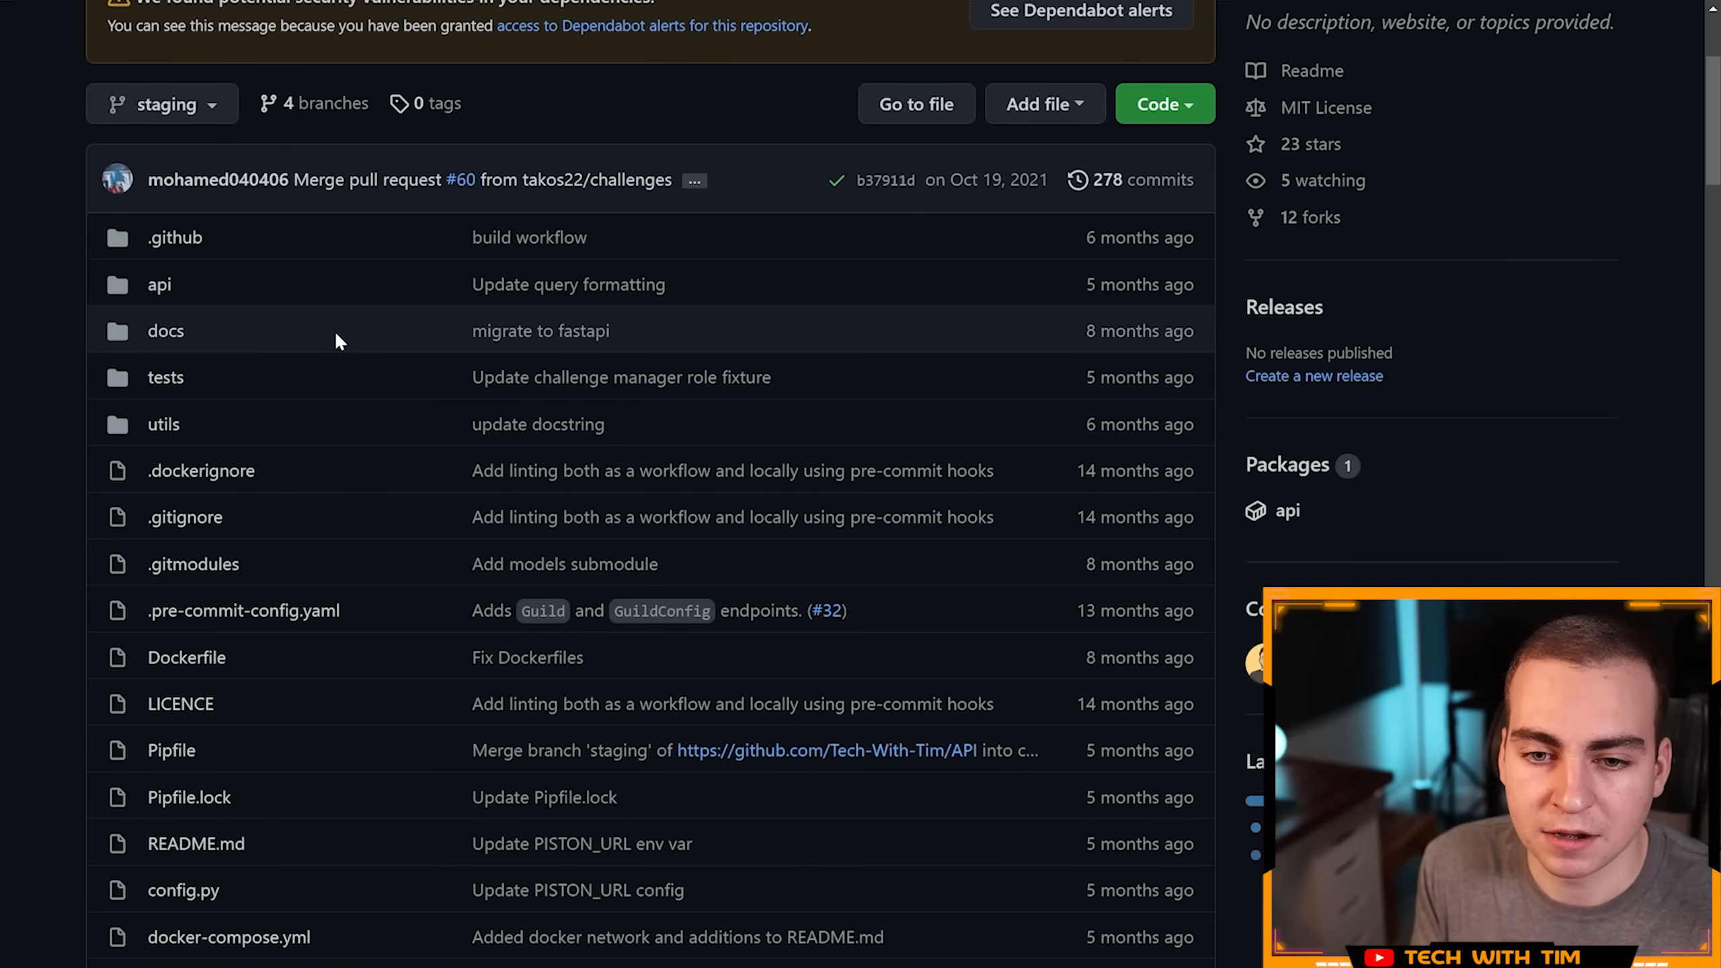
mouse_move(184, 439)
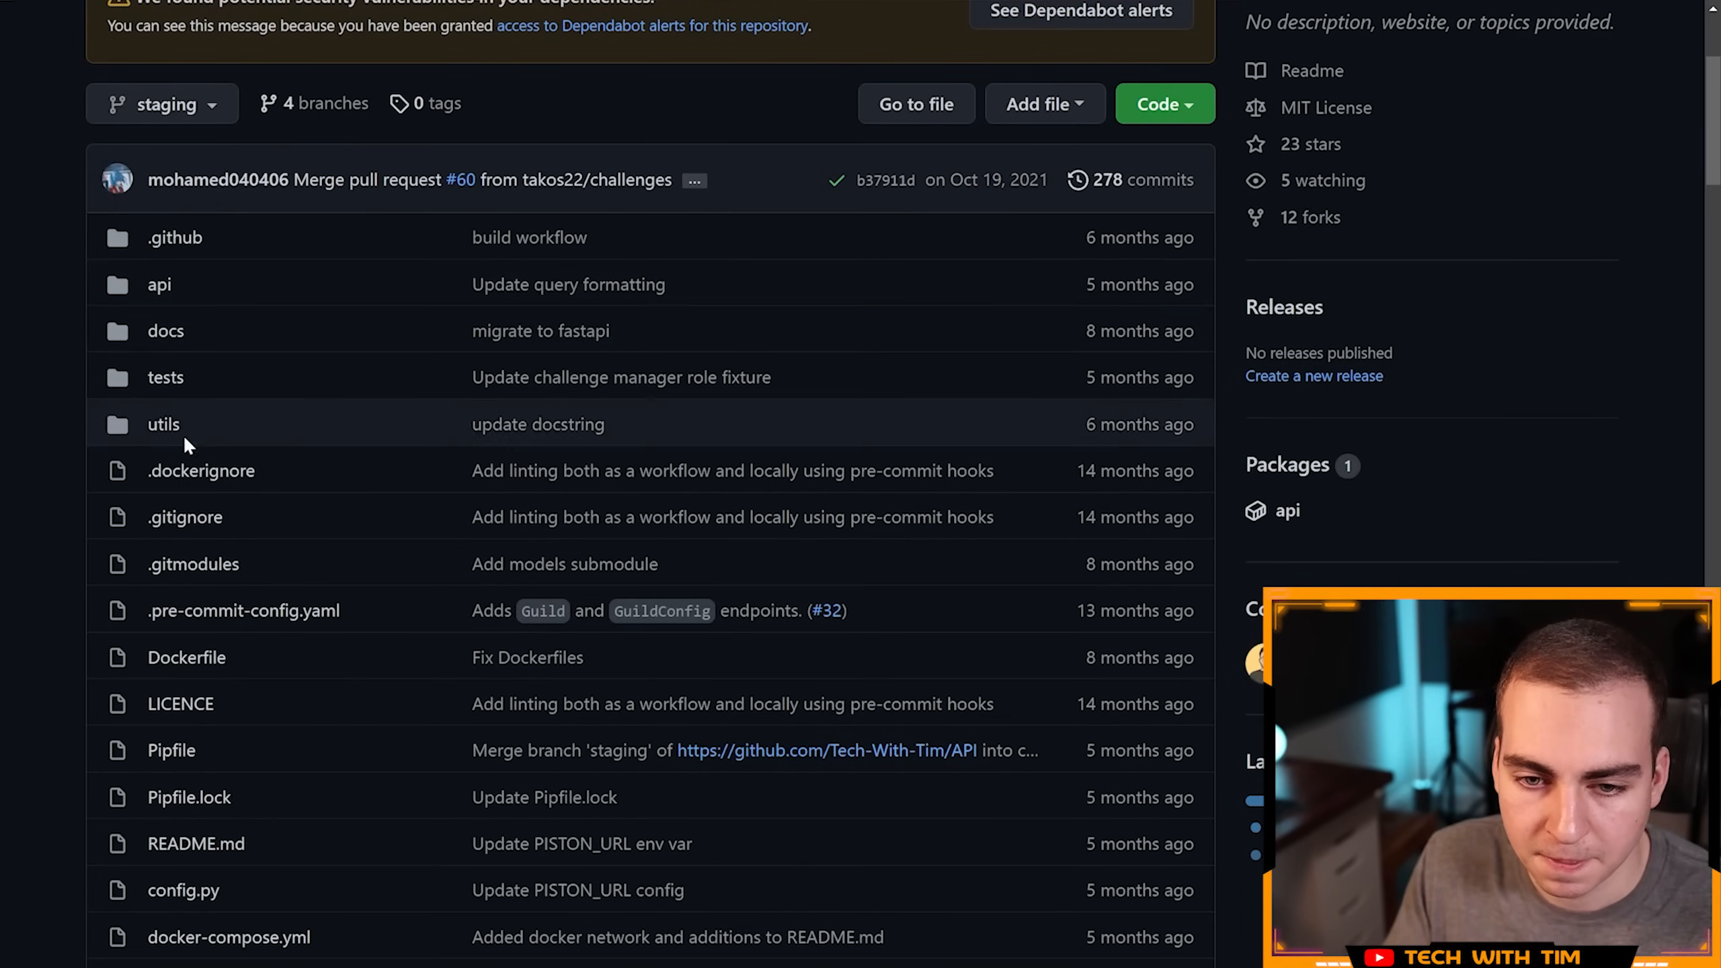
Step: Browse utils/__init__.py and the tests/test_utils folder, then return to the repository root
click(163, 425)
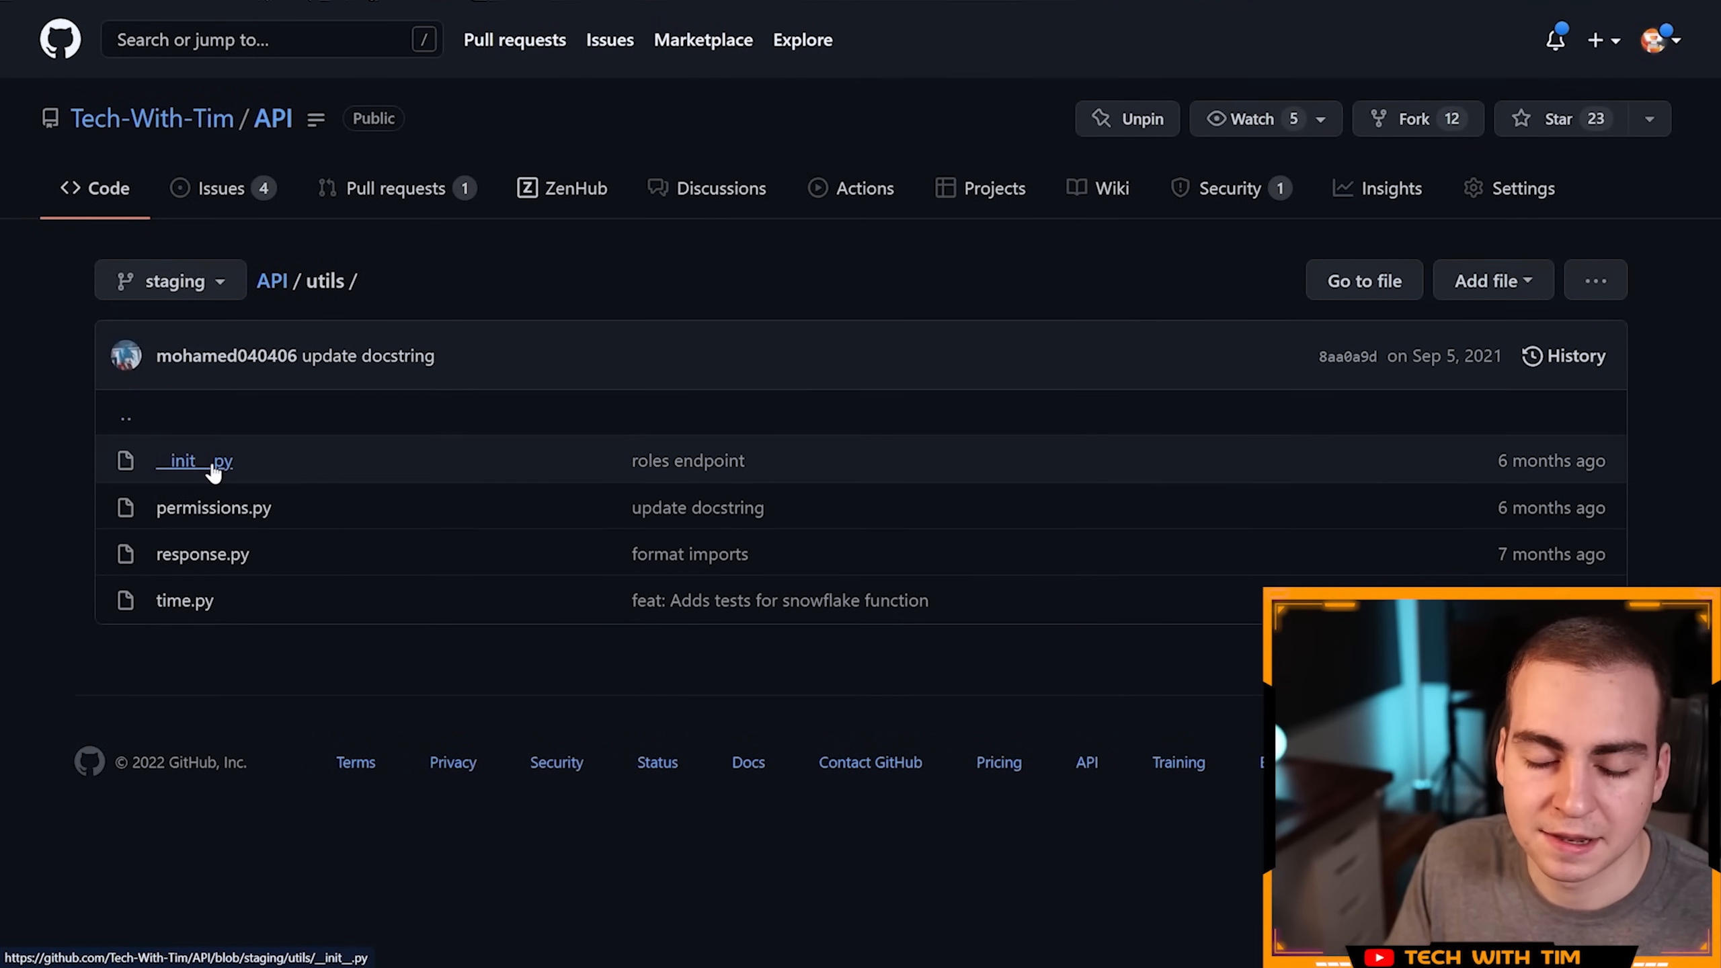
click(195, 460)
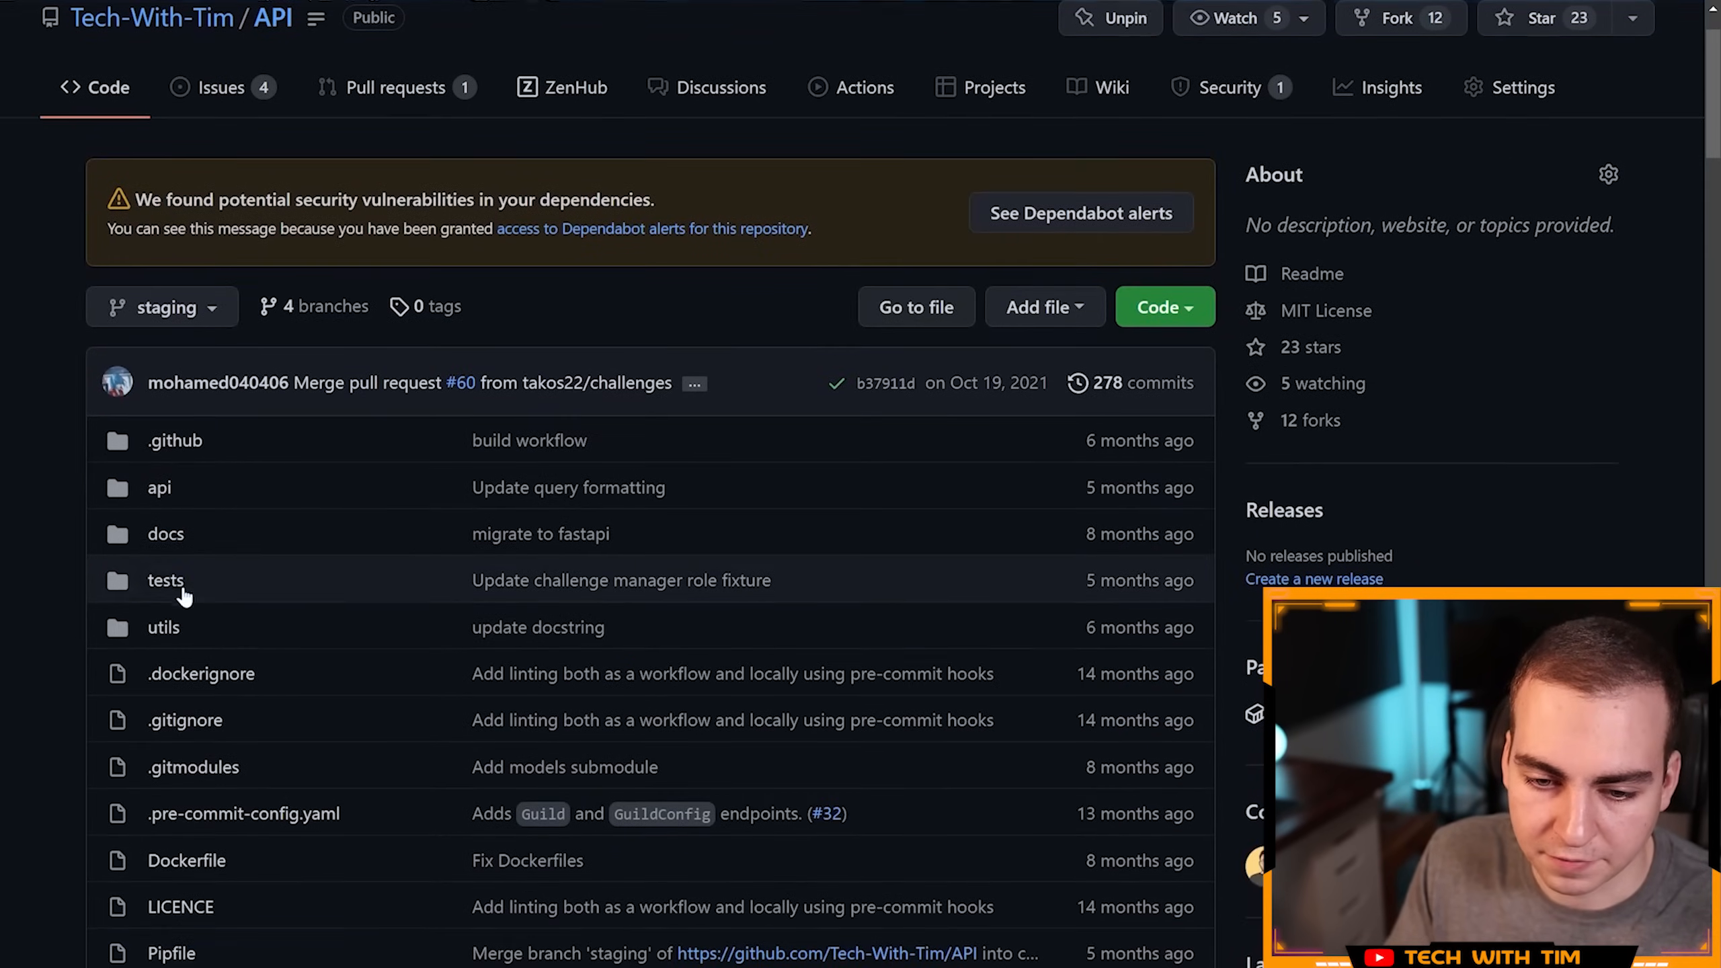
click(166, 580)
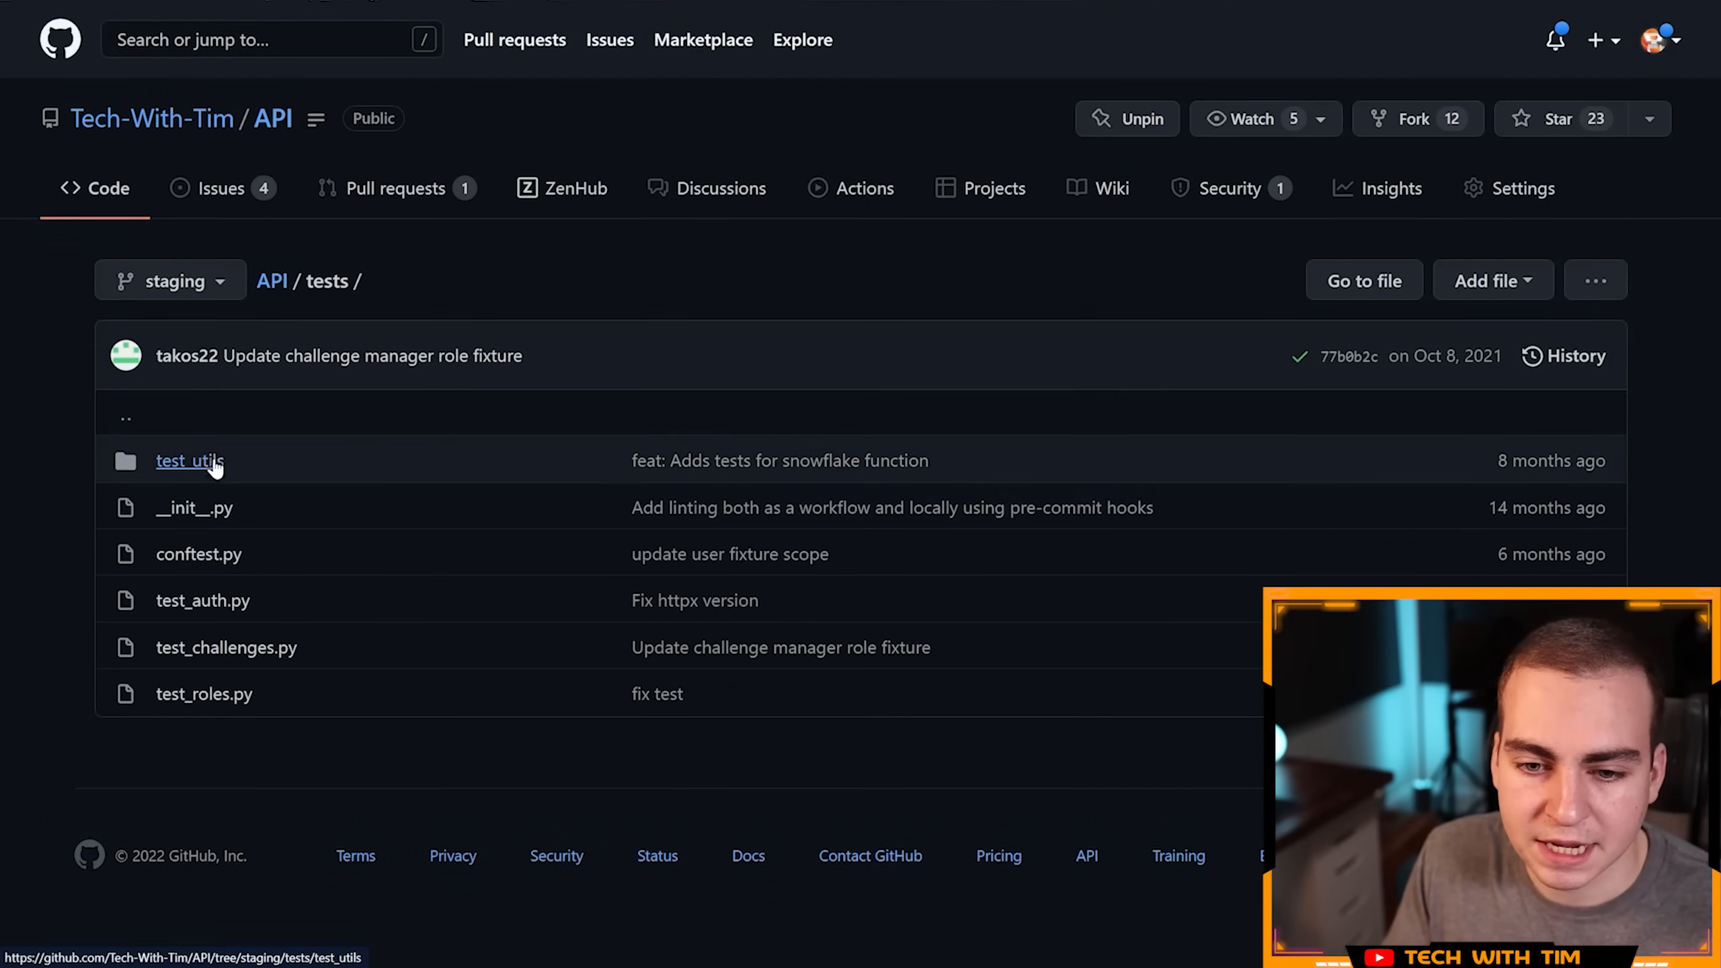
click(189, 460)
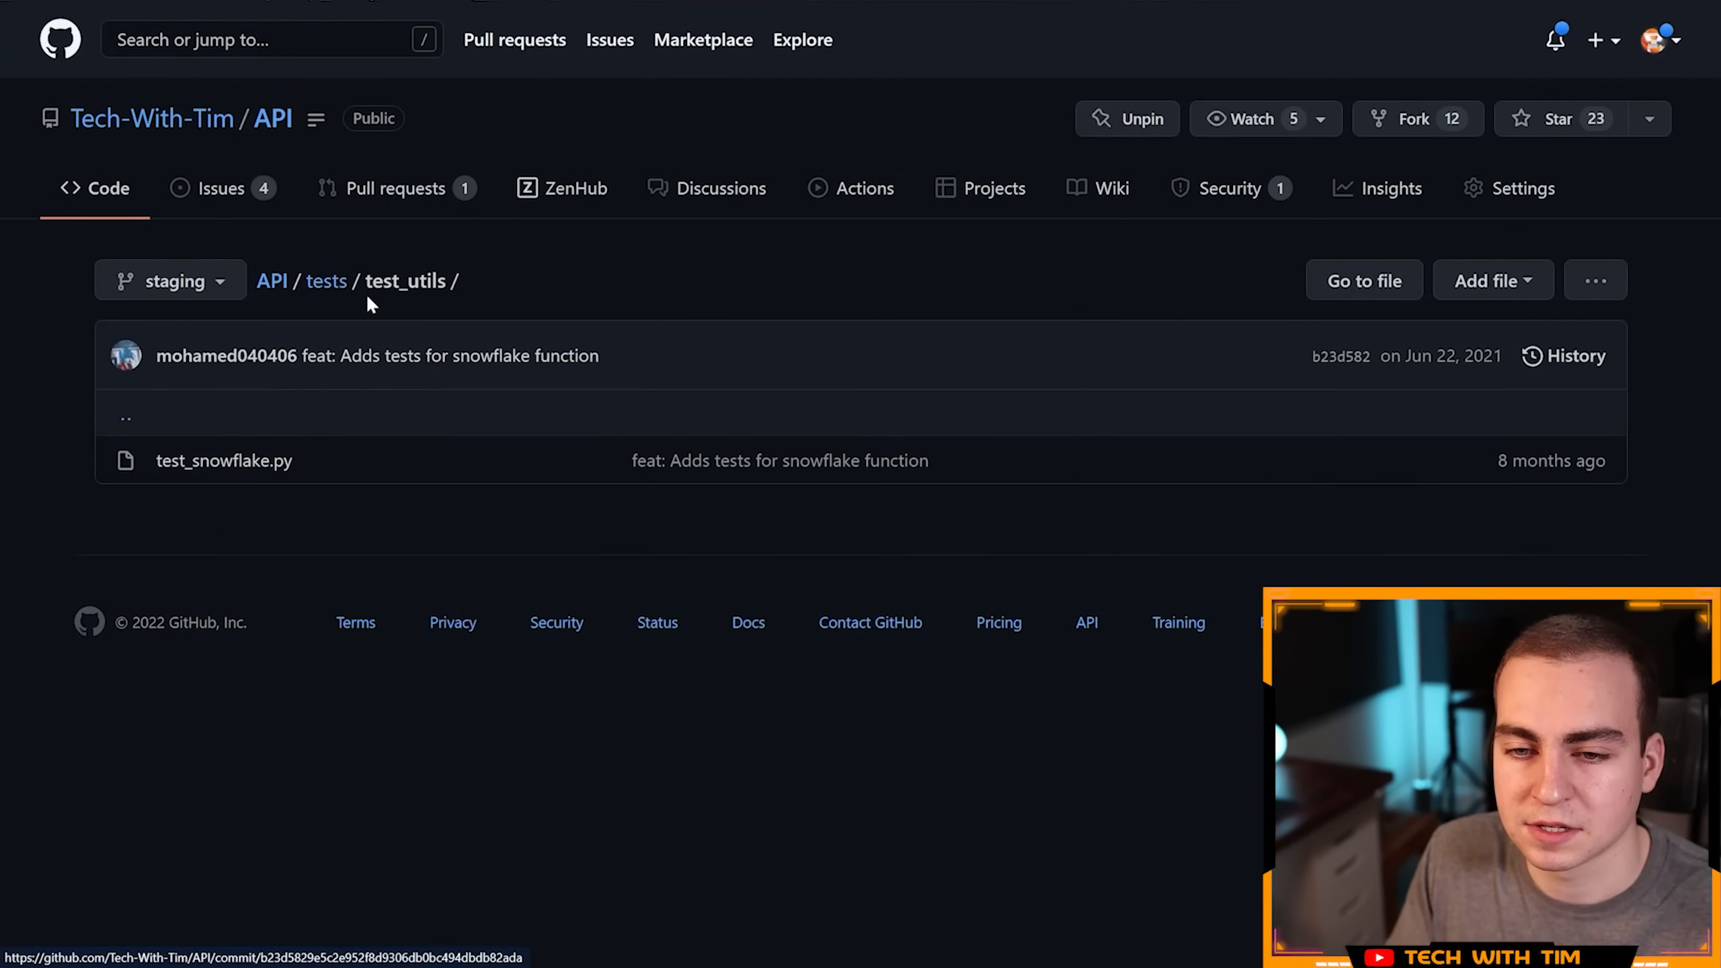
click(326, 281)
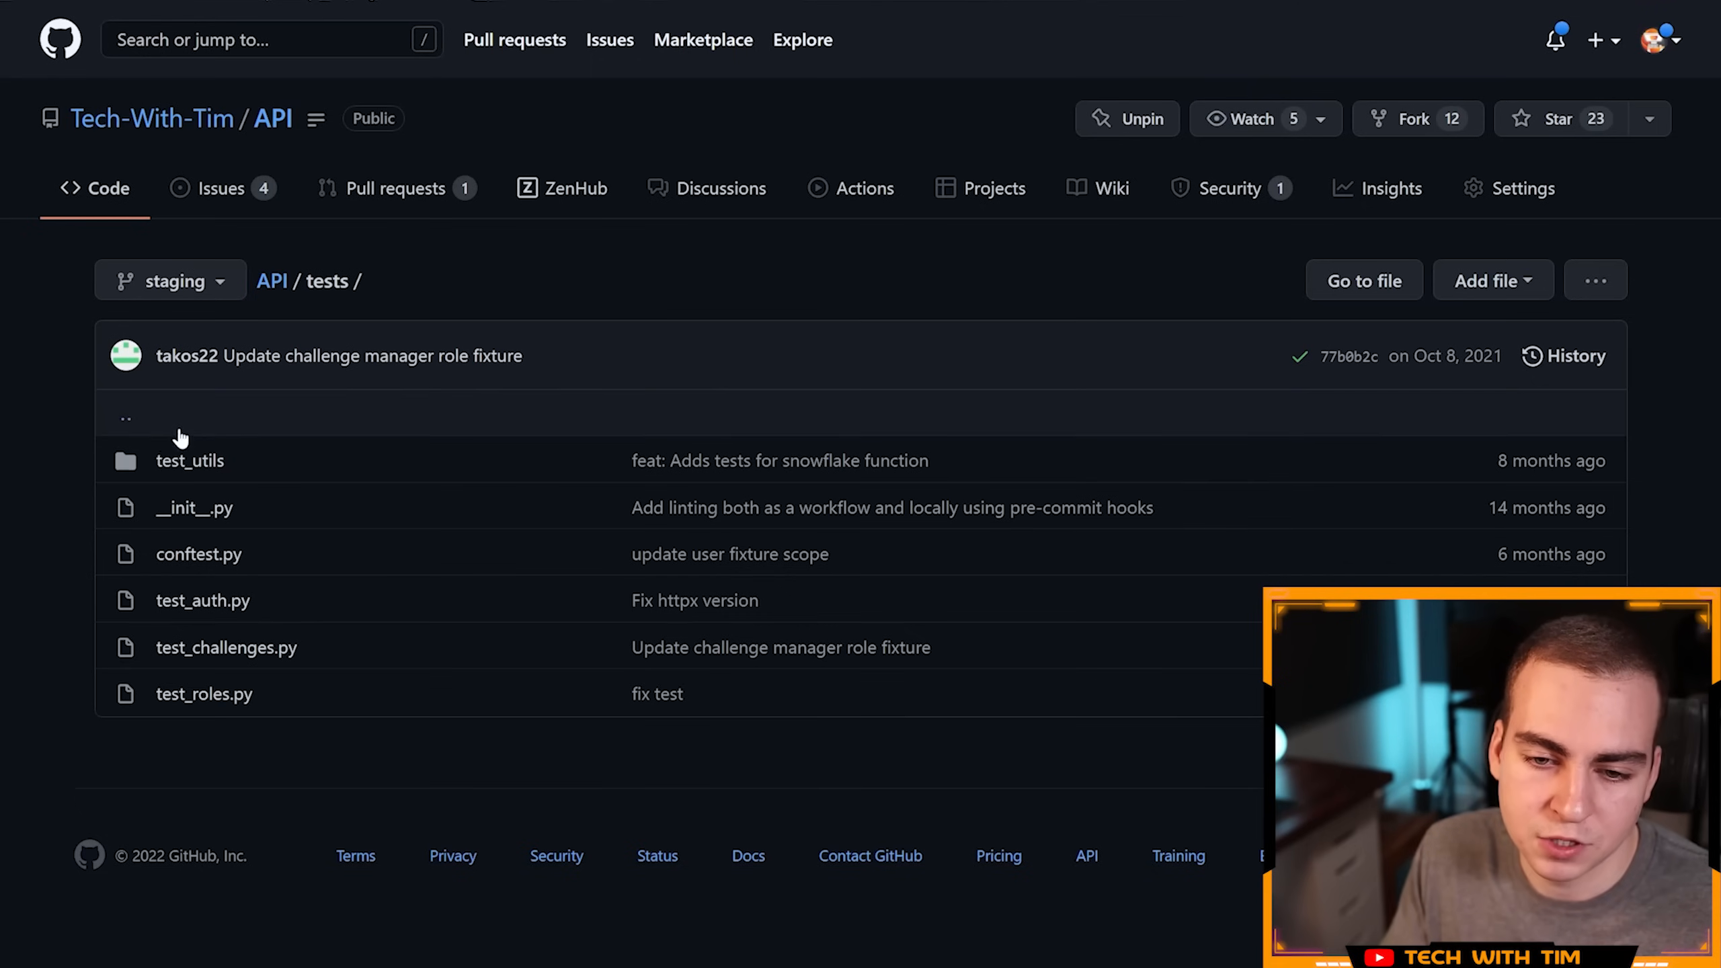
click(189, 460)
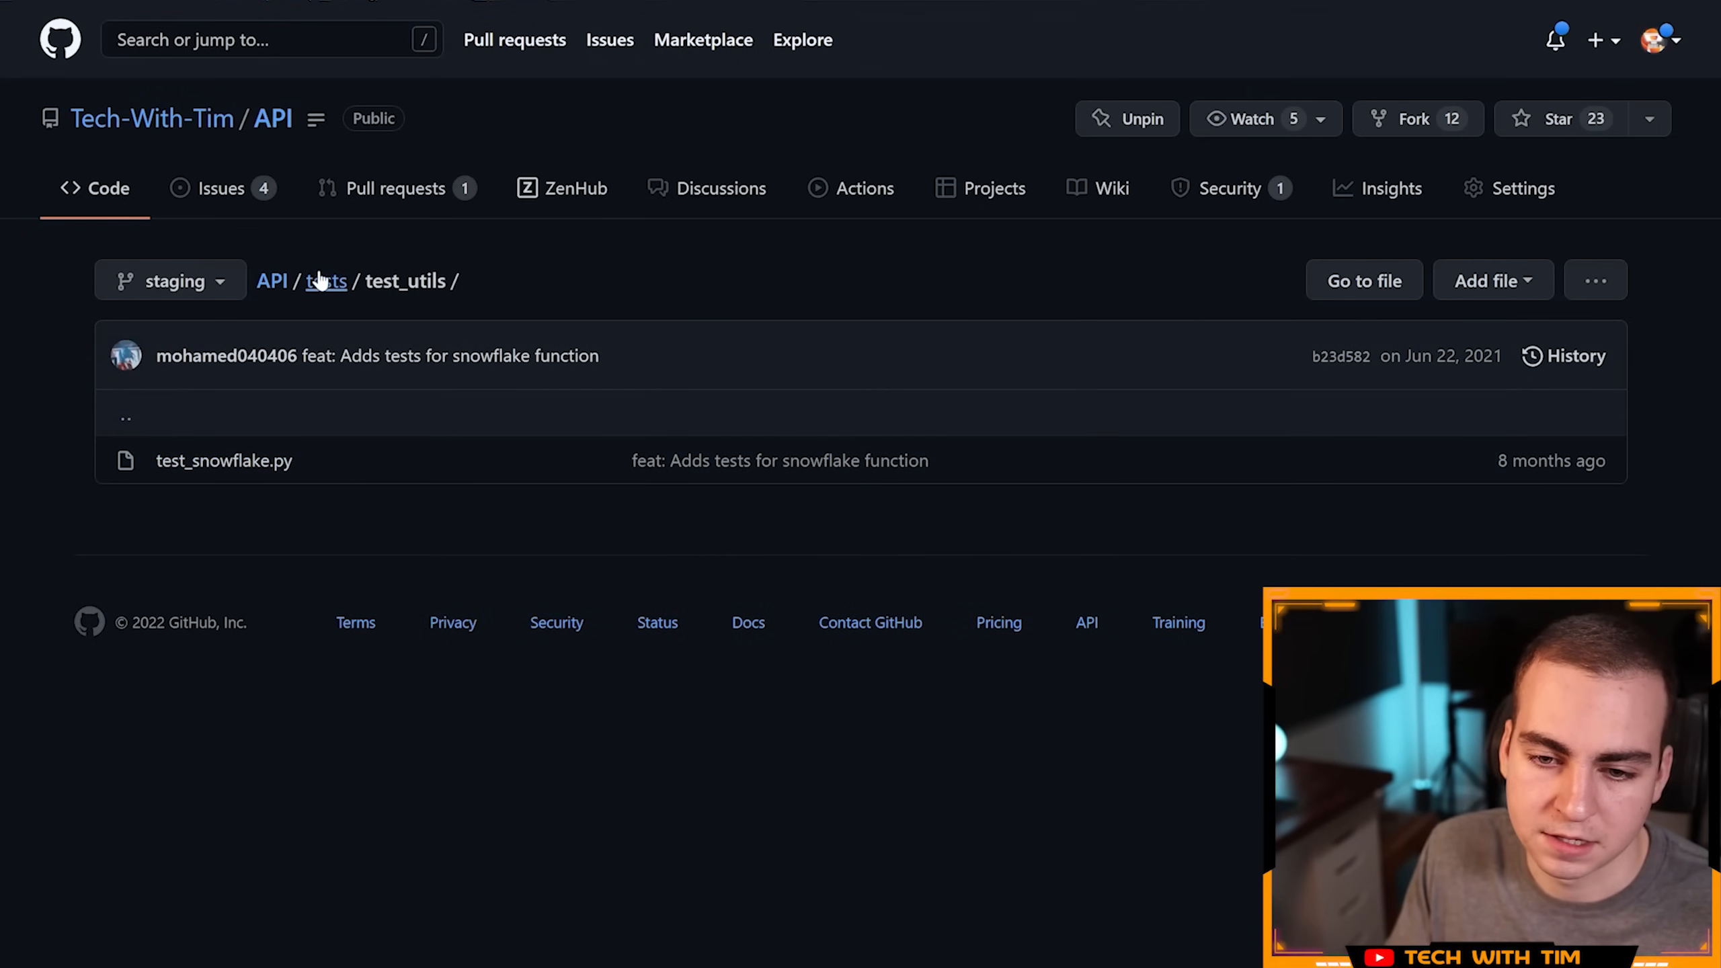
click(326, 281)
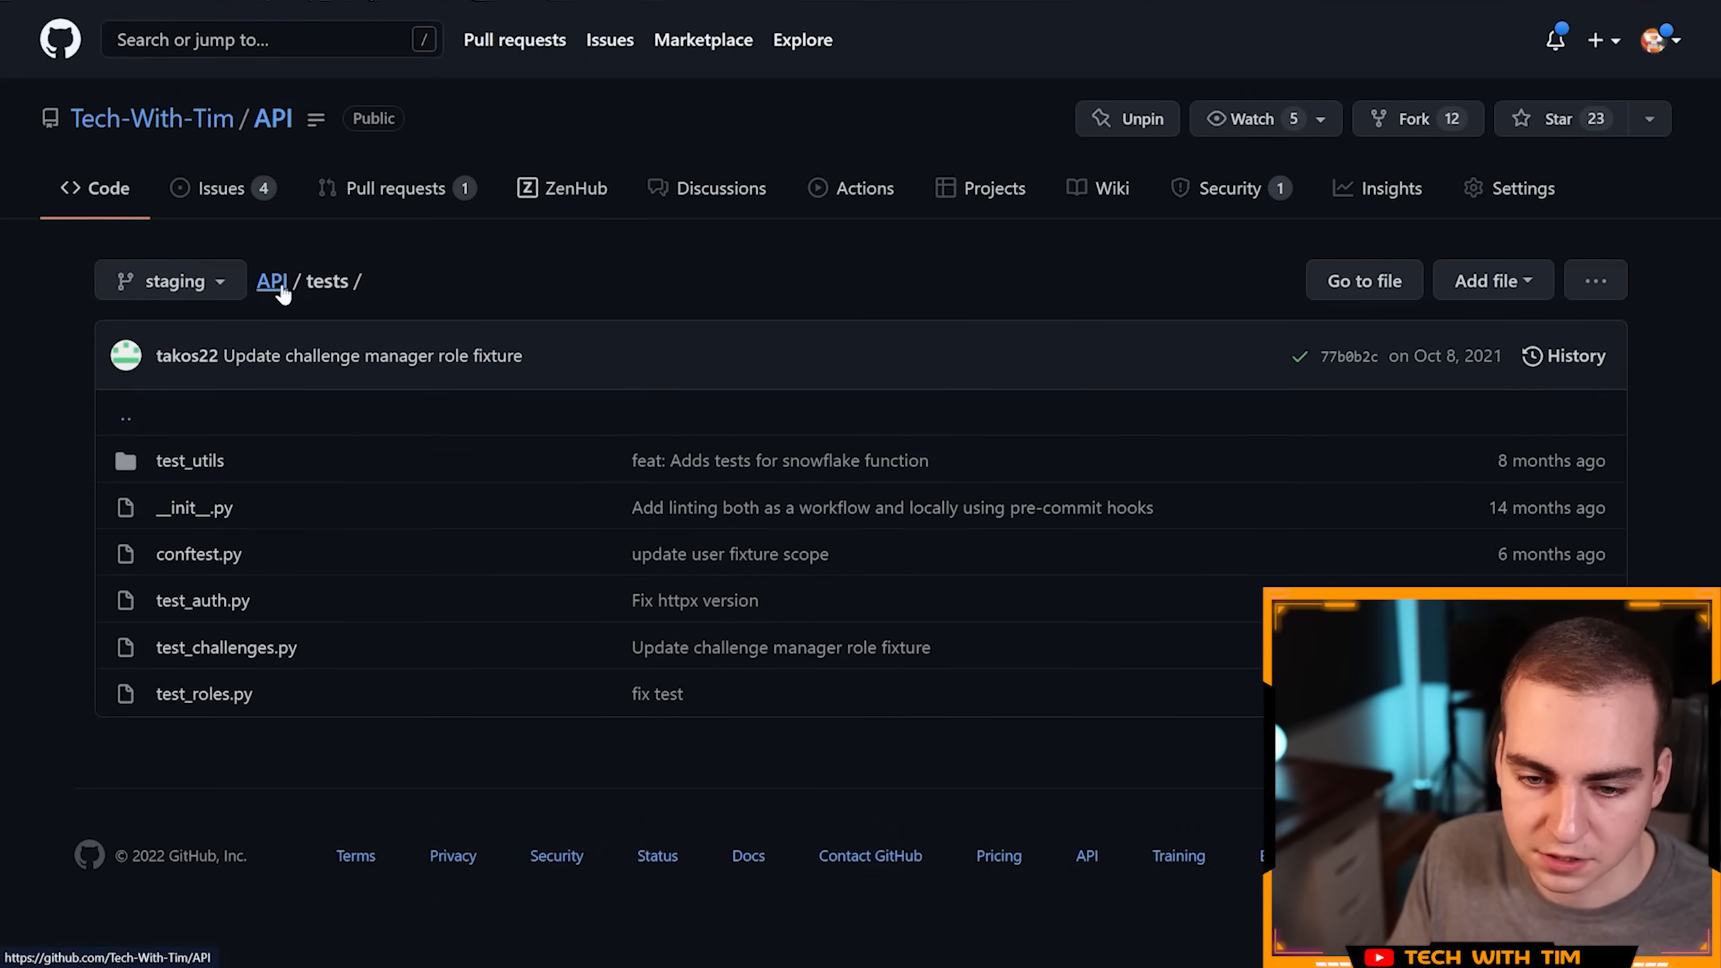
click(270, 281)
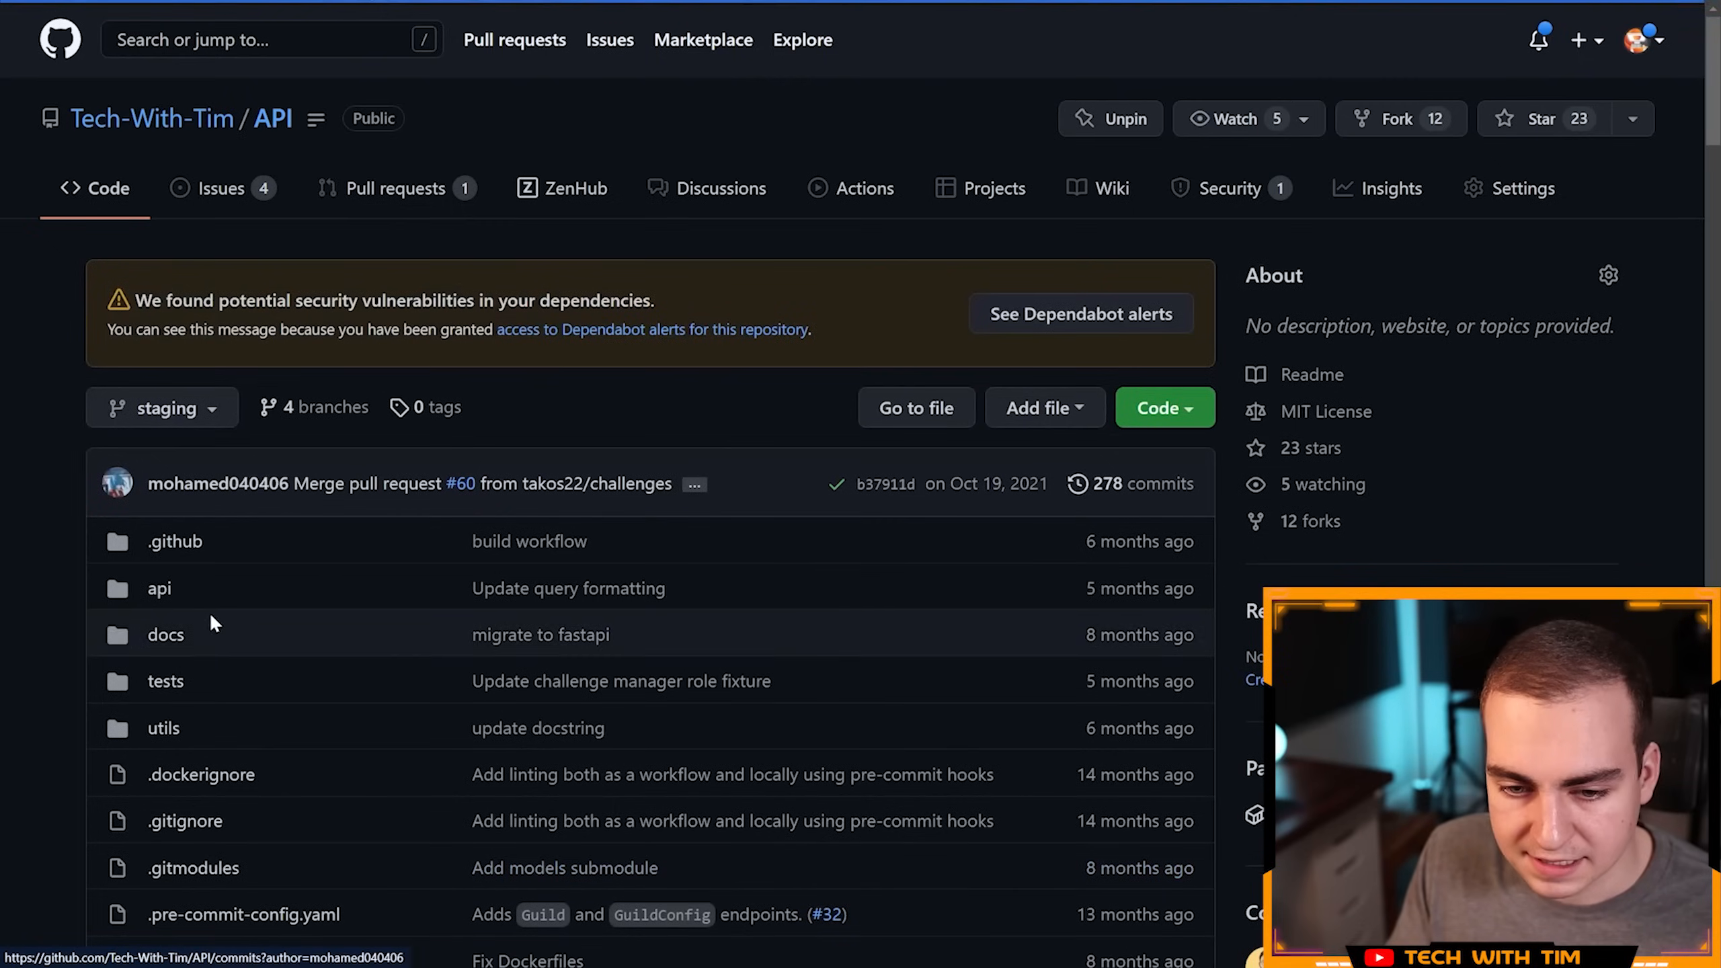
Step: Look through docs, then api's services and versions folders, returning to the top level
click(165, 634)
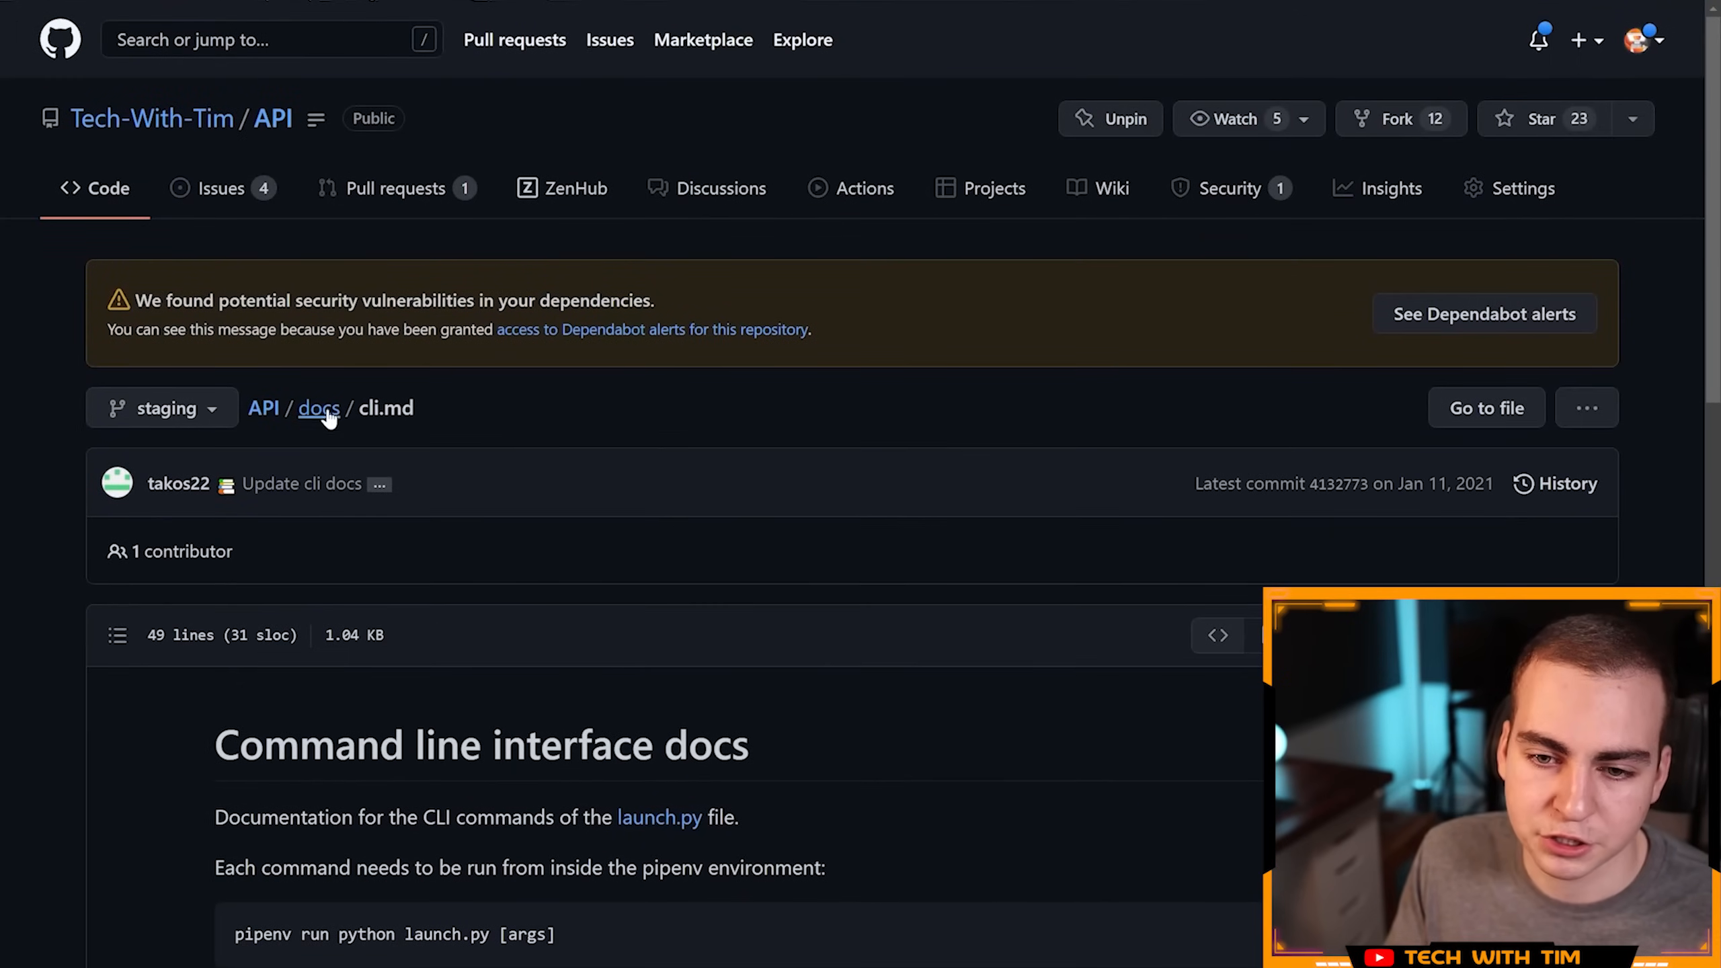
click(318, 408)
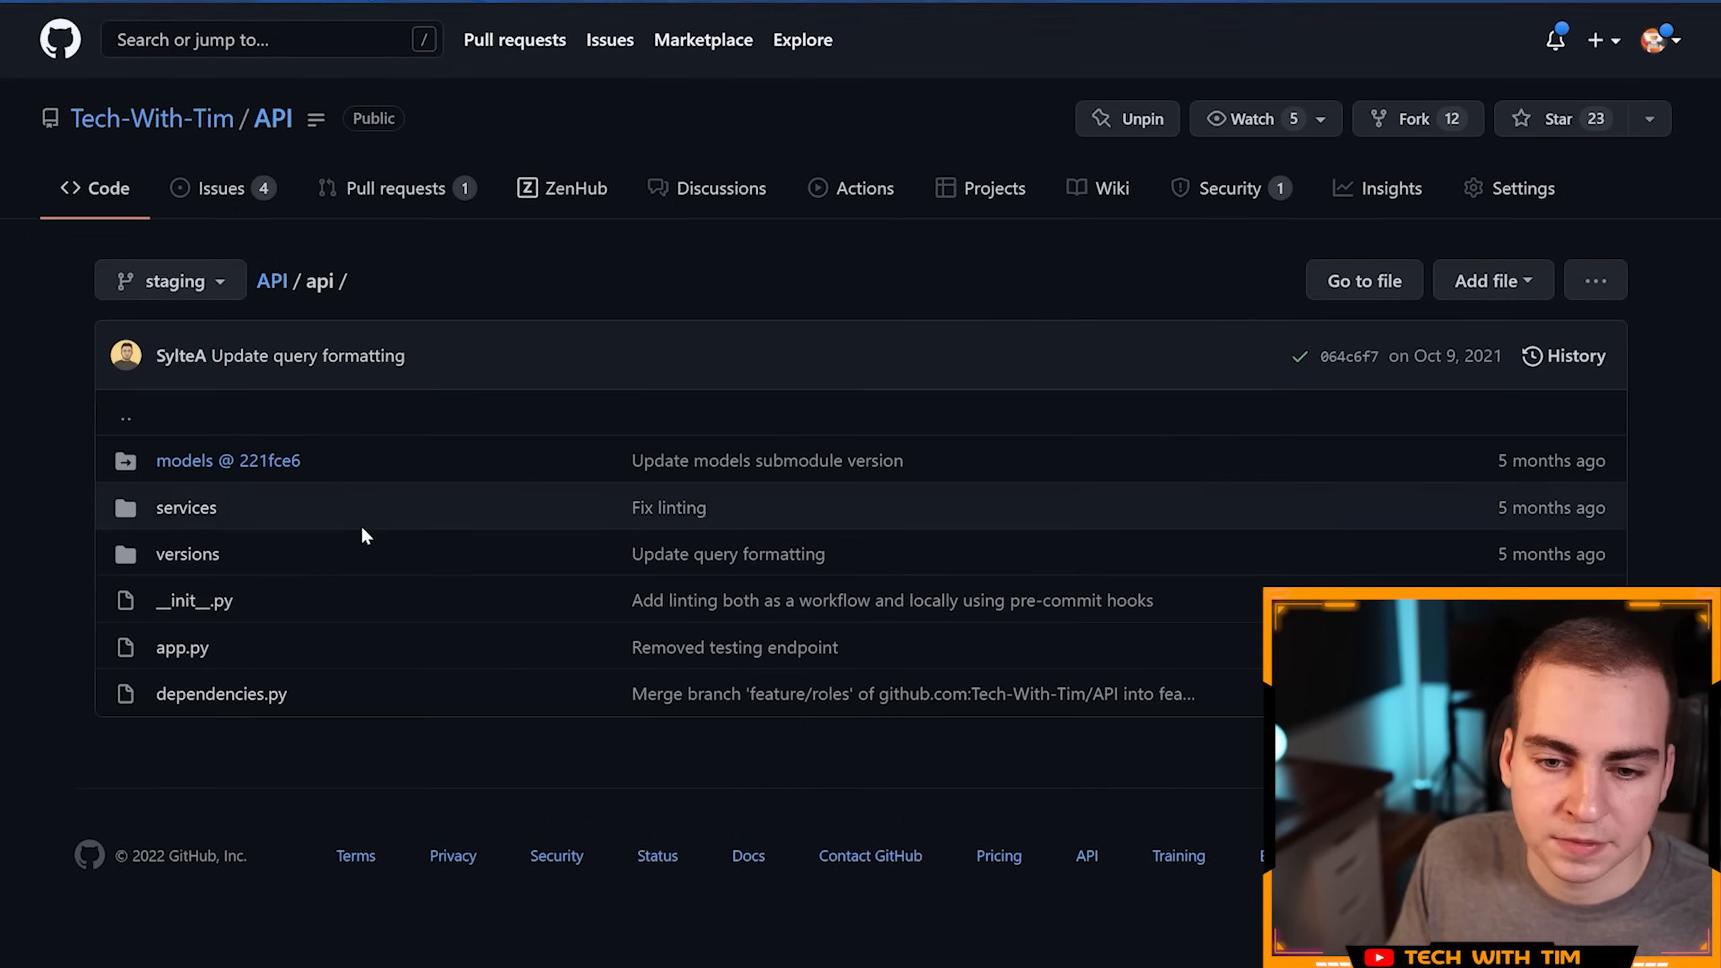
mouse_move(186, 506)
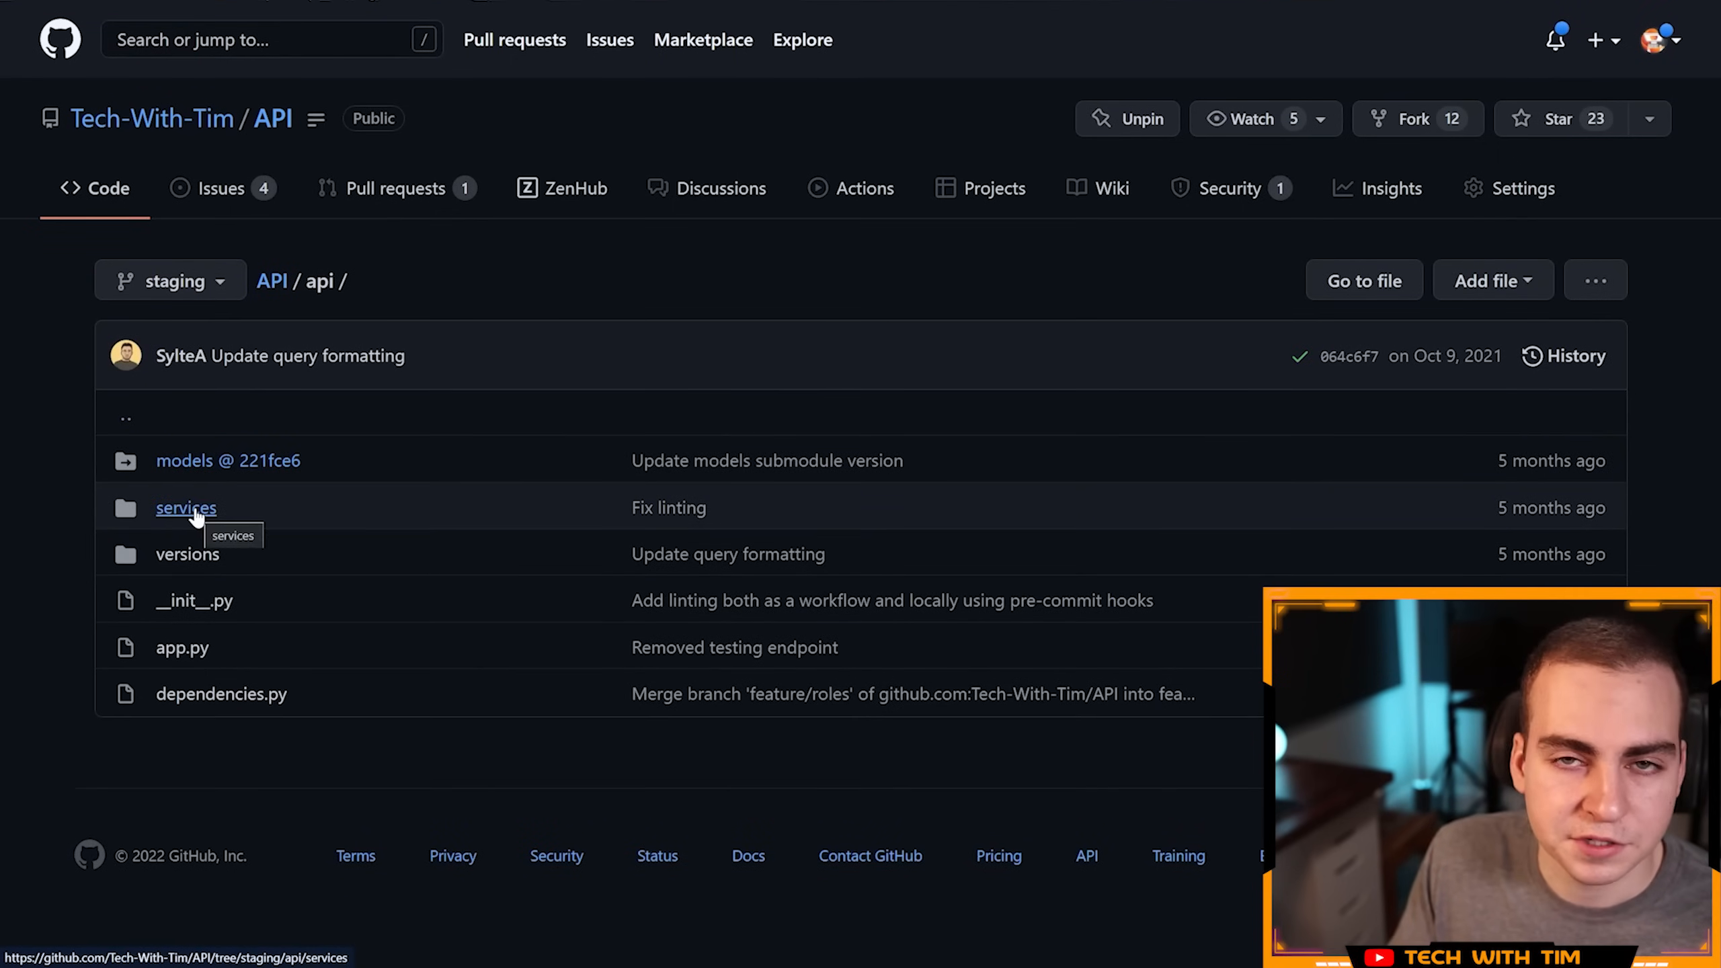
click(185, 507)
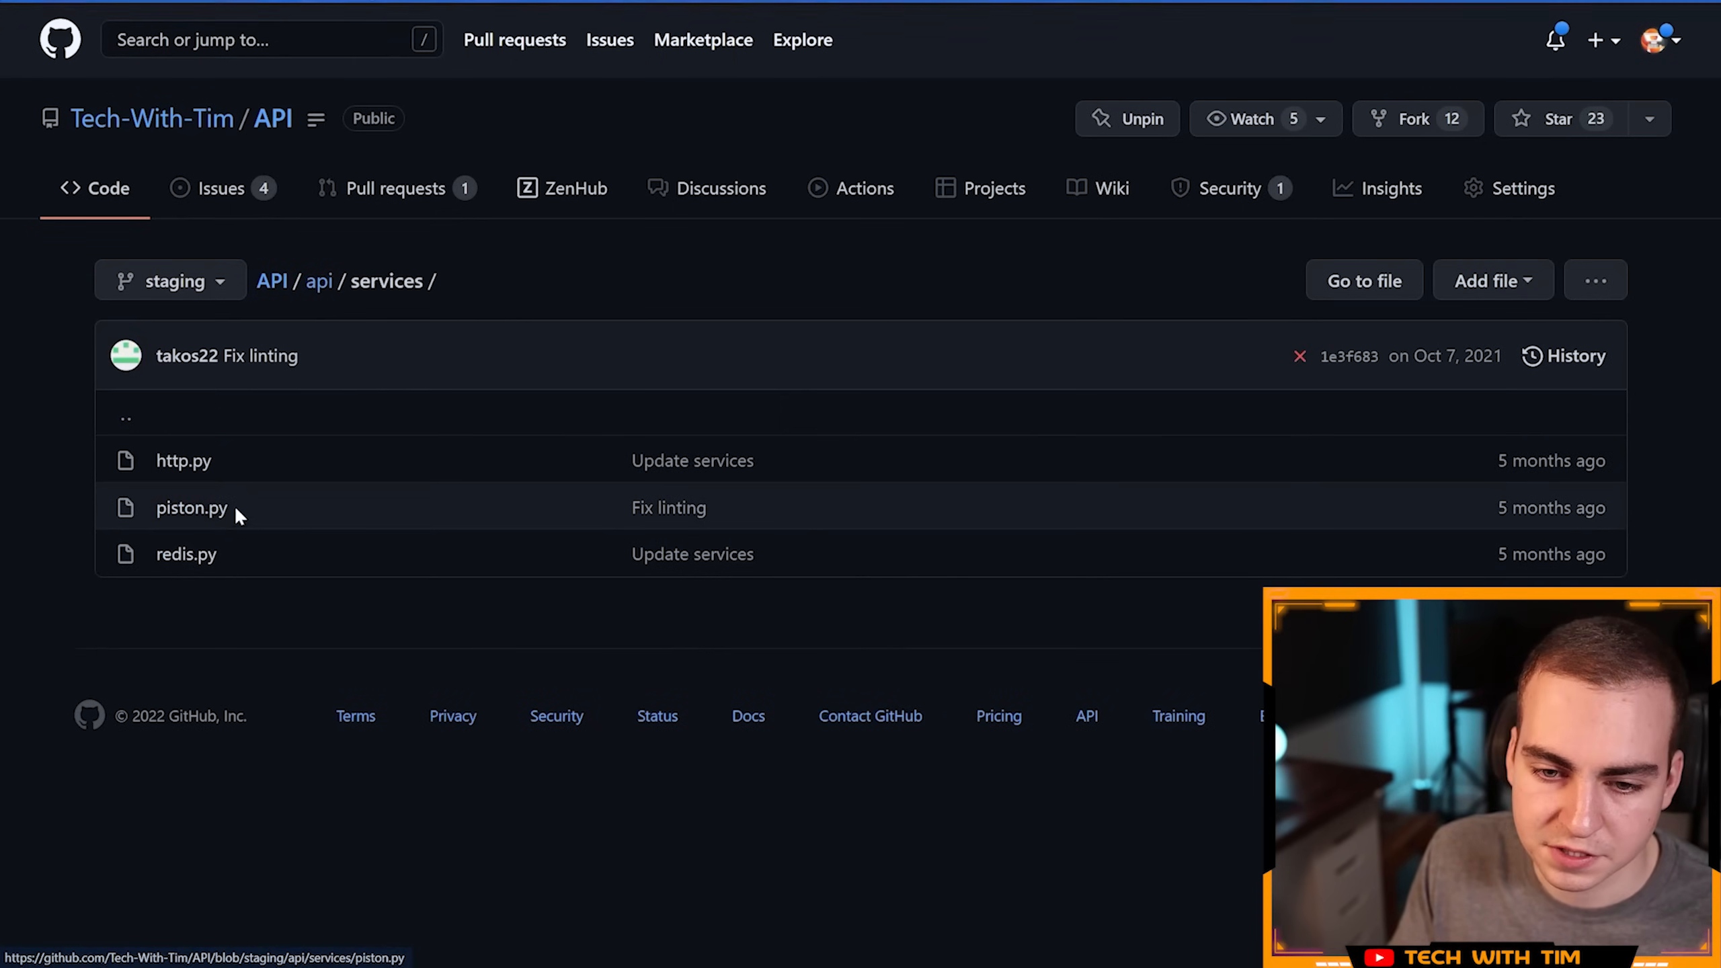
click(318, 280)
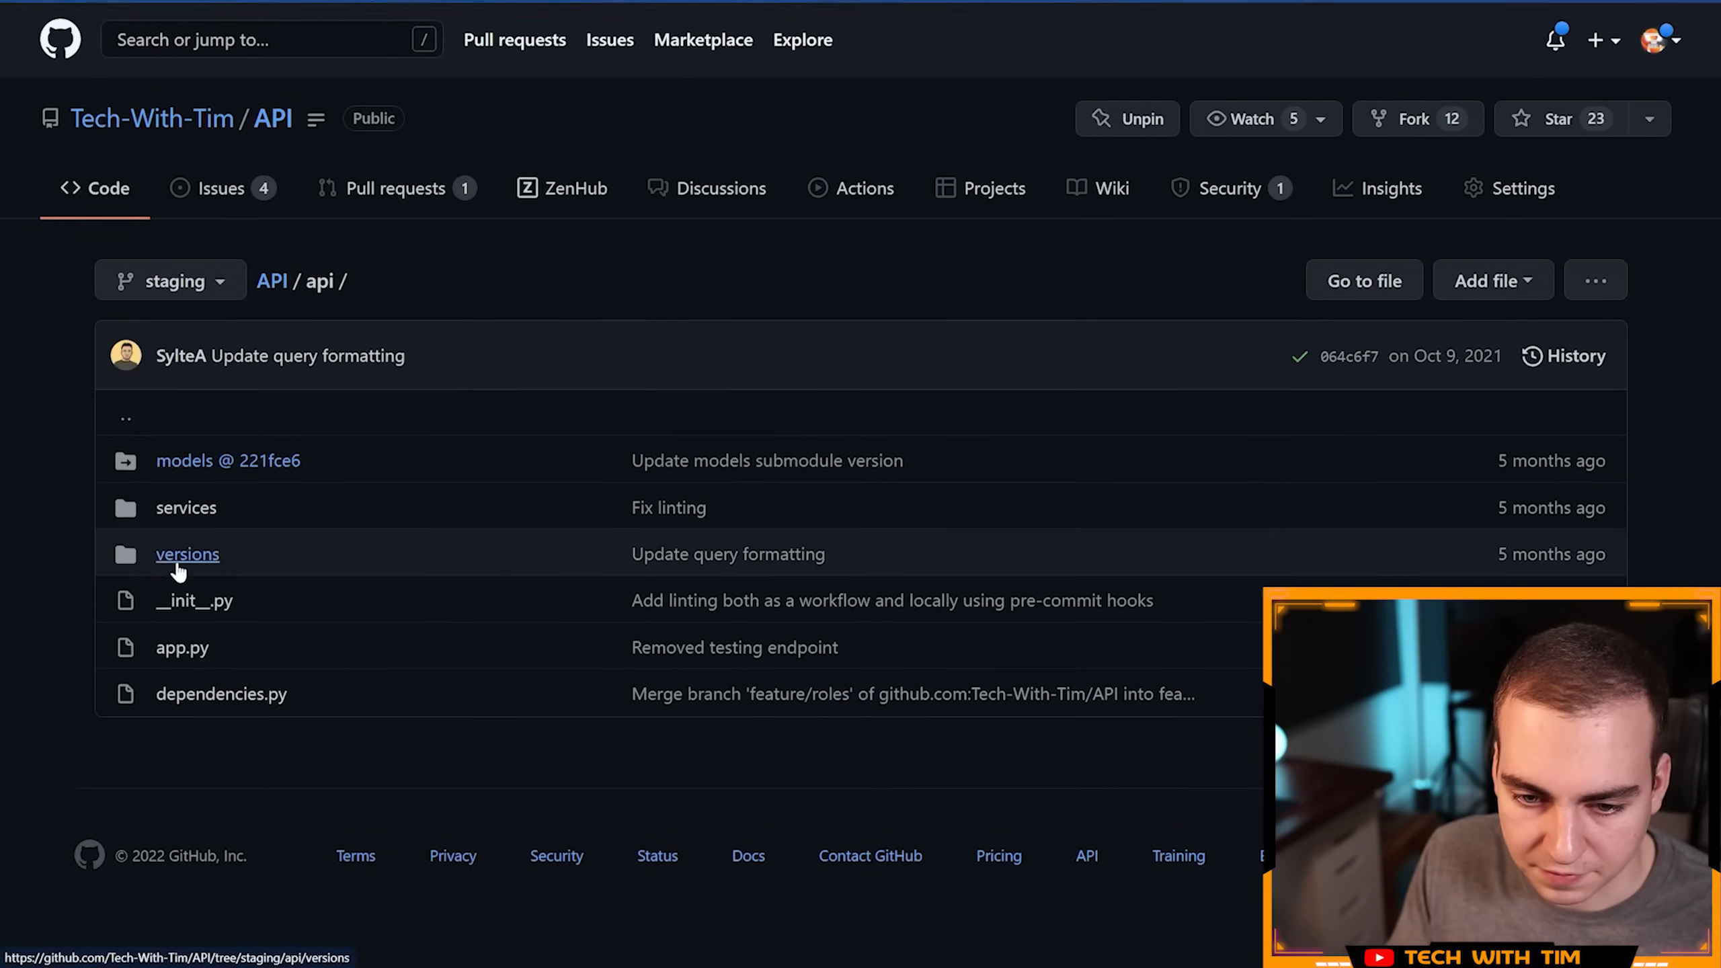
click(187, 553)
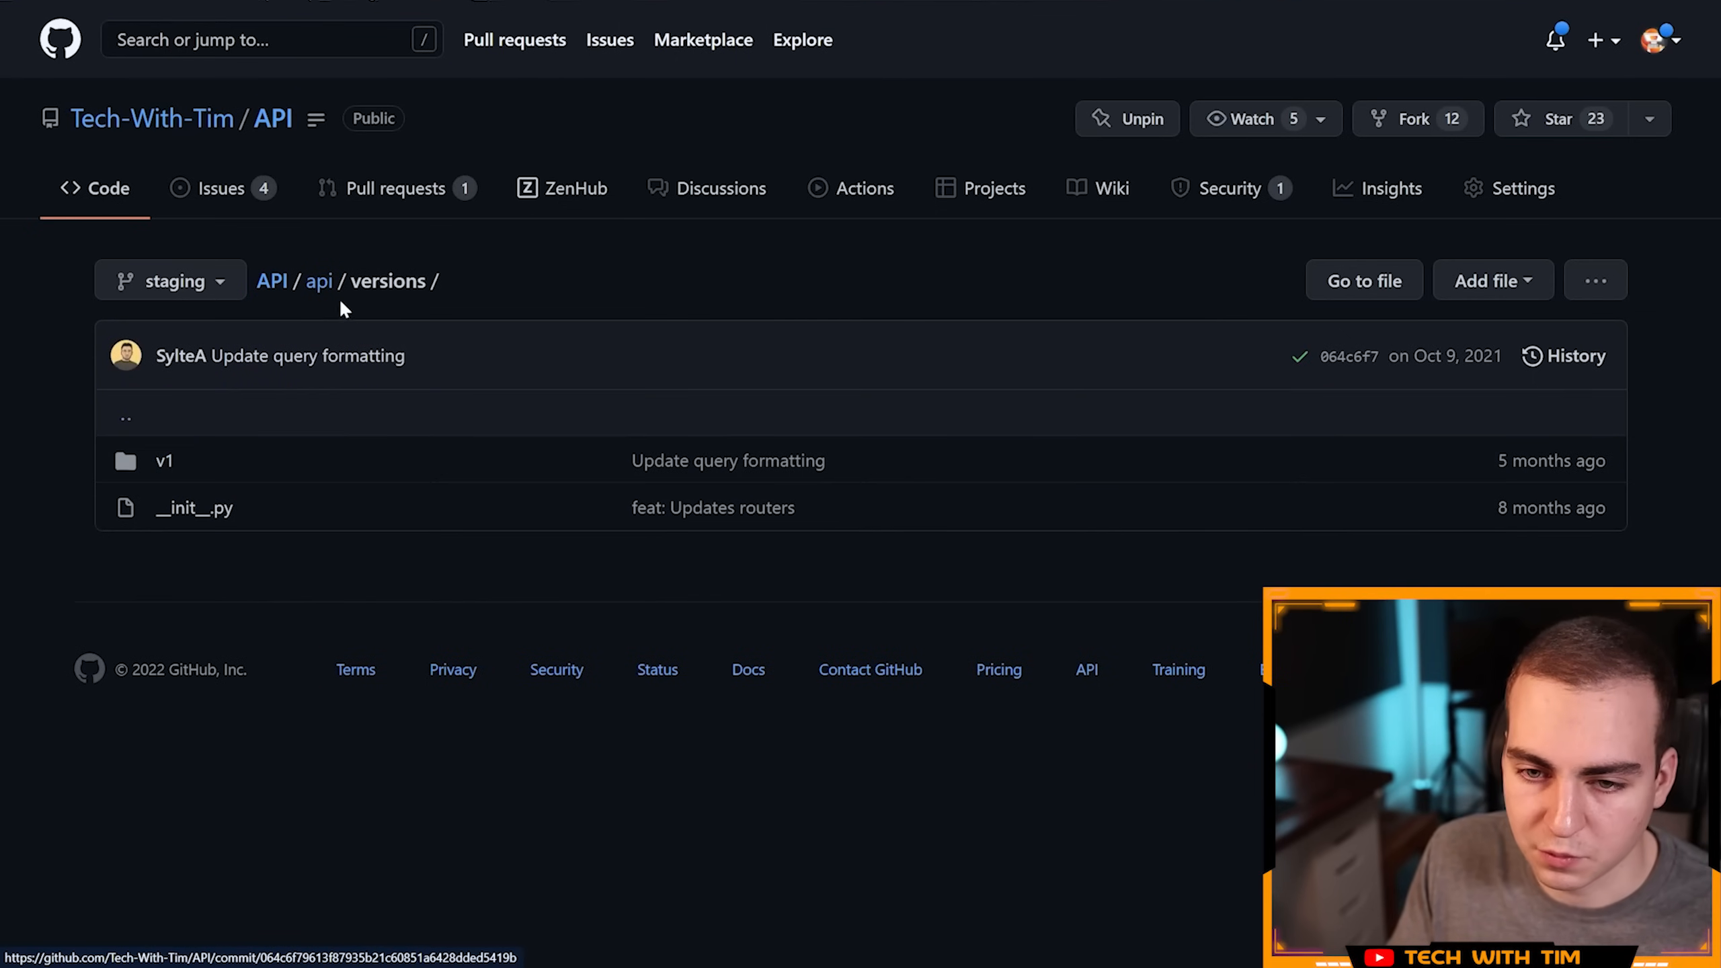
click(318, 281)
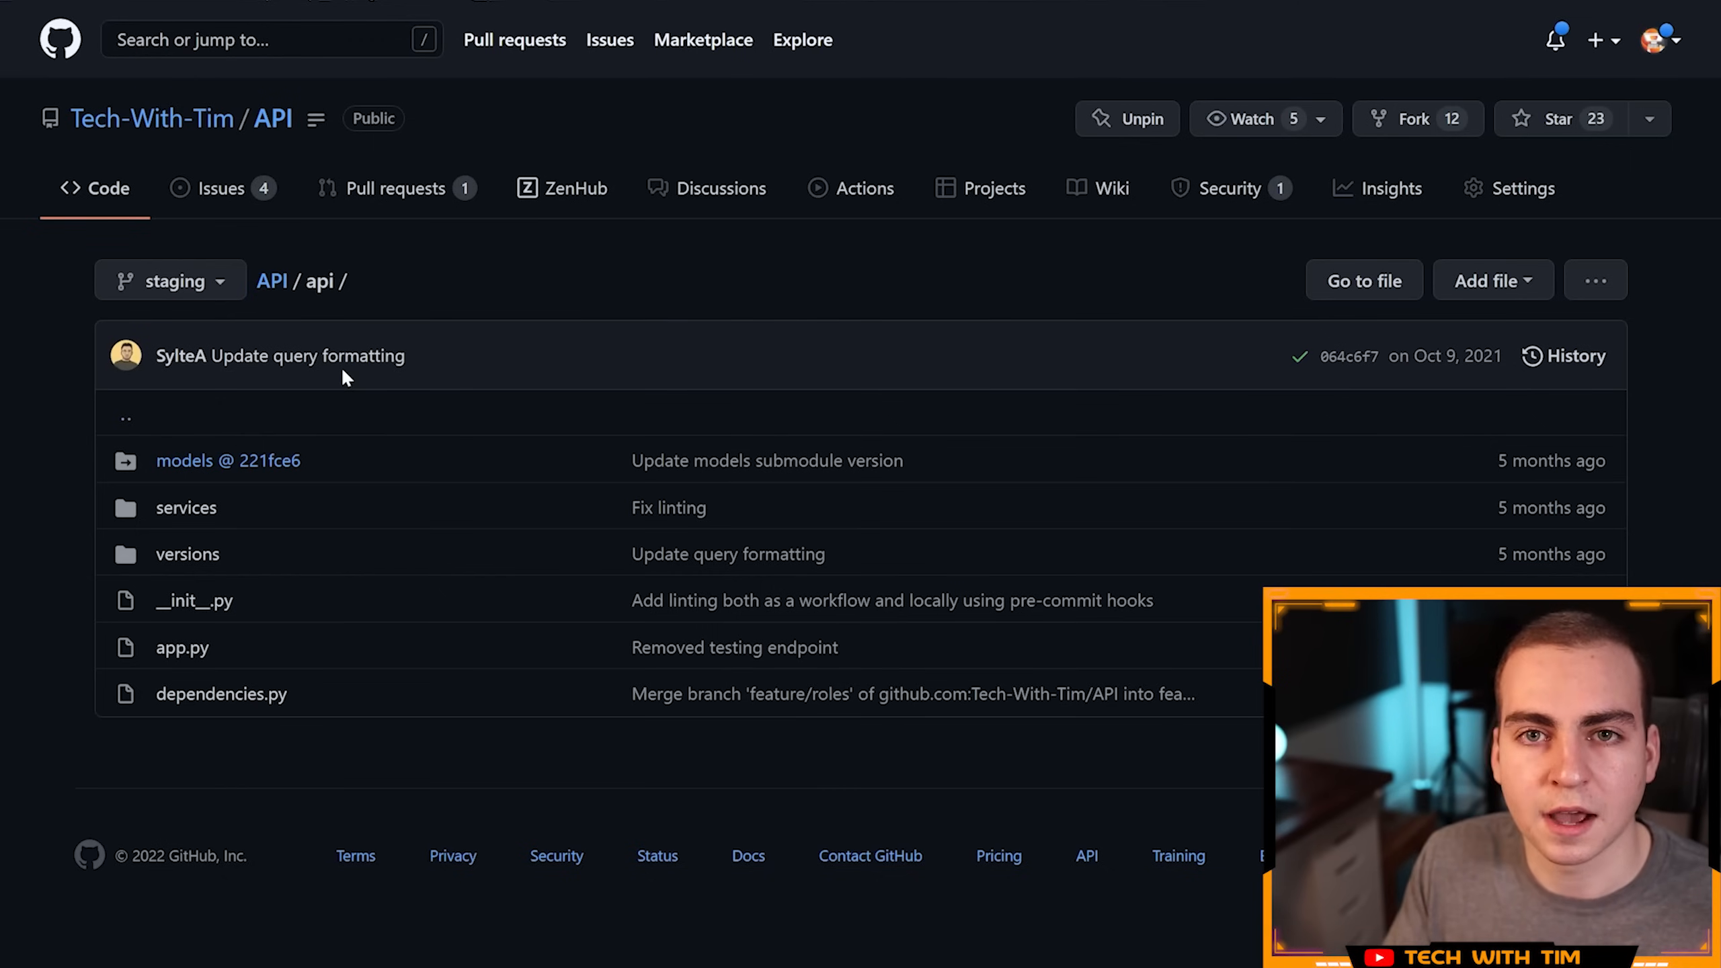
click(271, 281)
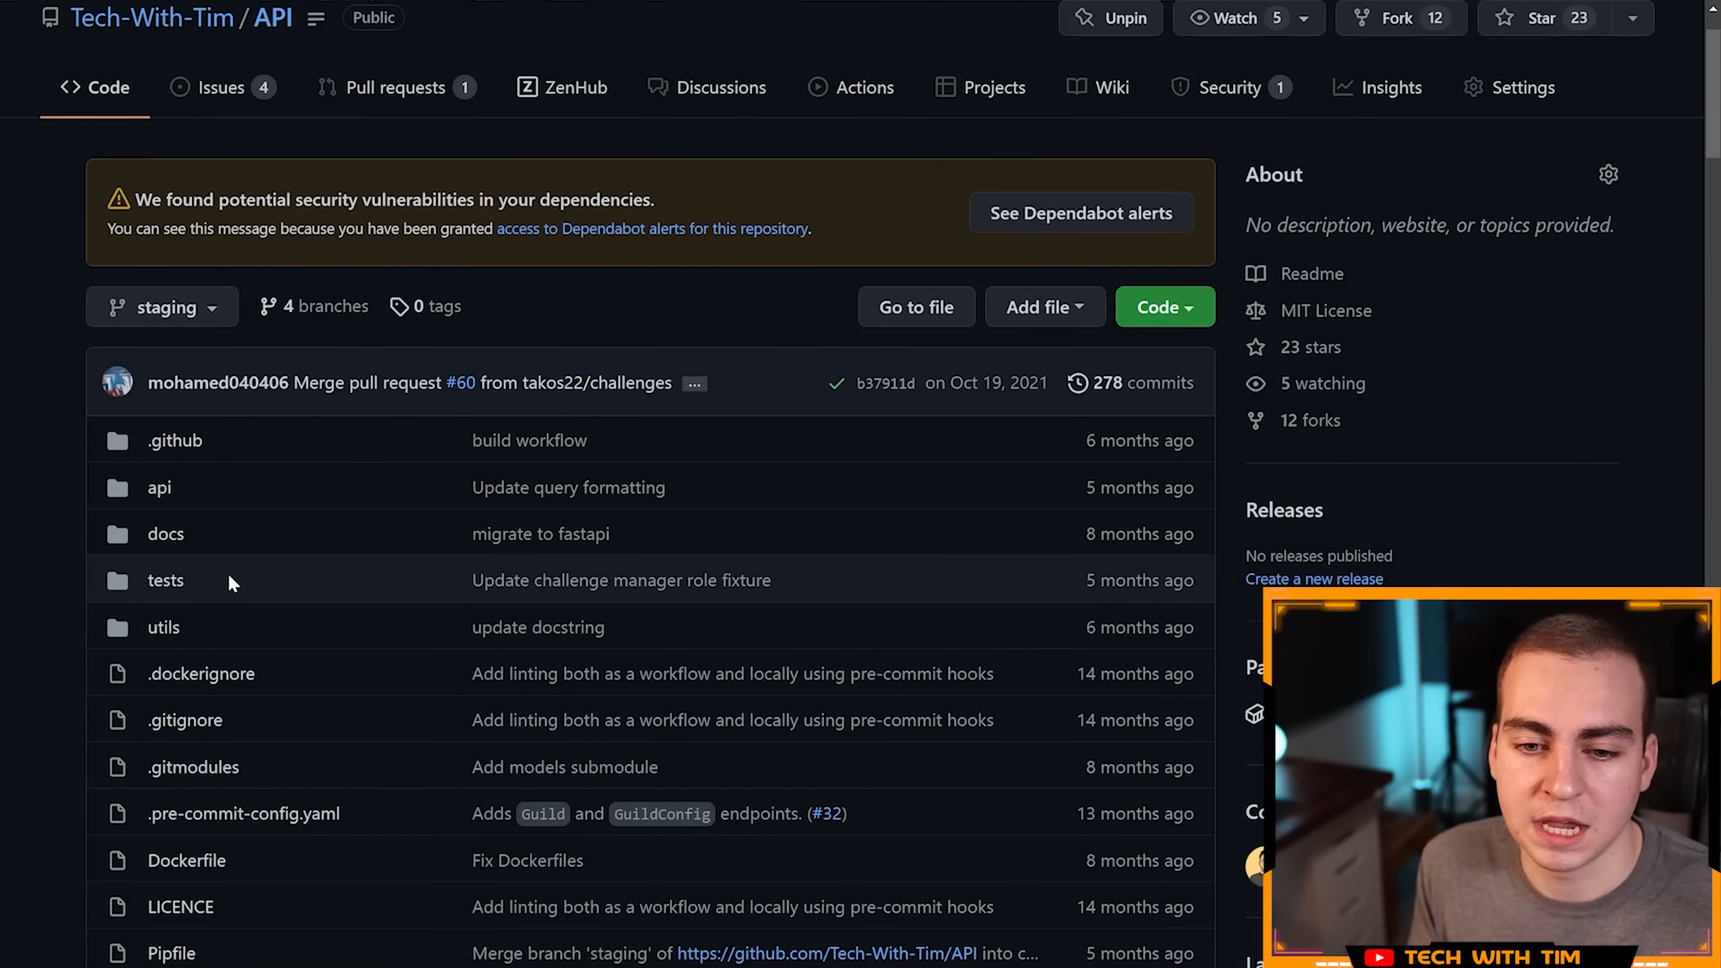
mouse_move(166, 533)
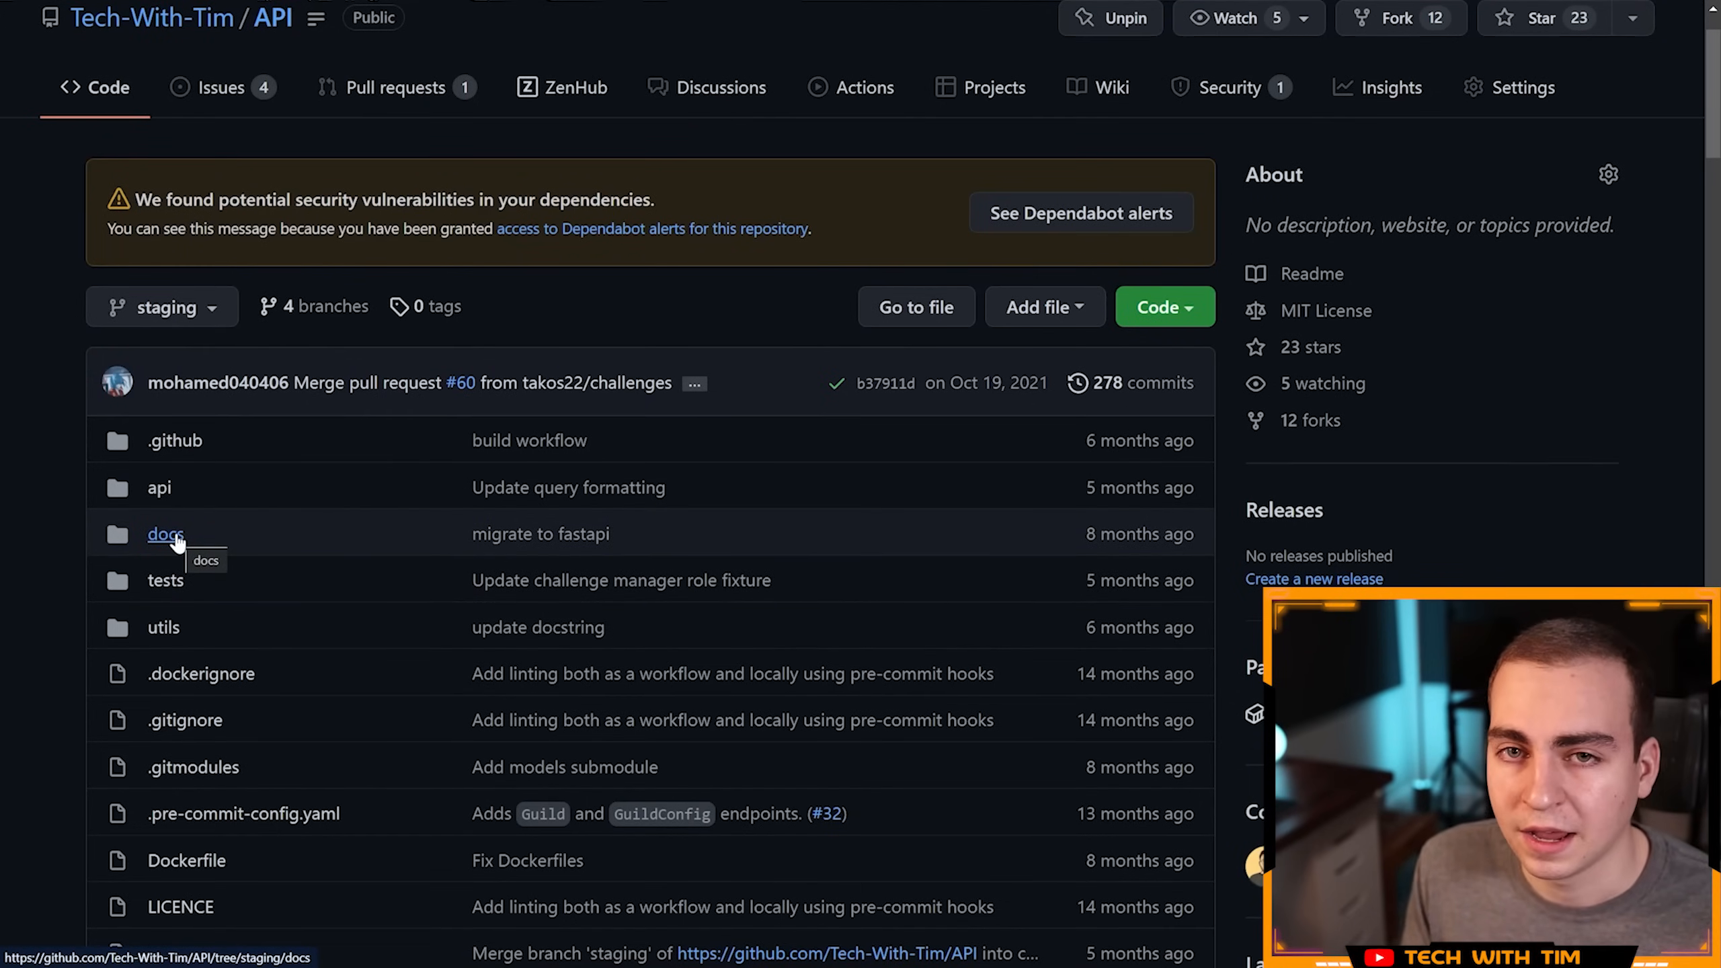
scroll(down, 3)
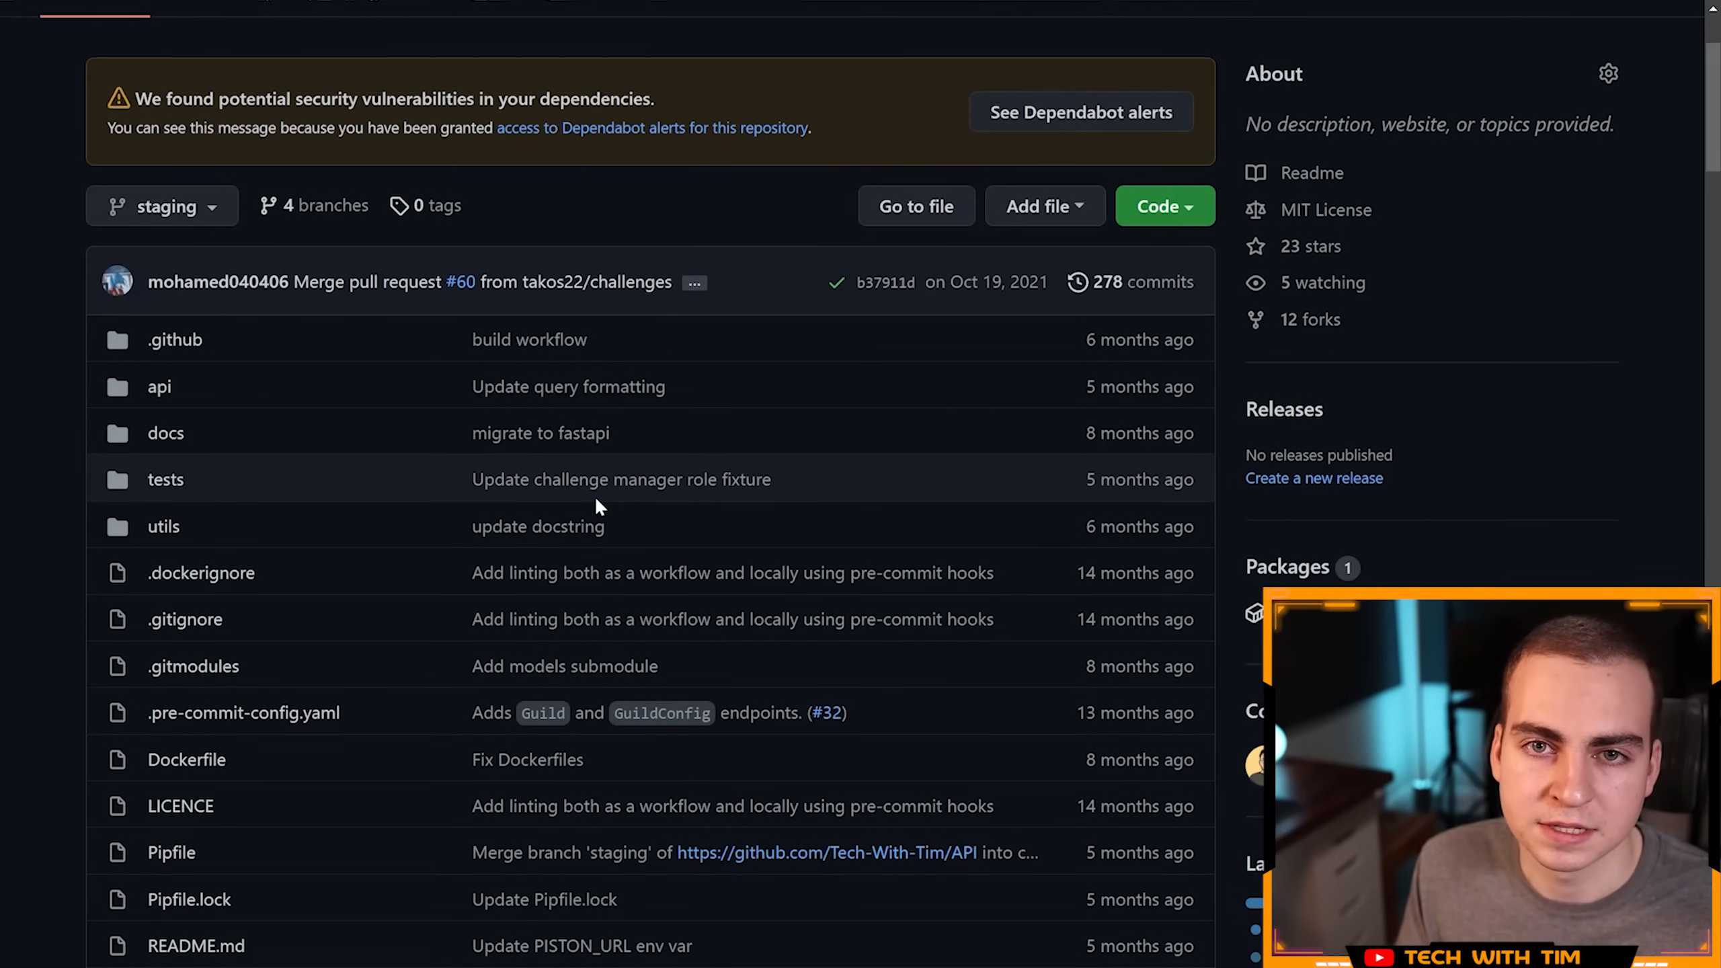
Step: Open utils/time.py, highlight the snowflake_time function, then return to the utils listing
scroll(down, 3)
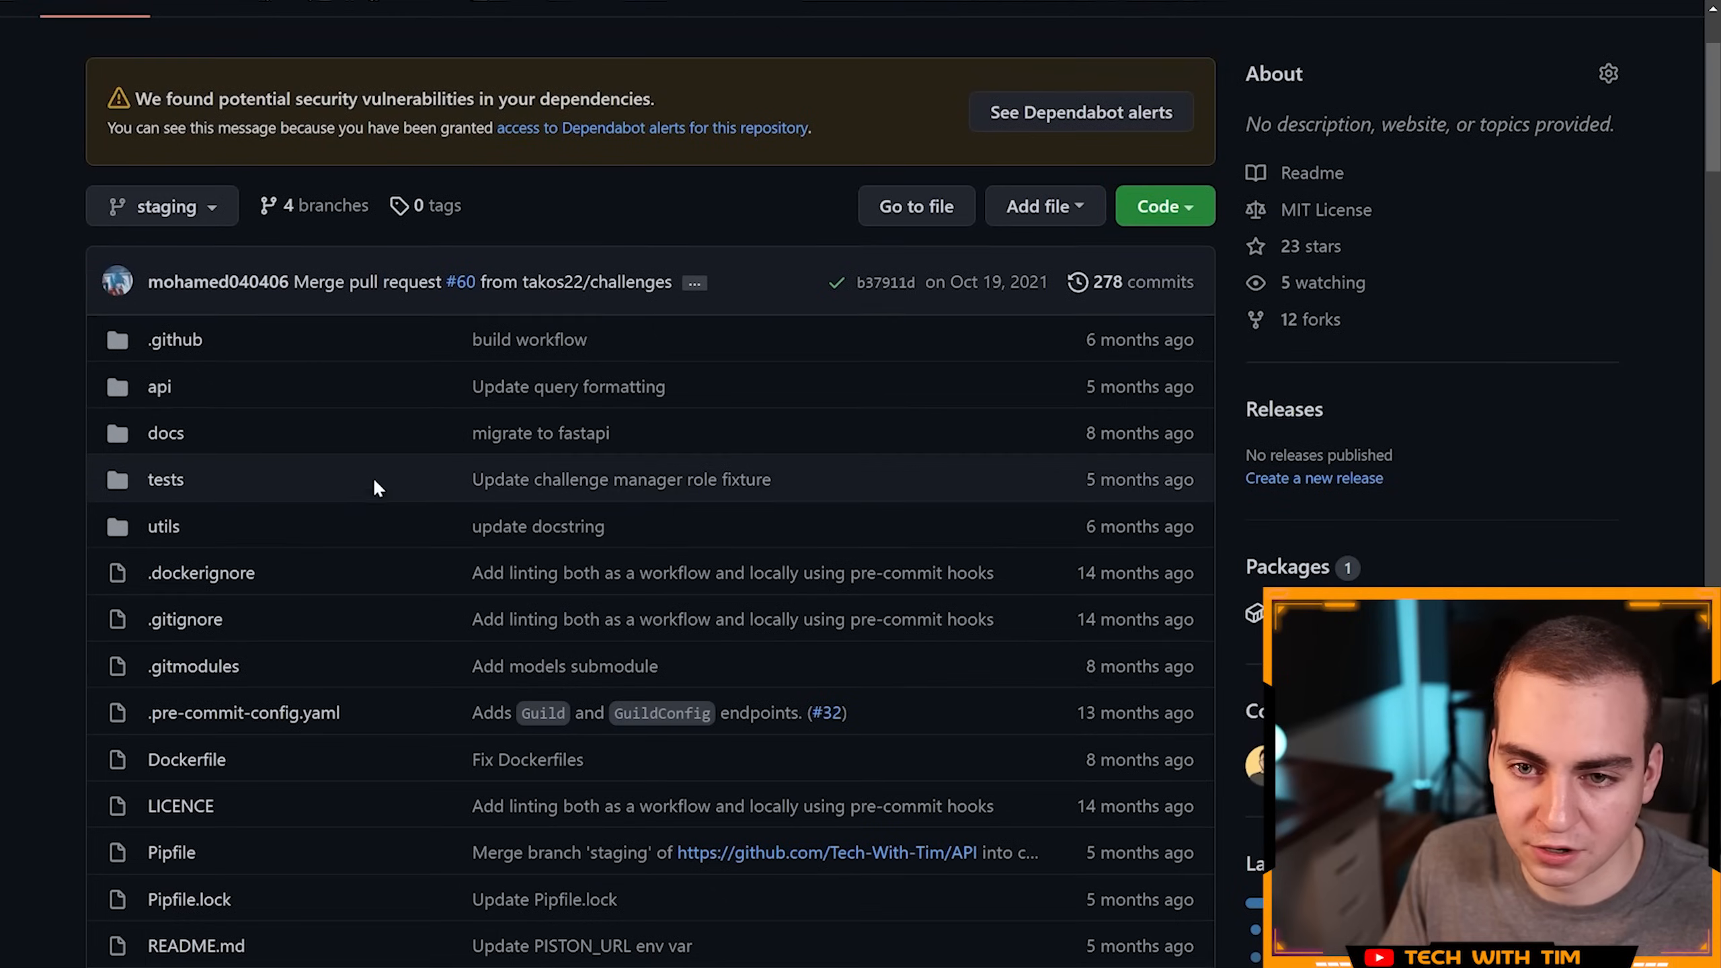
click(163, 526)
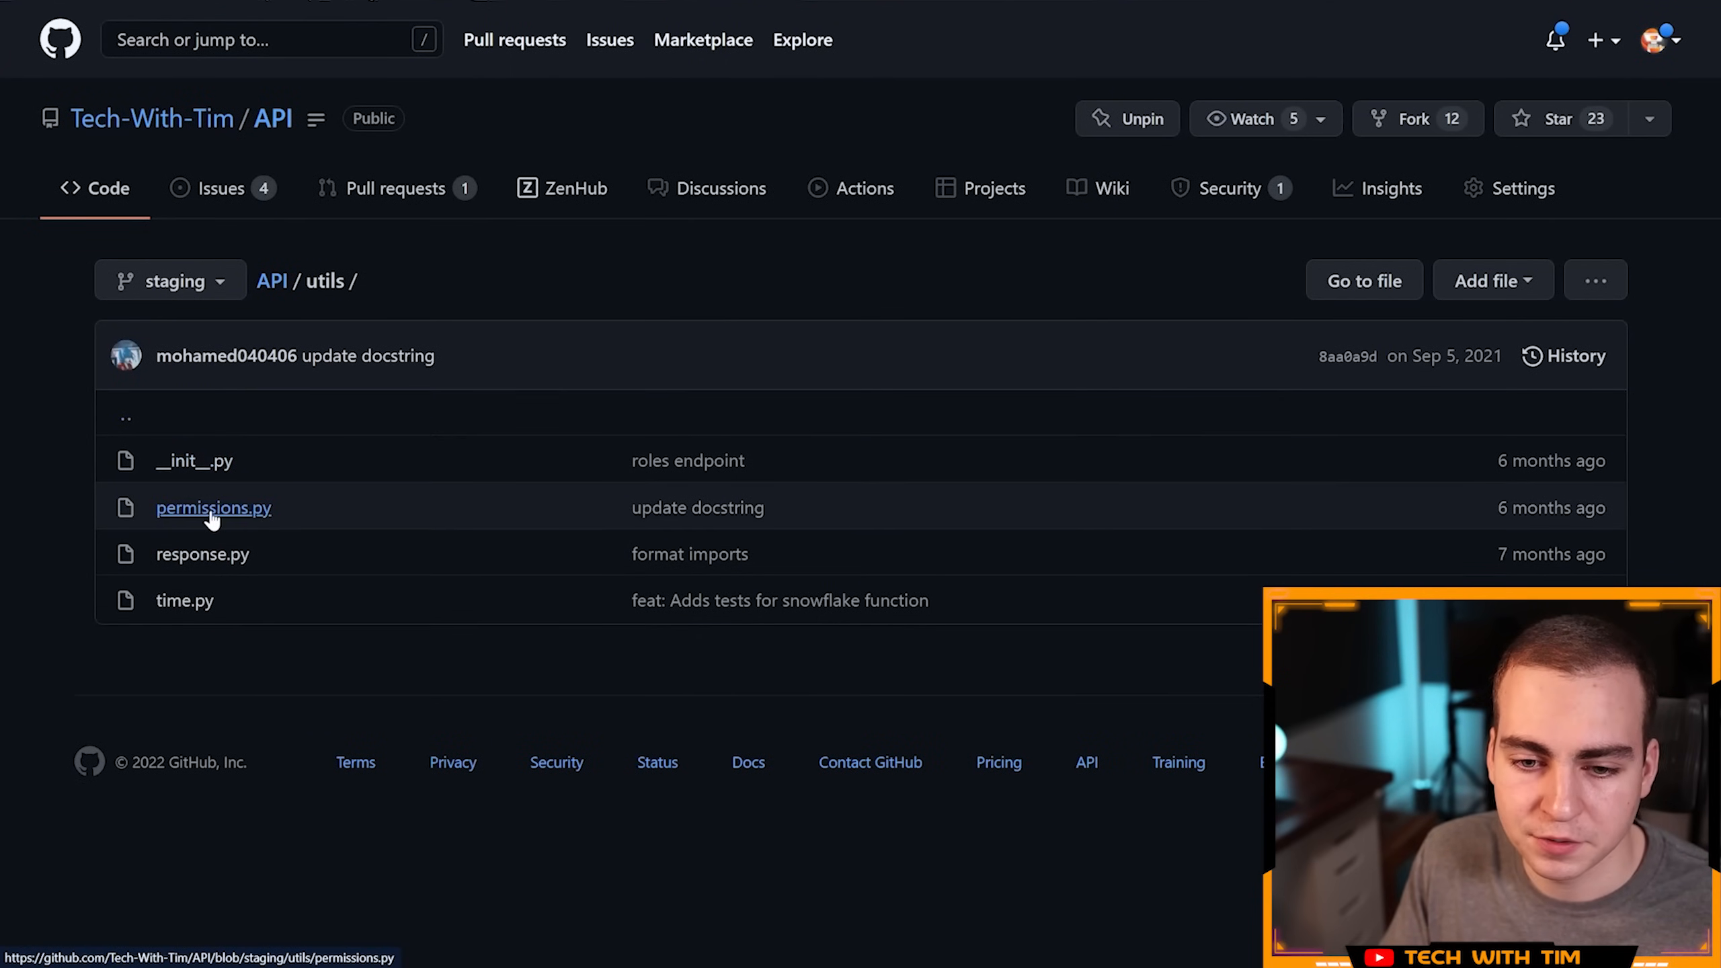
click(213, 507)
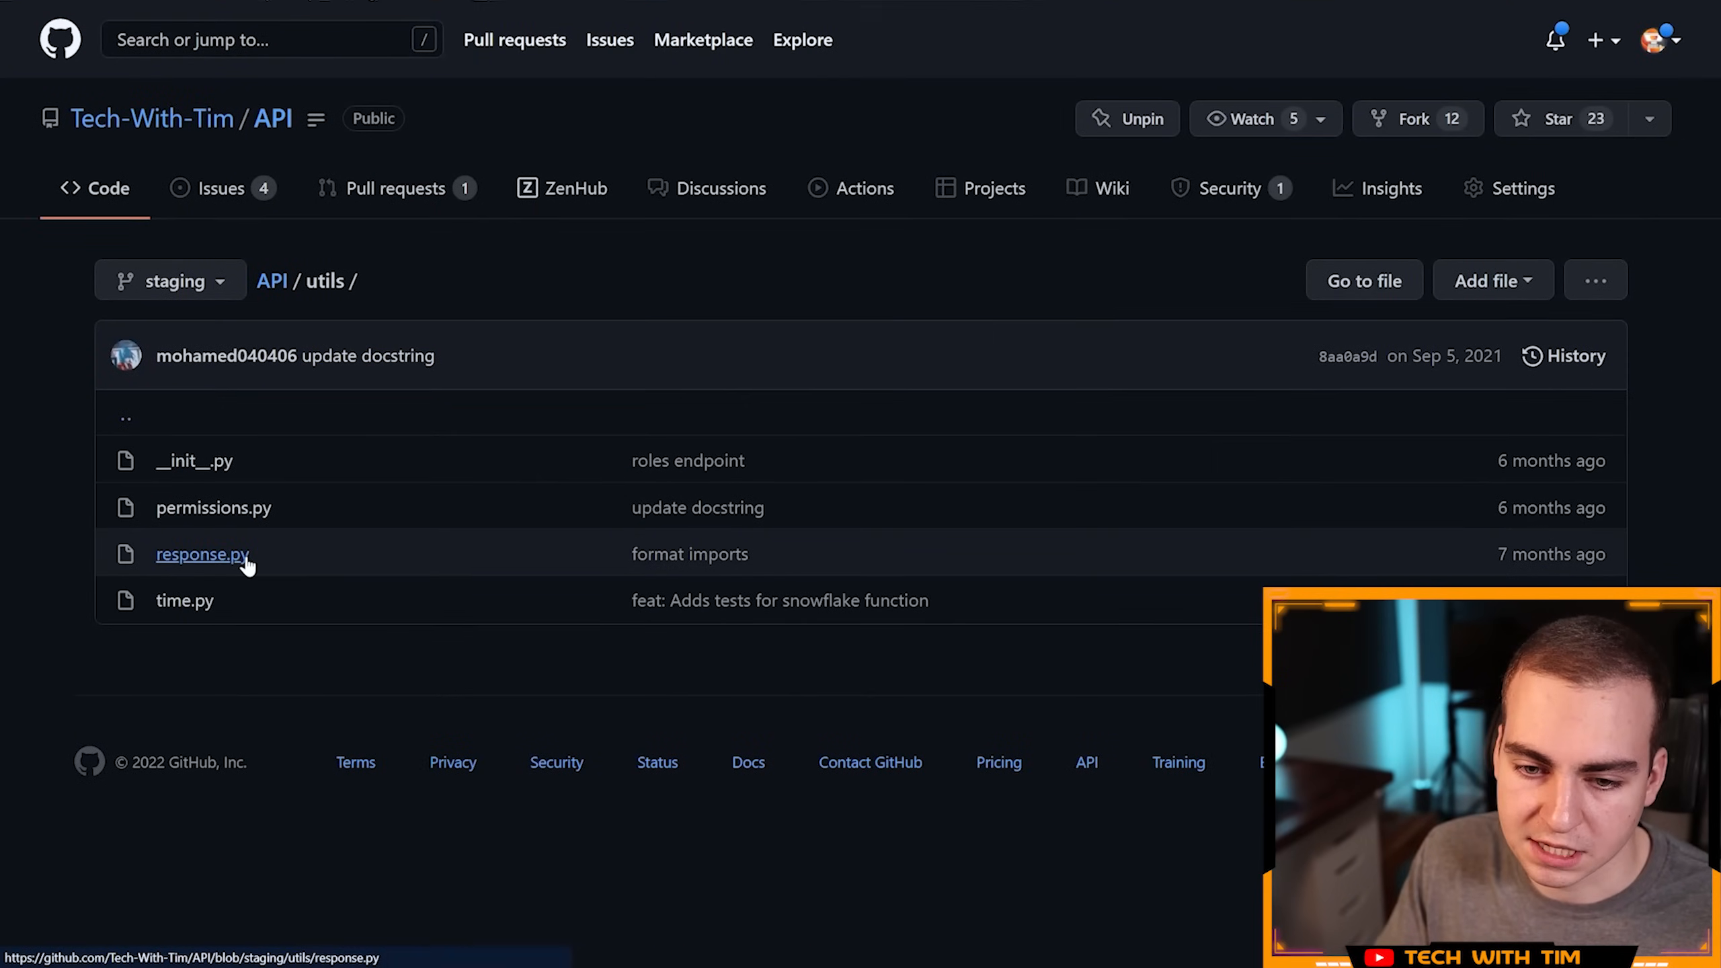
click(203, 553)
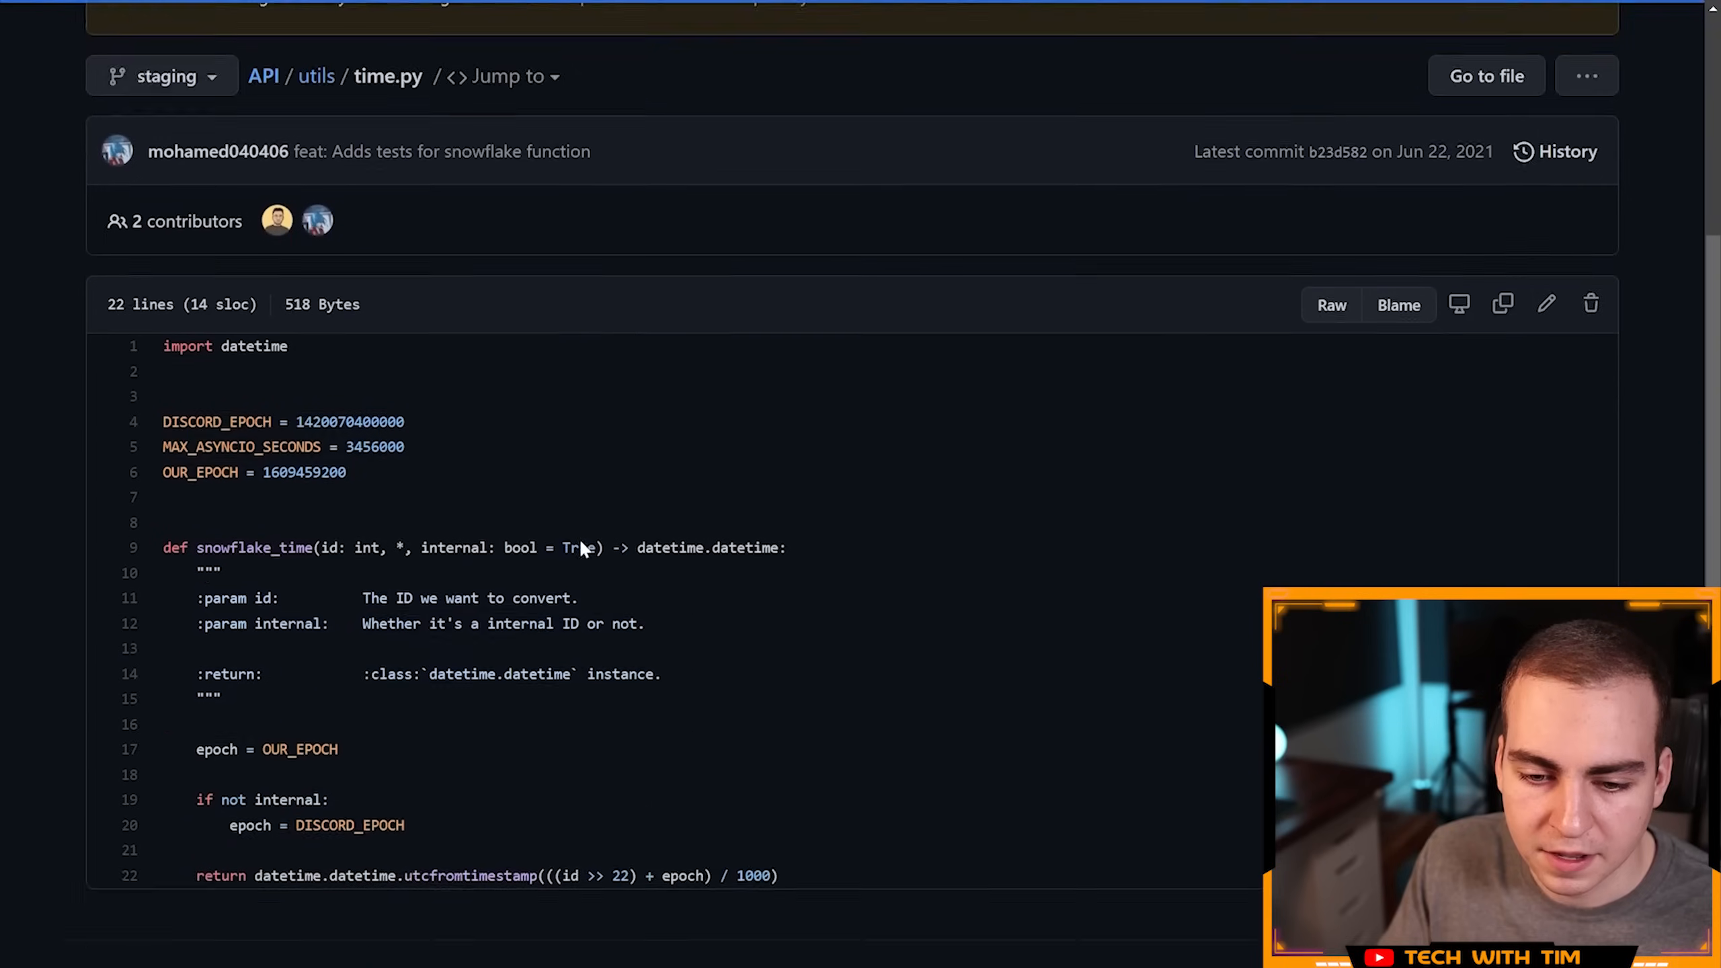
scroll(down, 3)
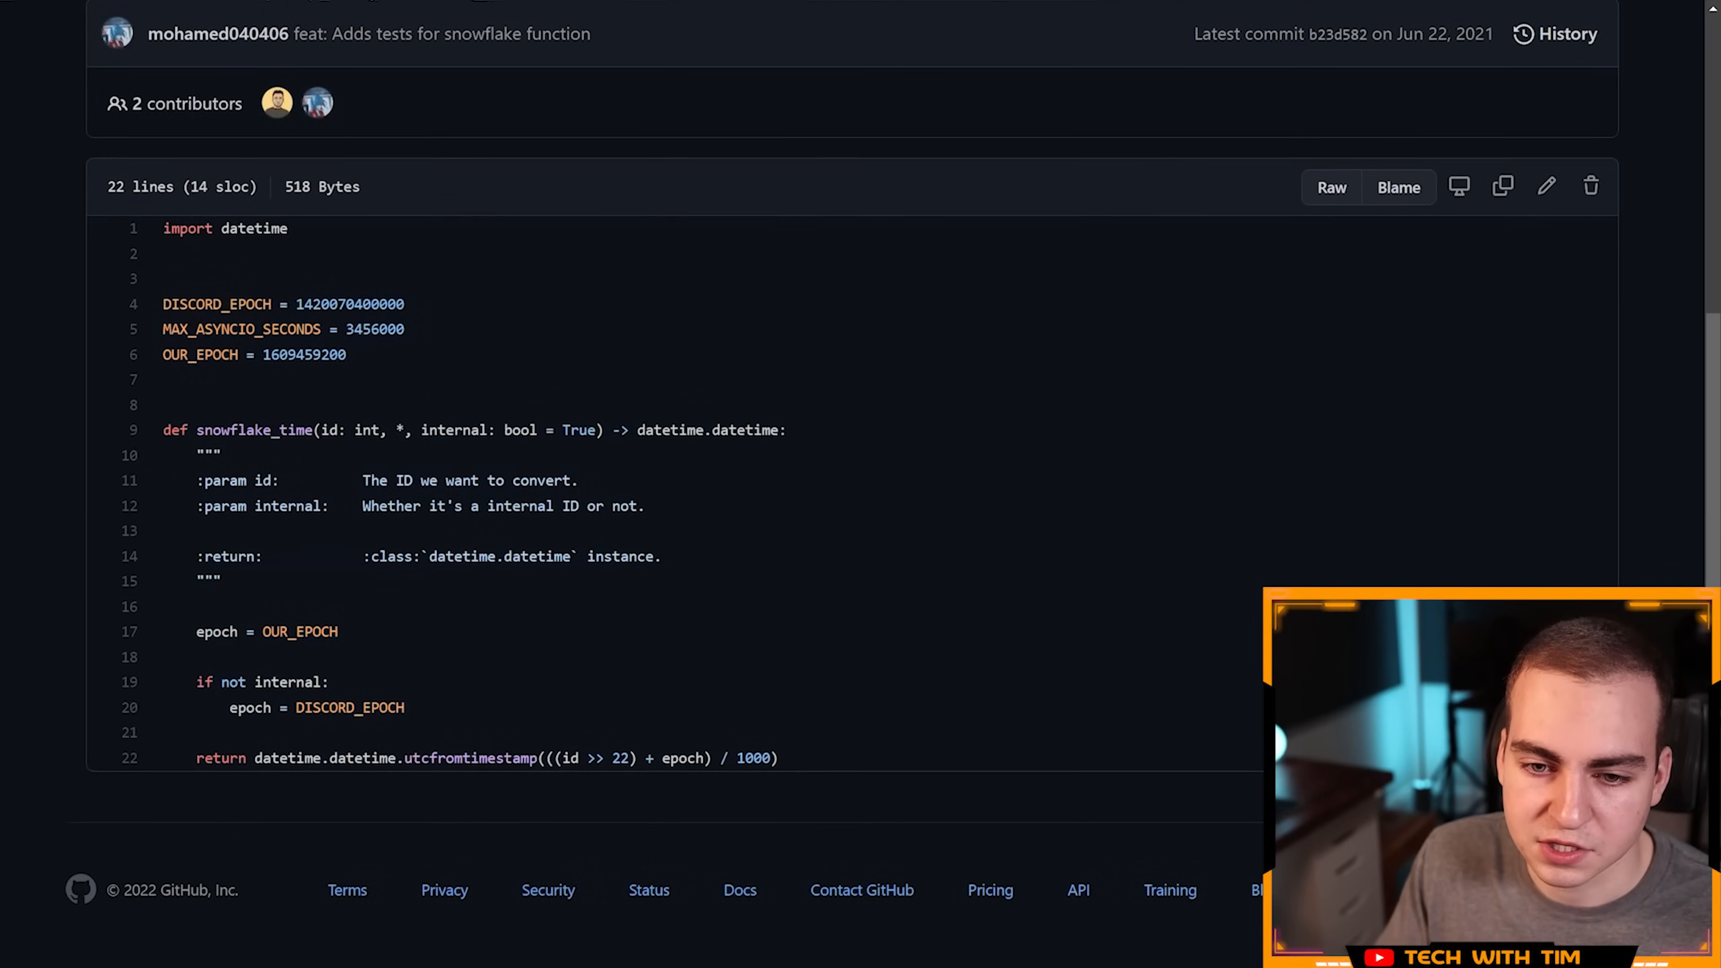
double_click(253, 429)
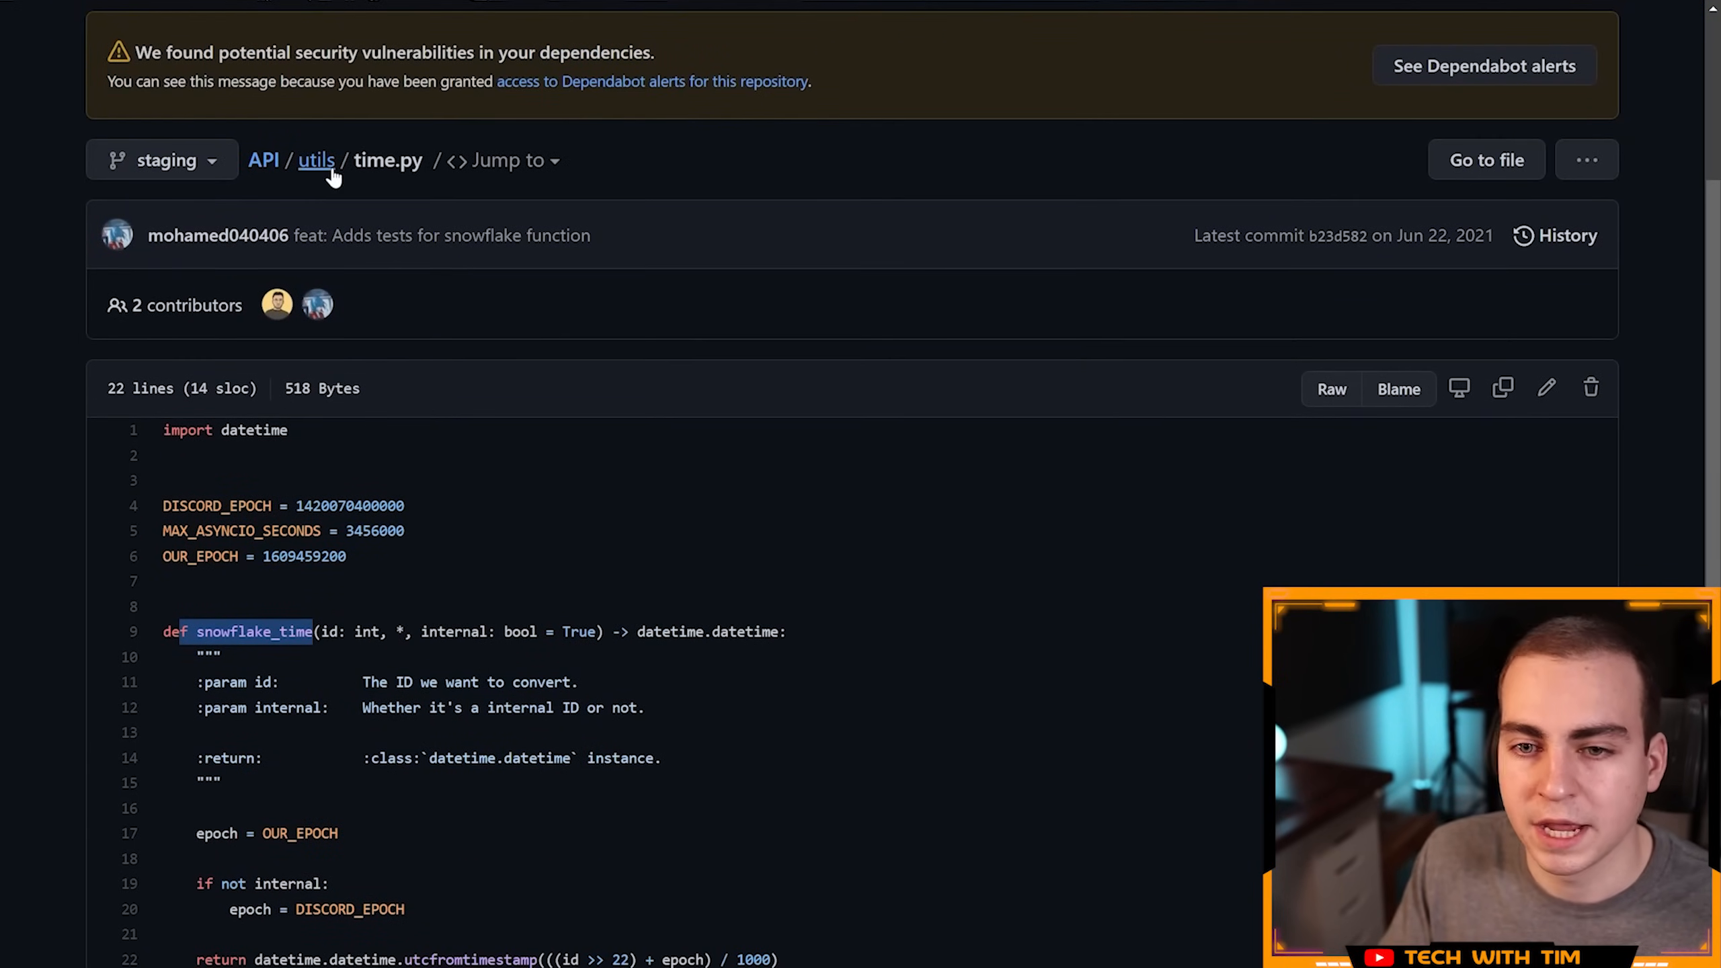
click(316, 160)
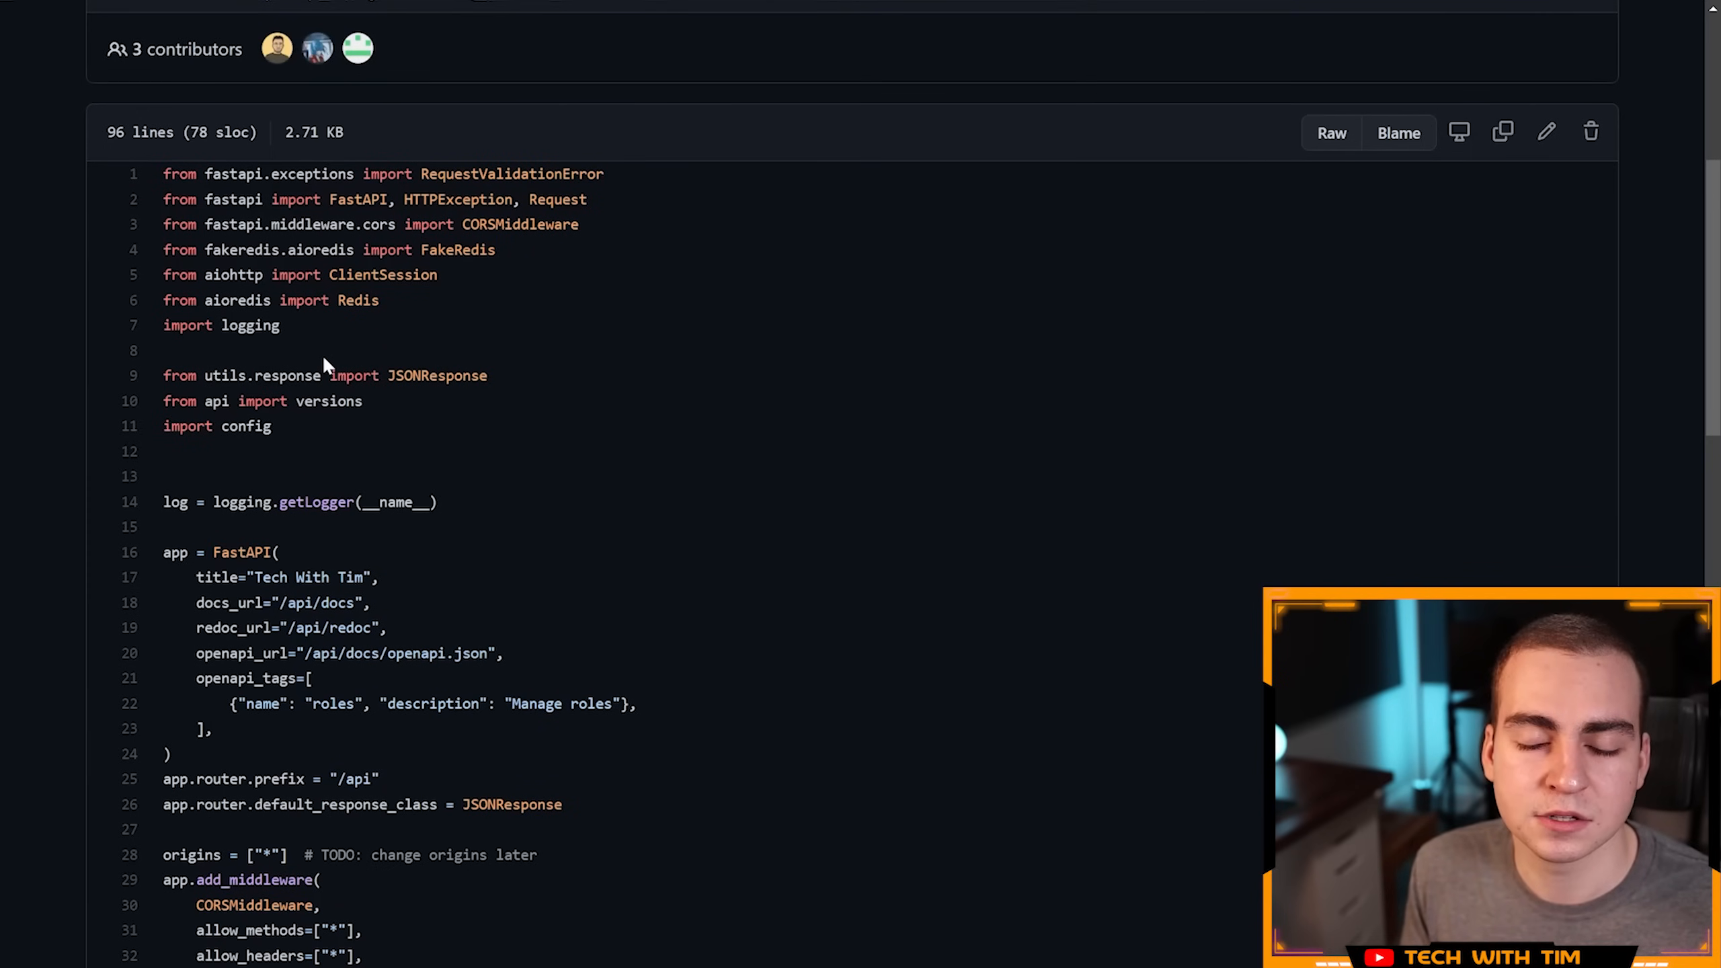
mouse_move(524, 256)
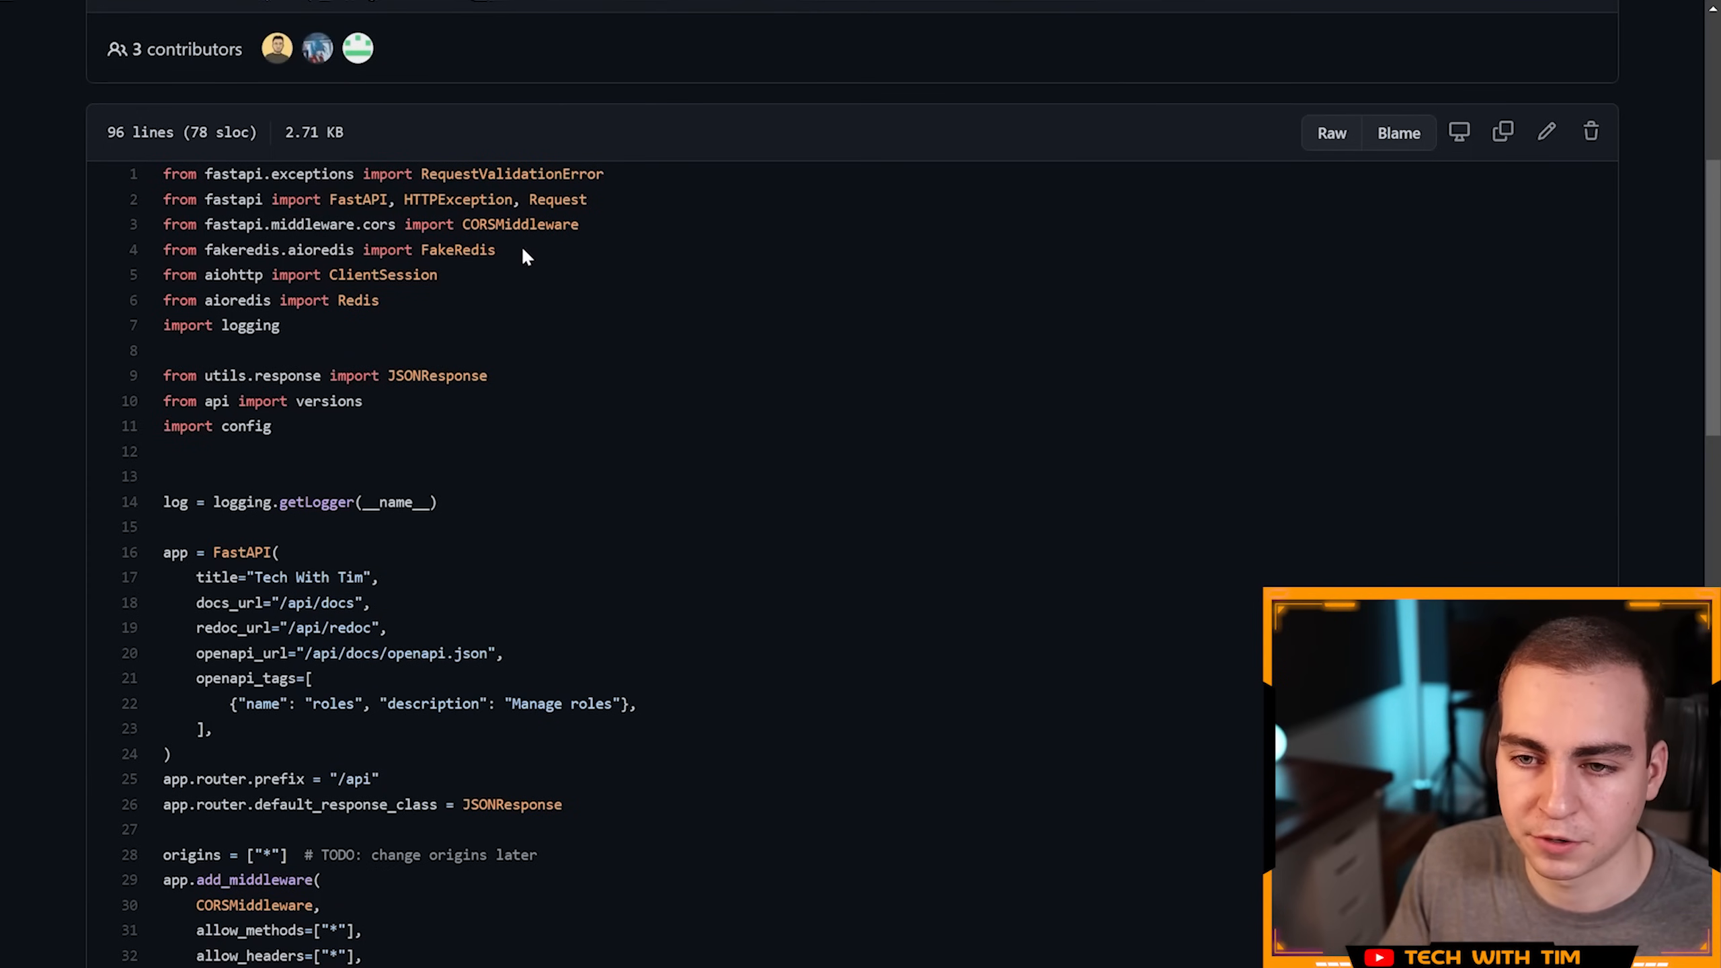
Step: Open api/app.py and highlight its config import among the utils, api and config imports
click(126, 173)
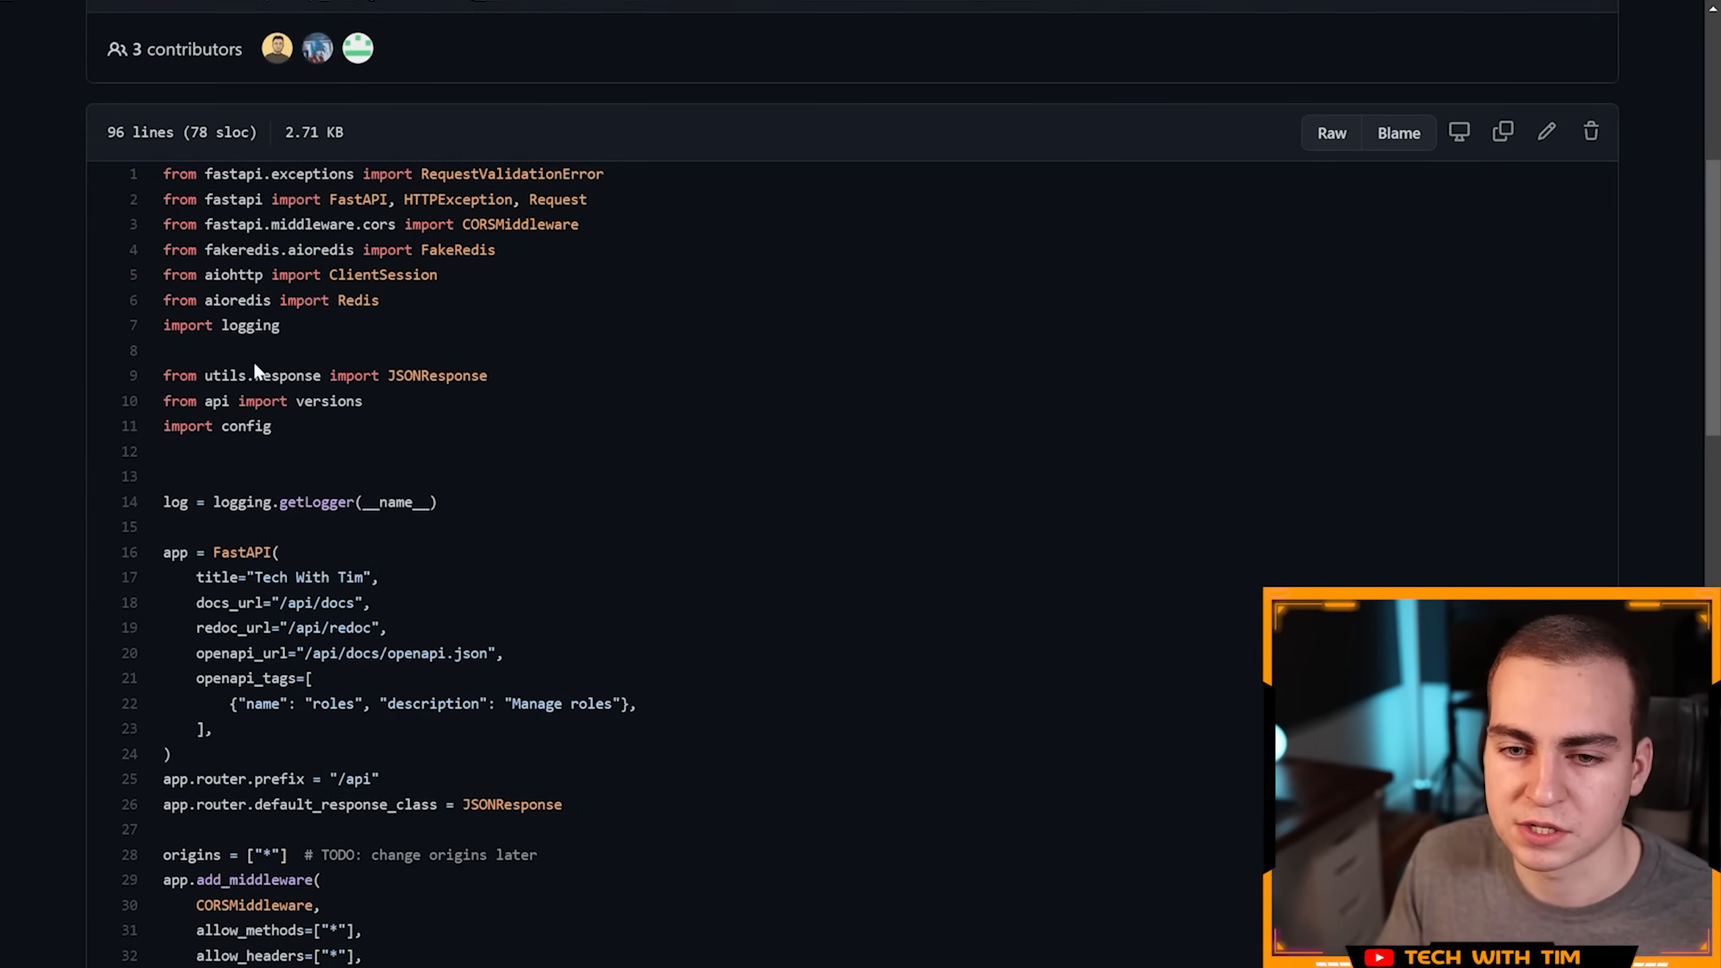
mouse_move(367, 329)
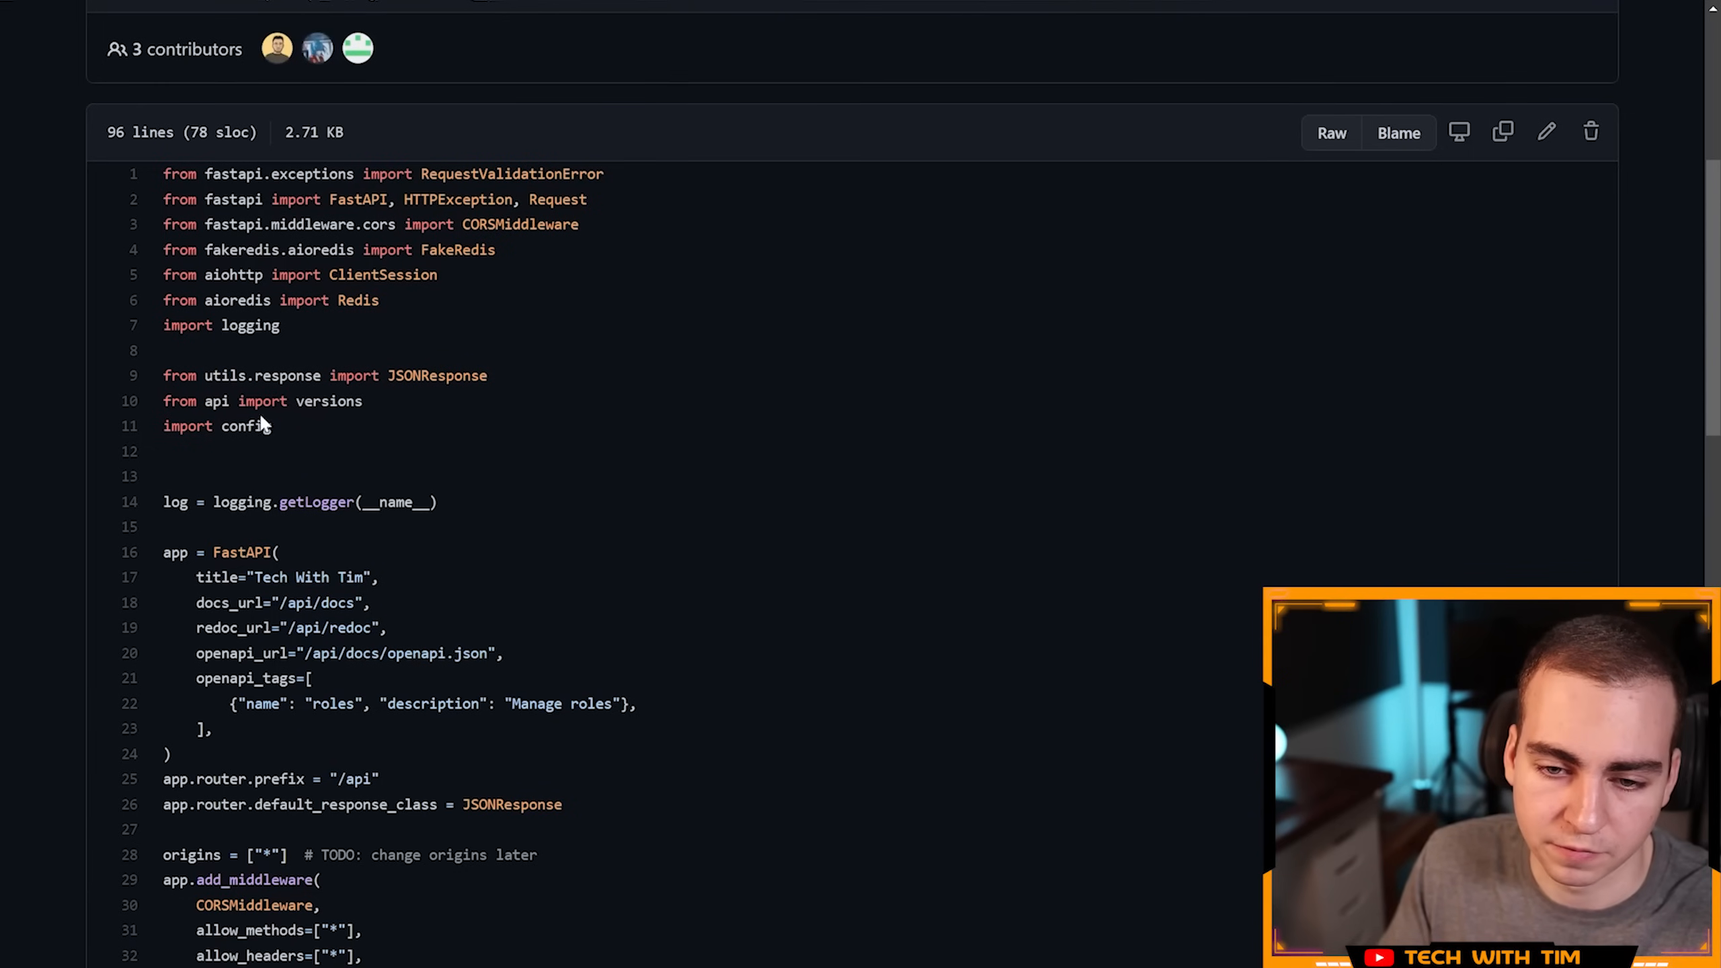
double_click(225, 375)
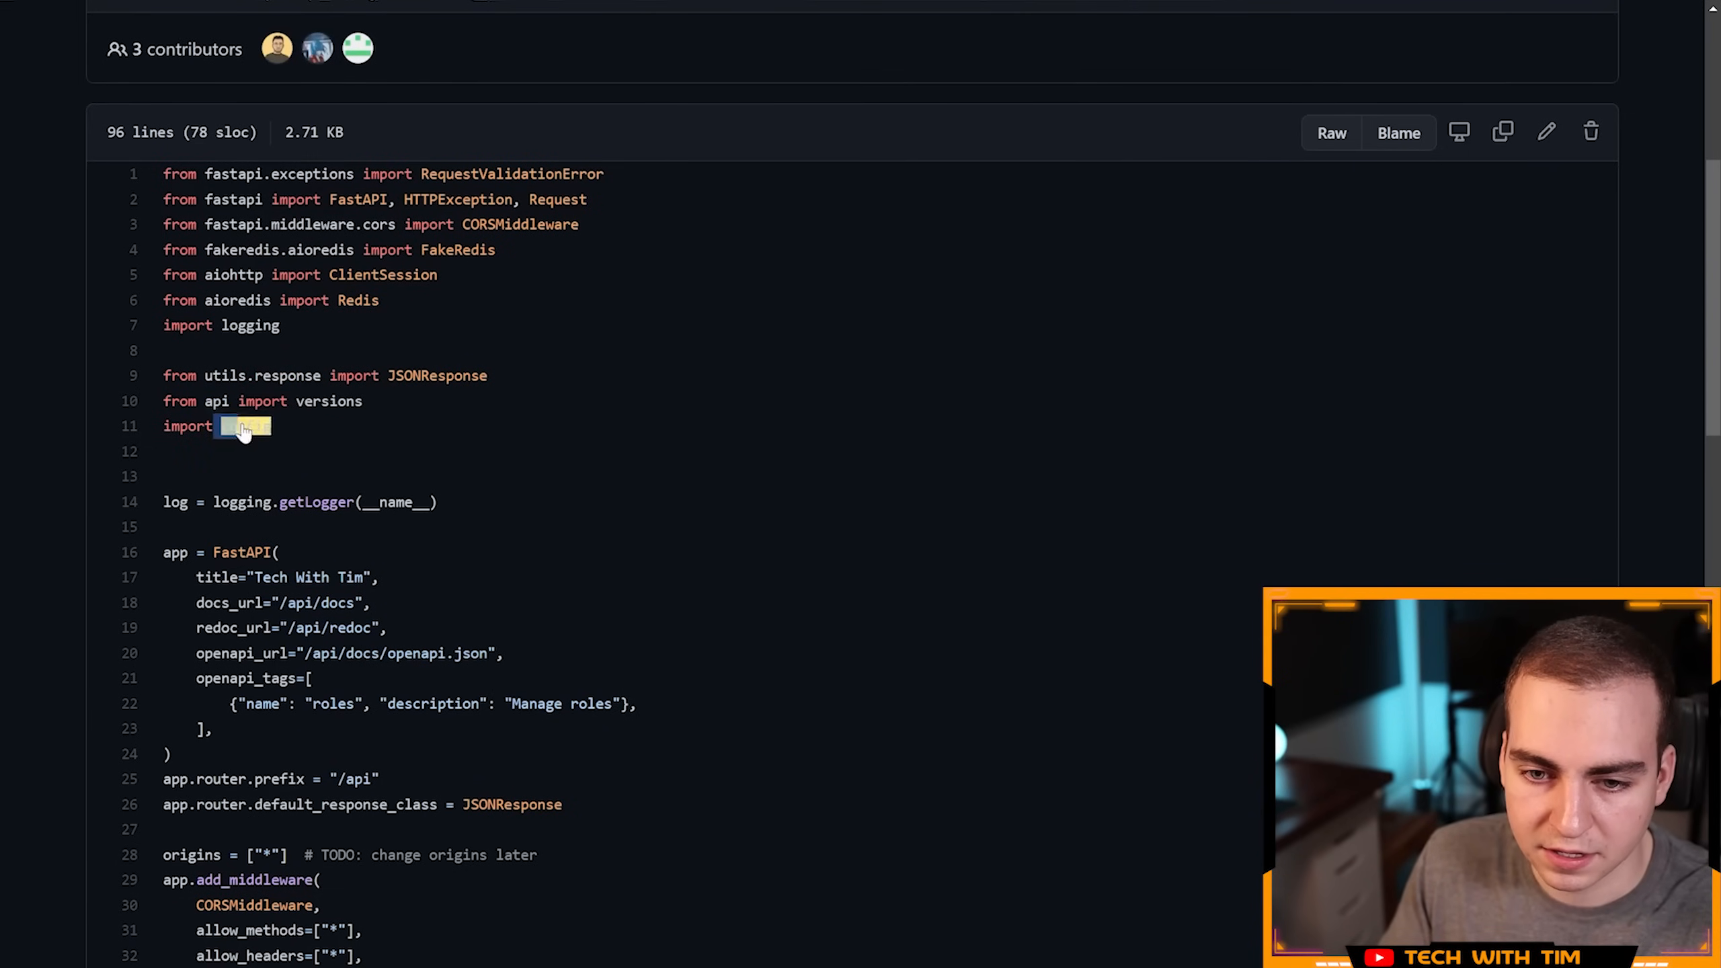
text(config)
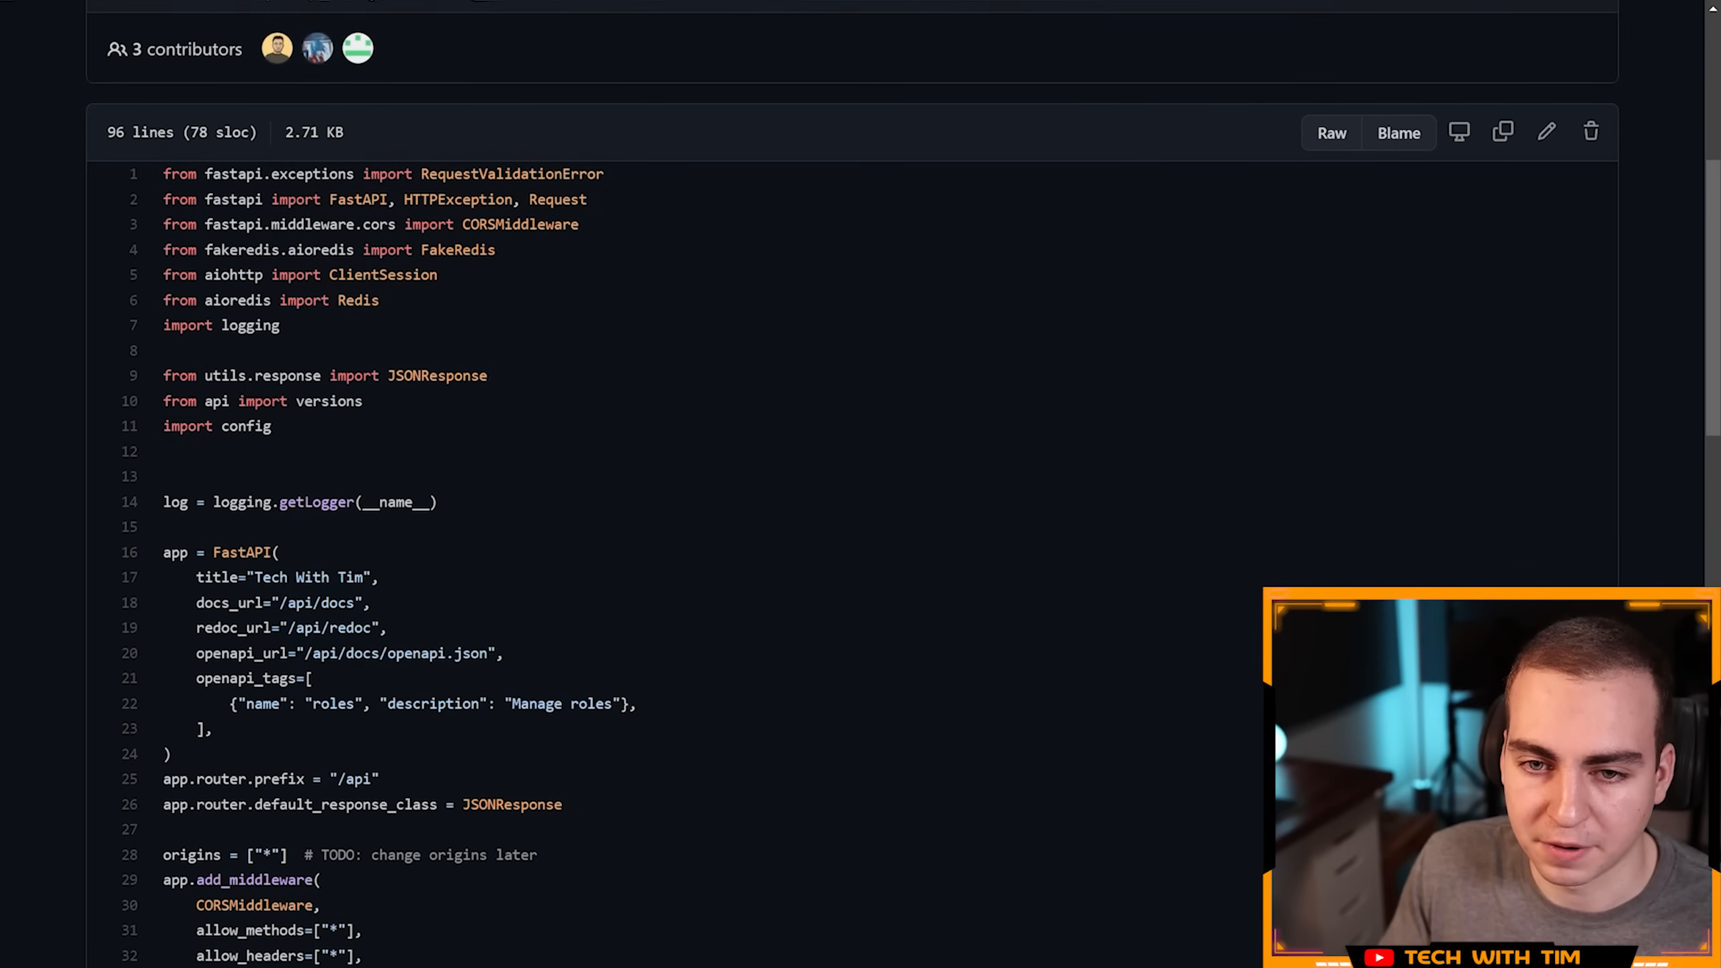
double_click(279, 174)
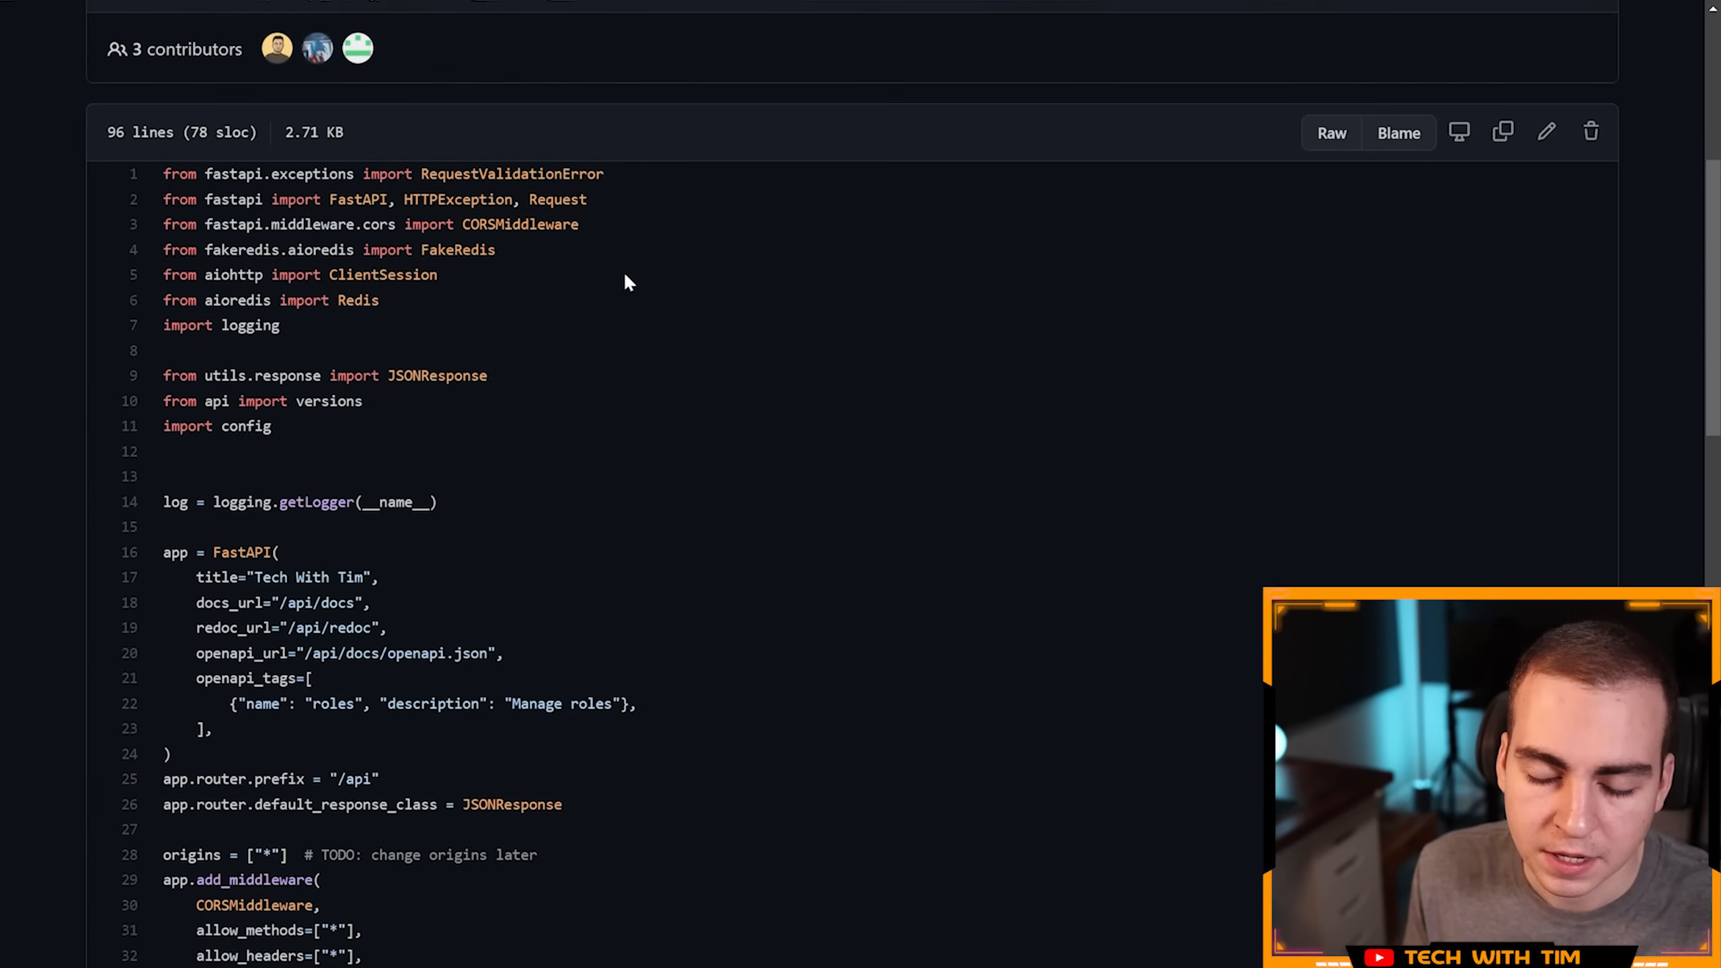
mouse_move(395, 300)
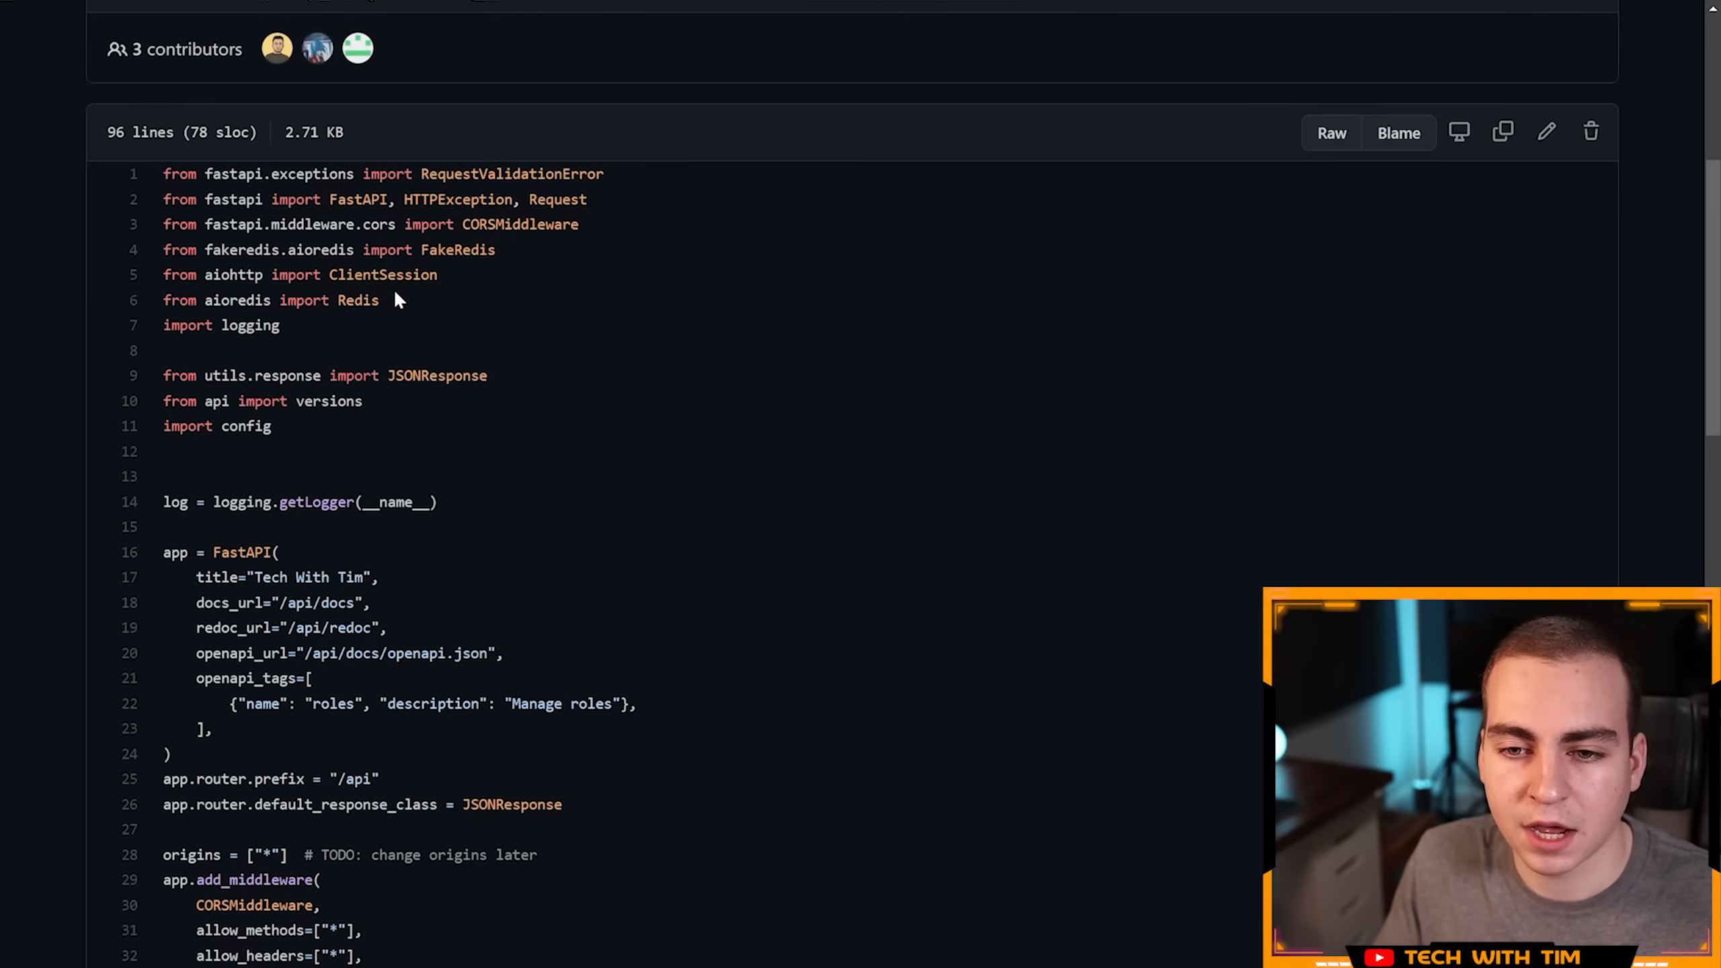
drag(198, 199, 380, 299)
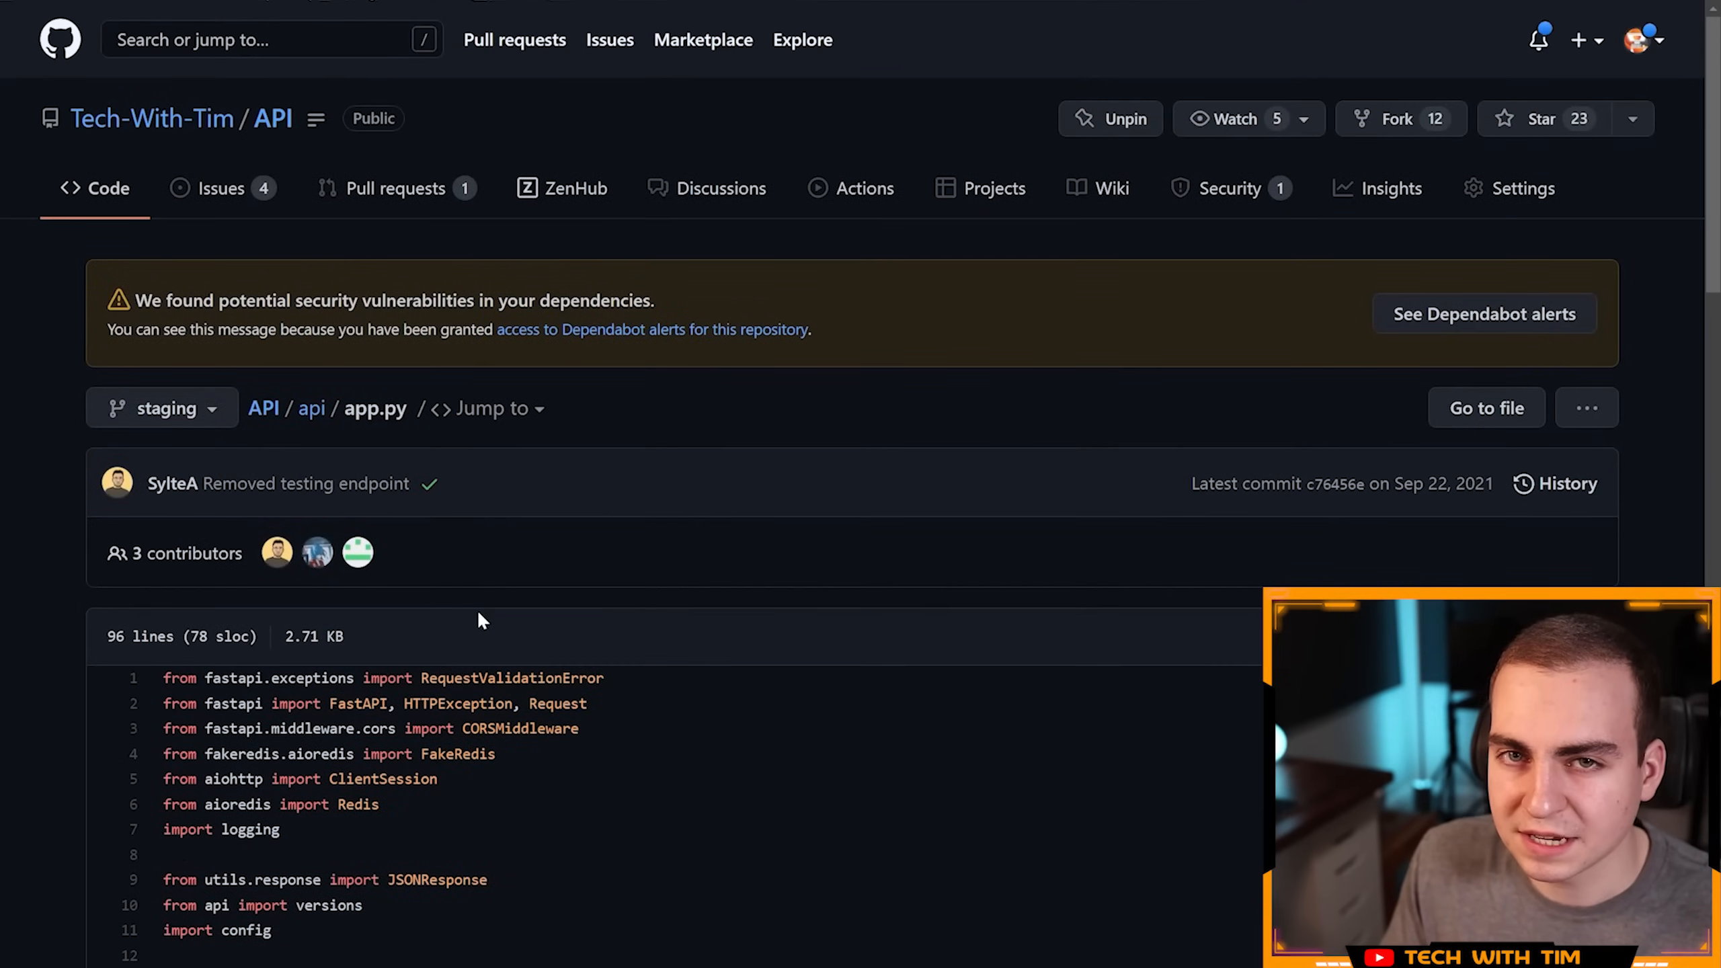
Step: Scroll api/dependencies.py and highlight its utils, config and api.models import lines
scroll(down, 3)
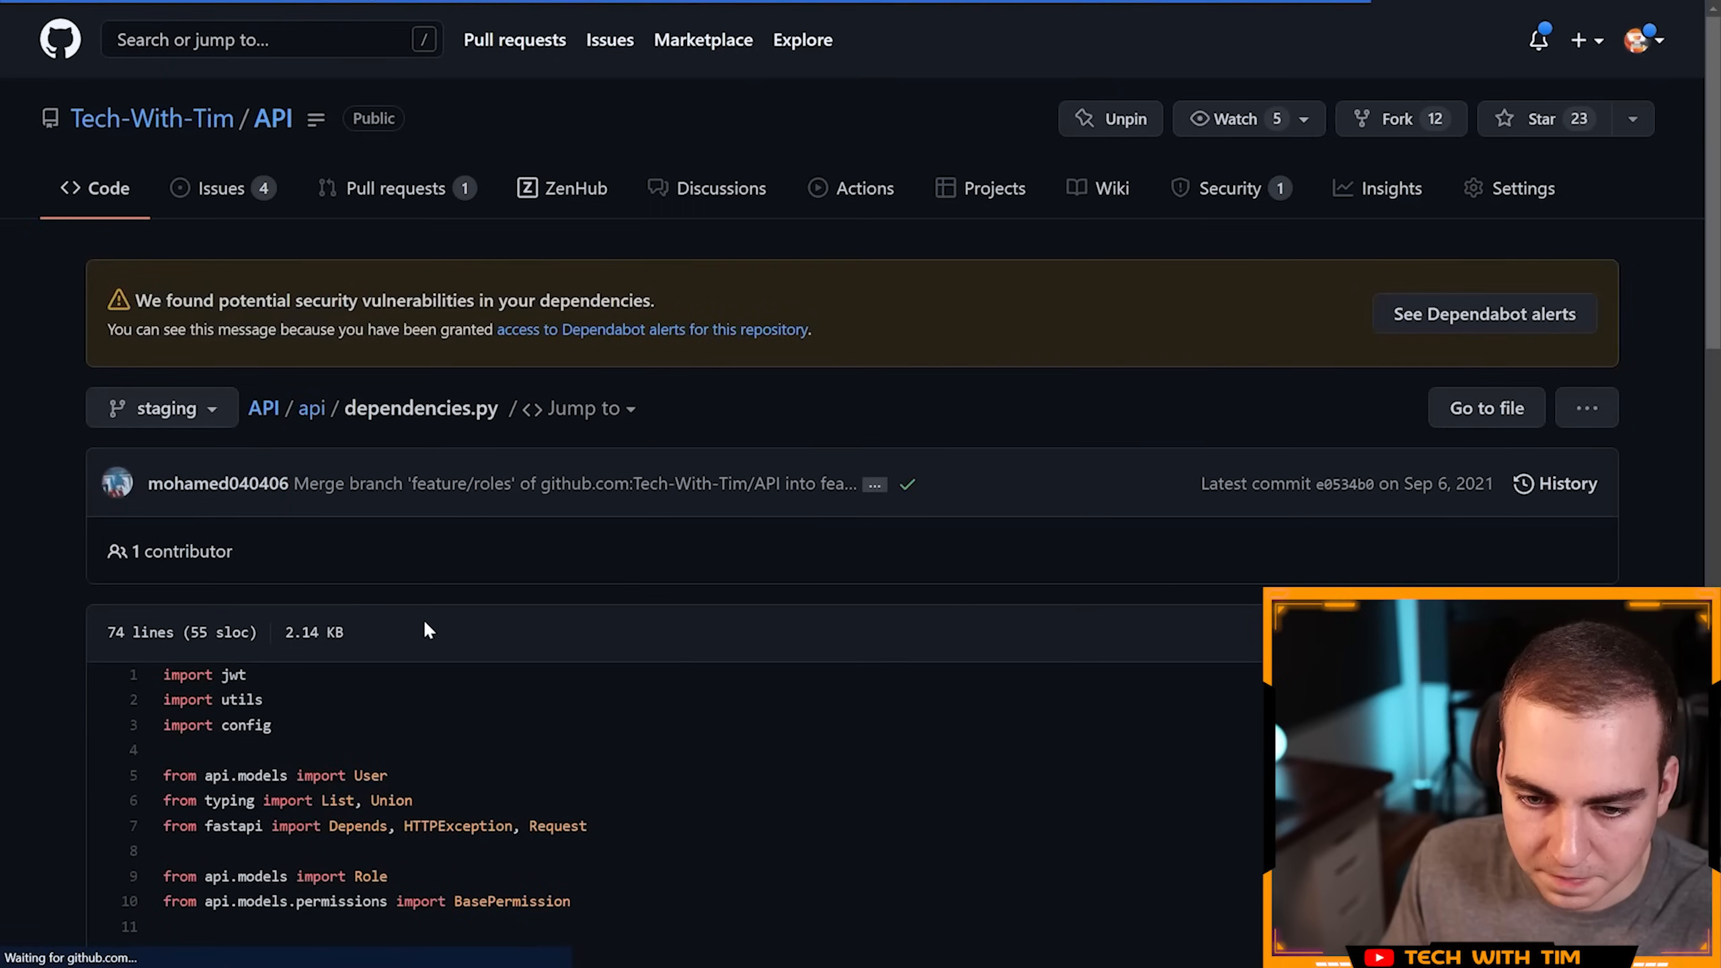
scroll(down, 3)
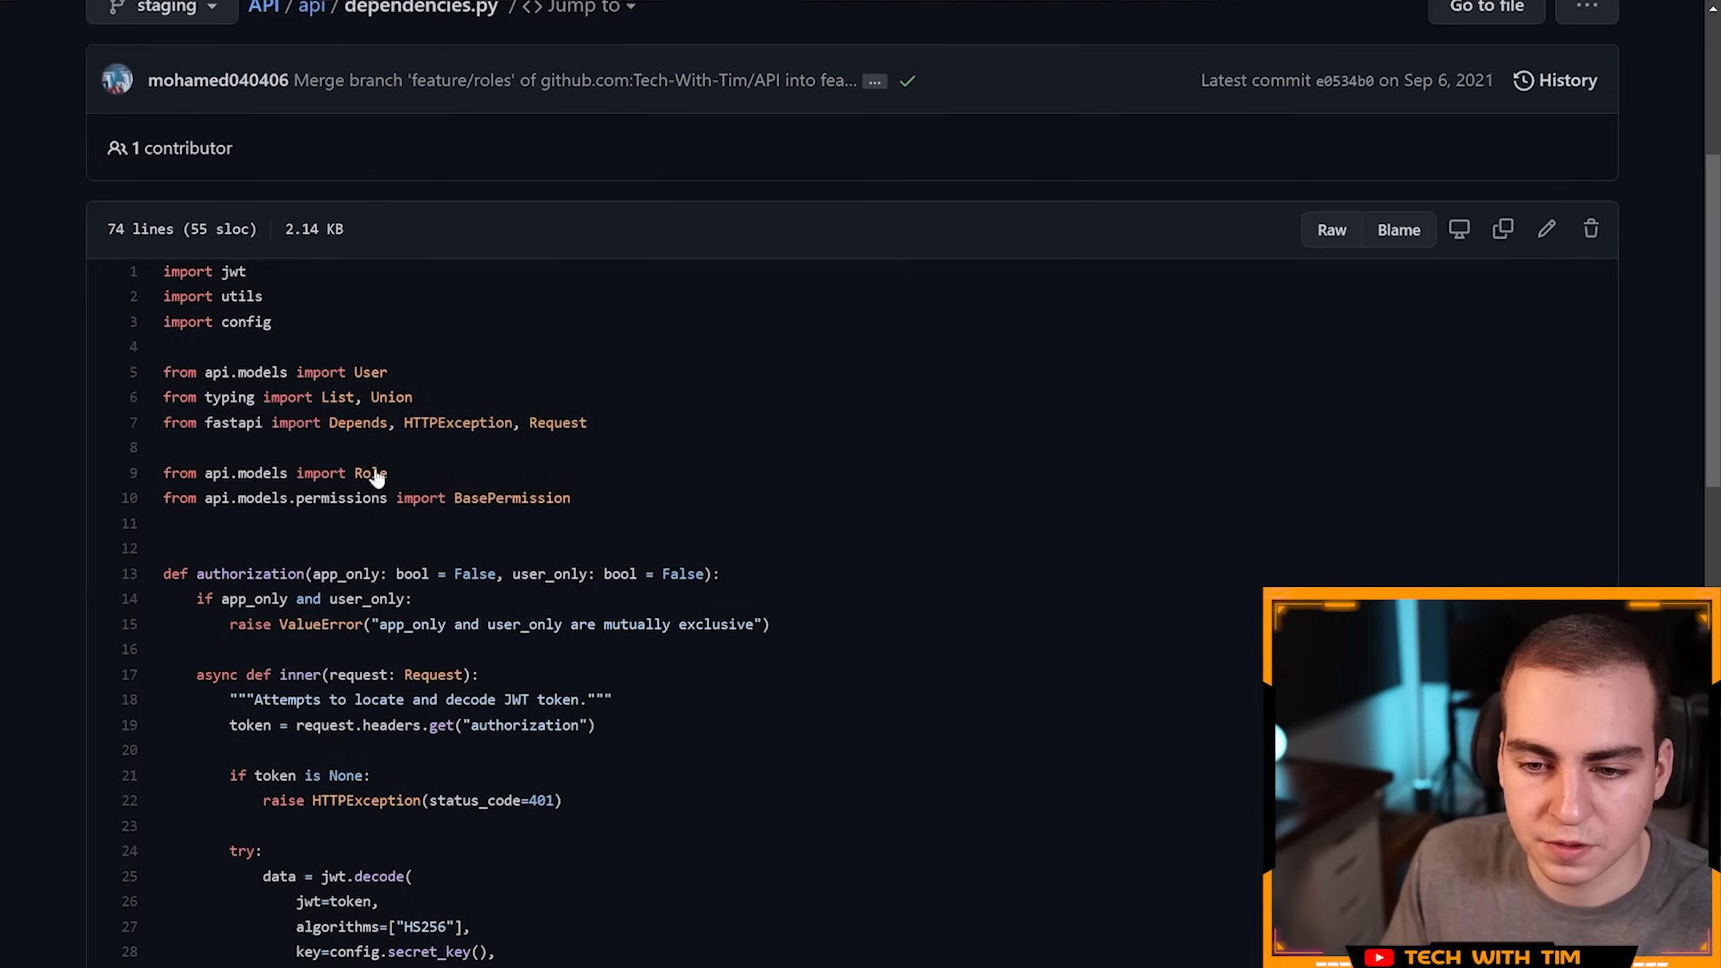
triple_click(366, 497)
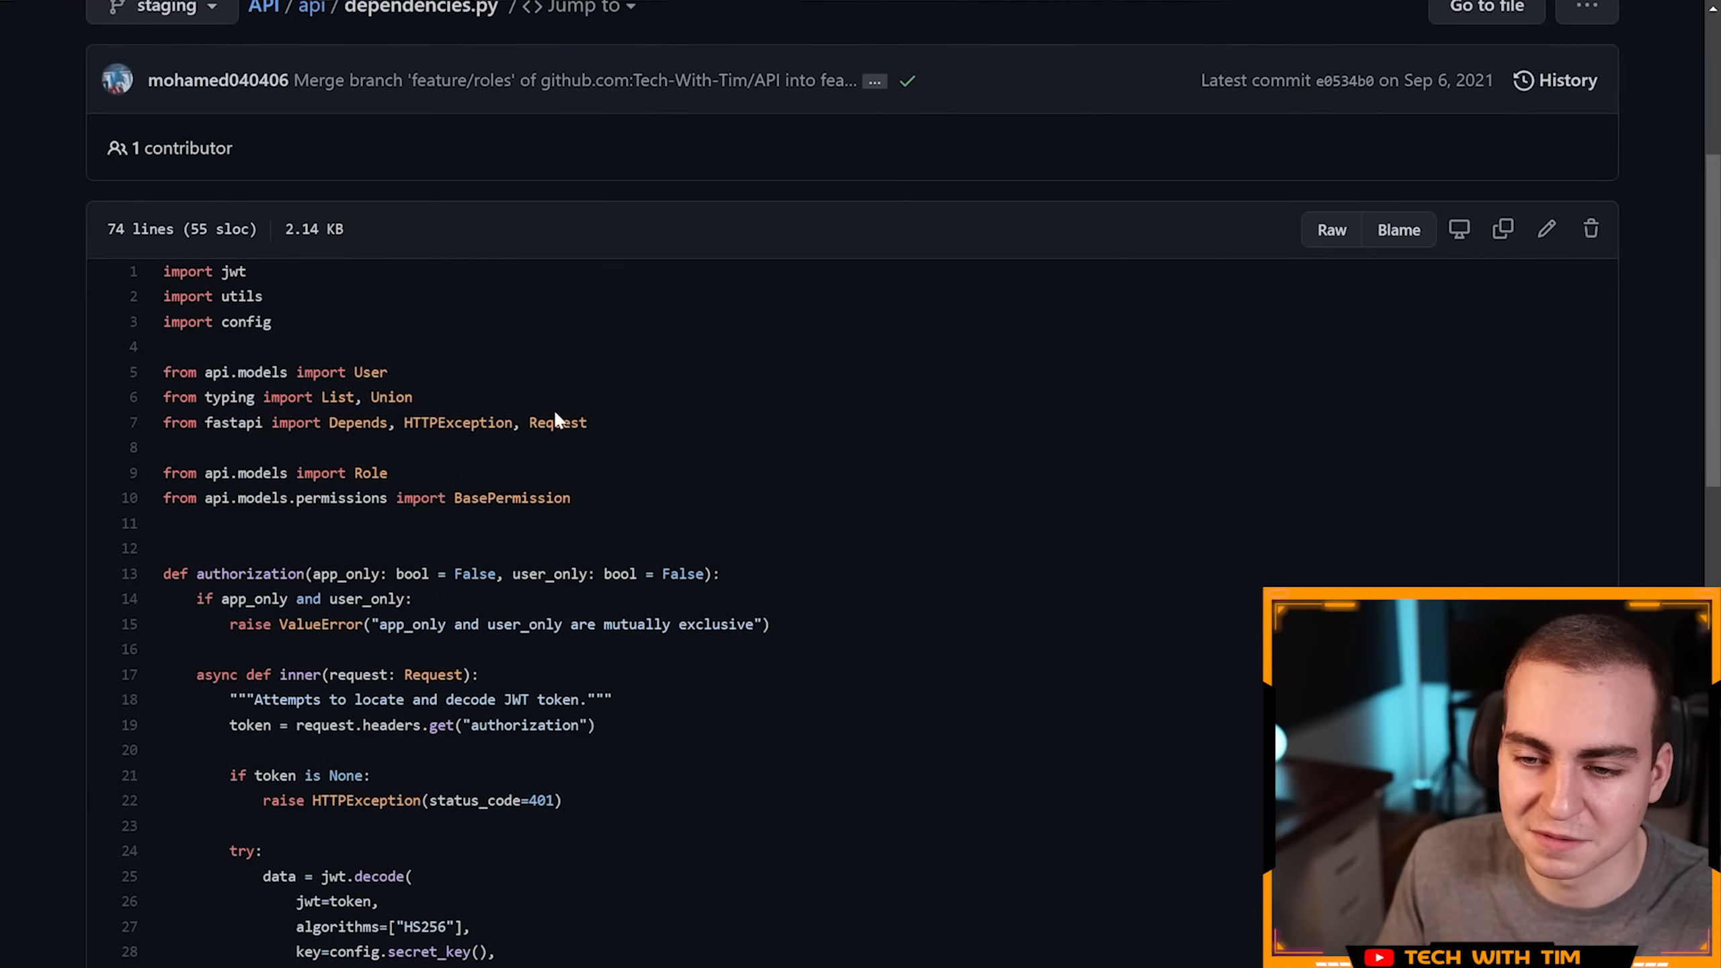
mouse_move(426, 390)
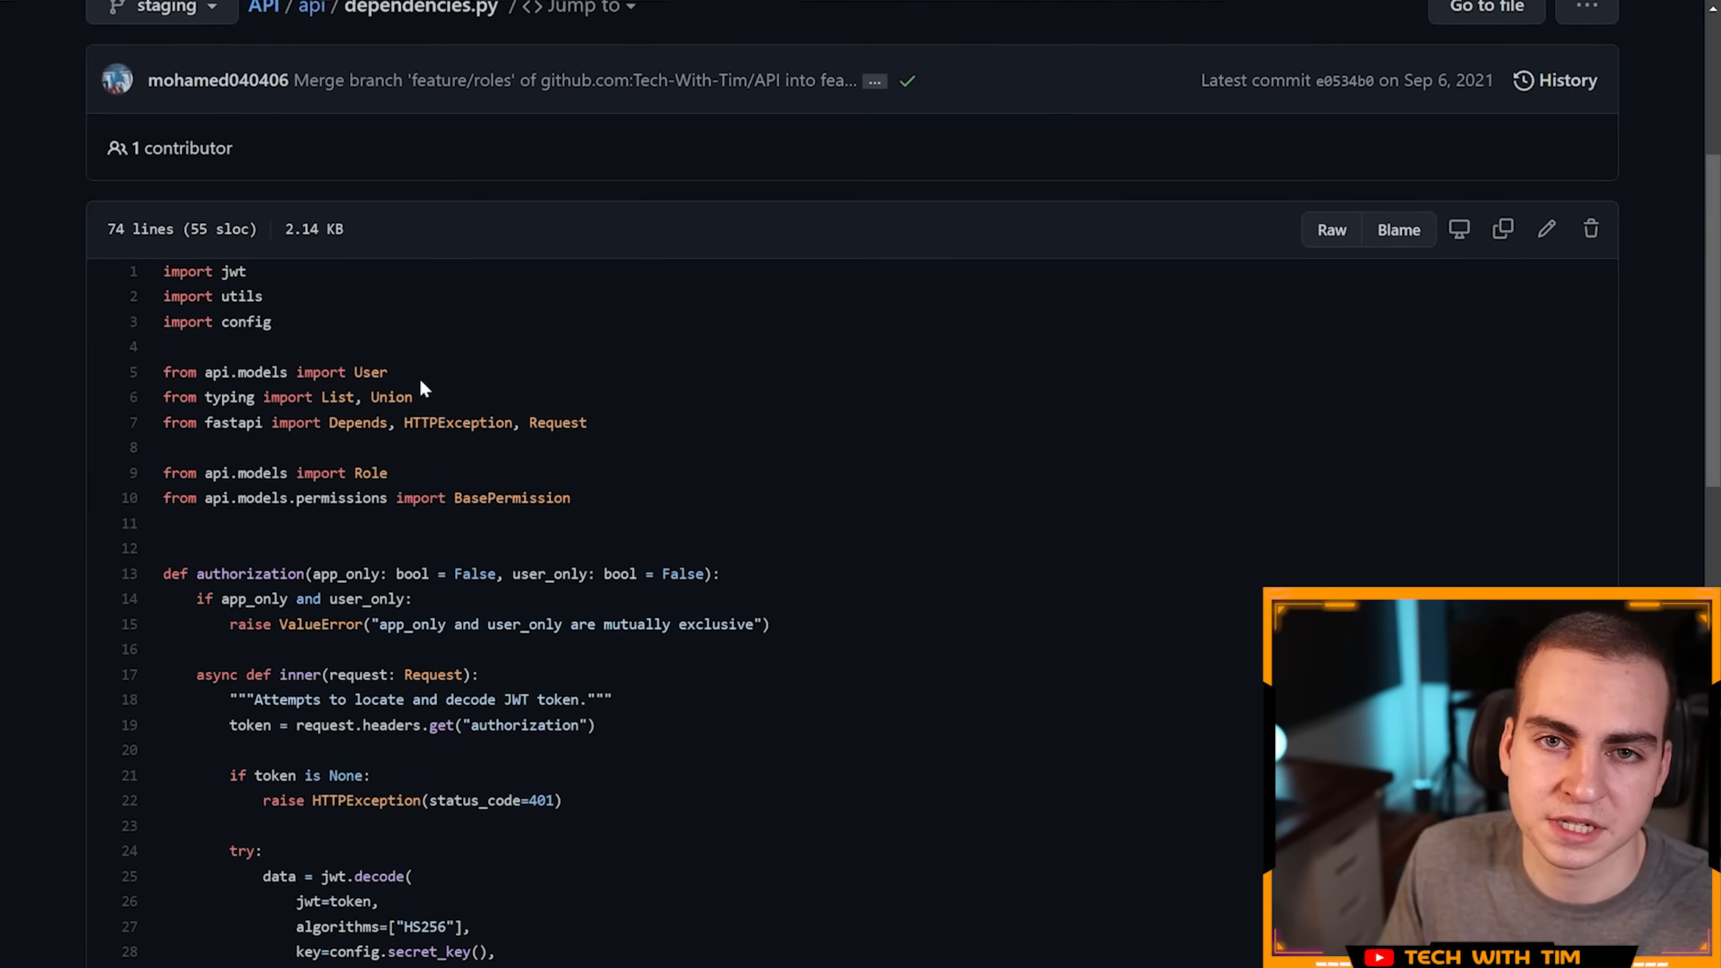
double_click(390, 395)
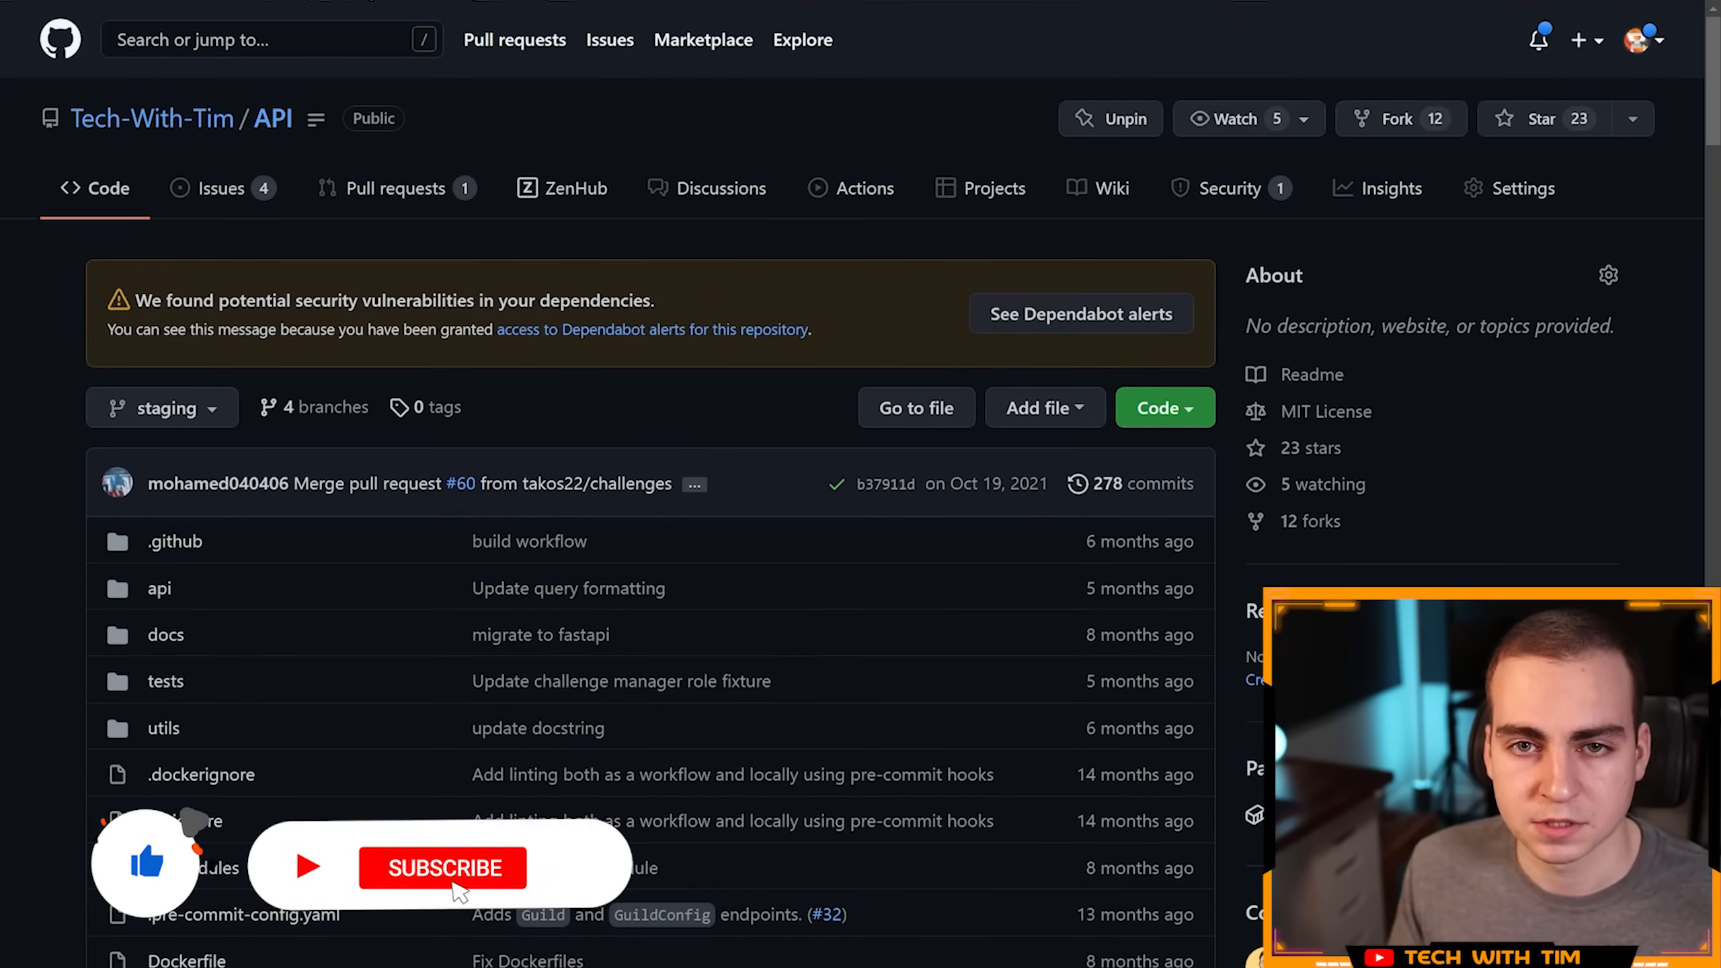
Step: Use the API breadcrumb link to show the staging branch's top-level file list
click(442, 867)
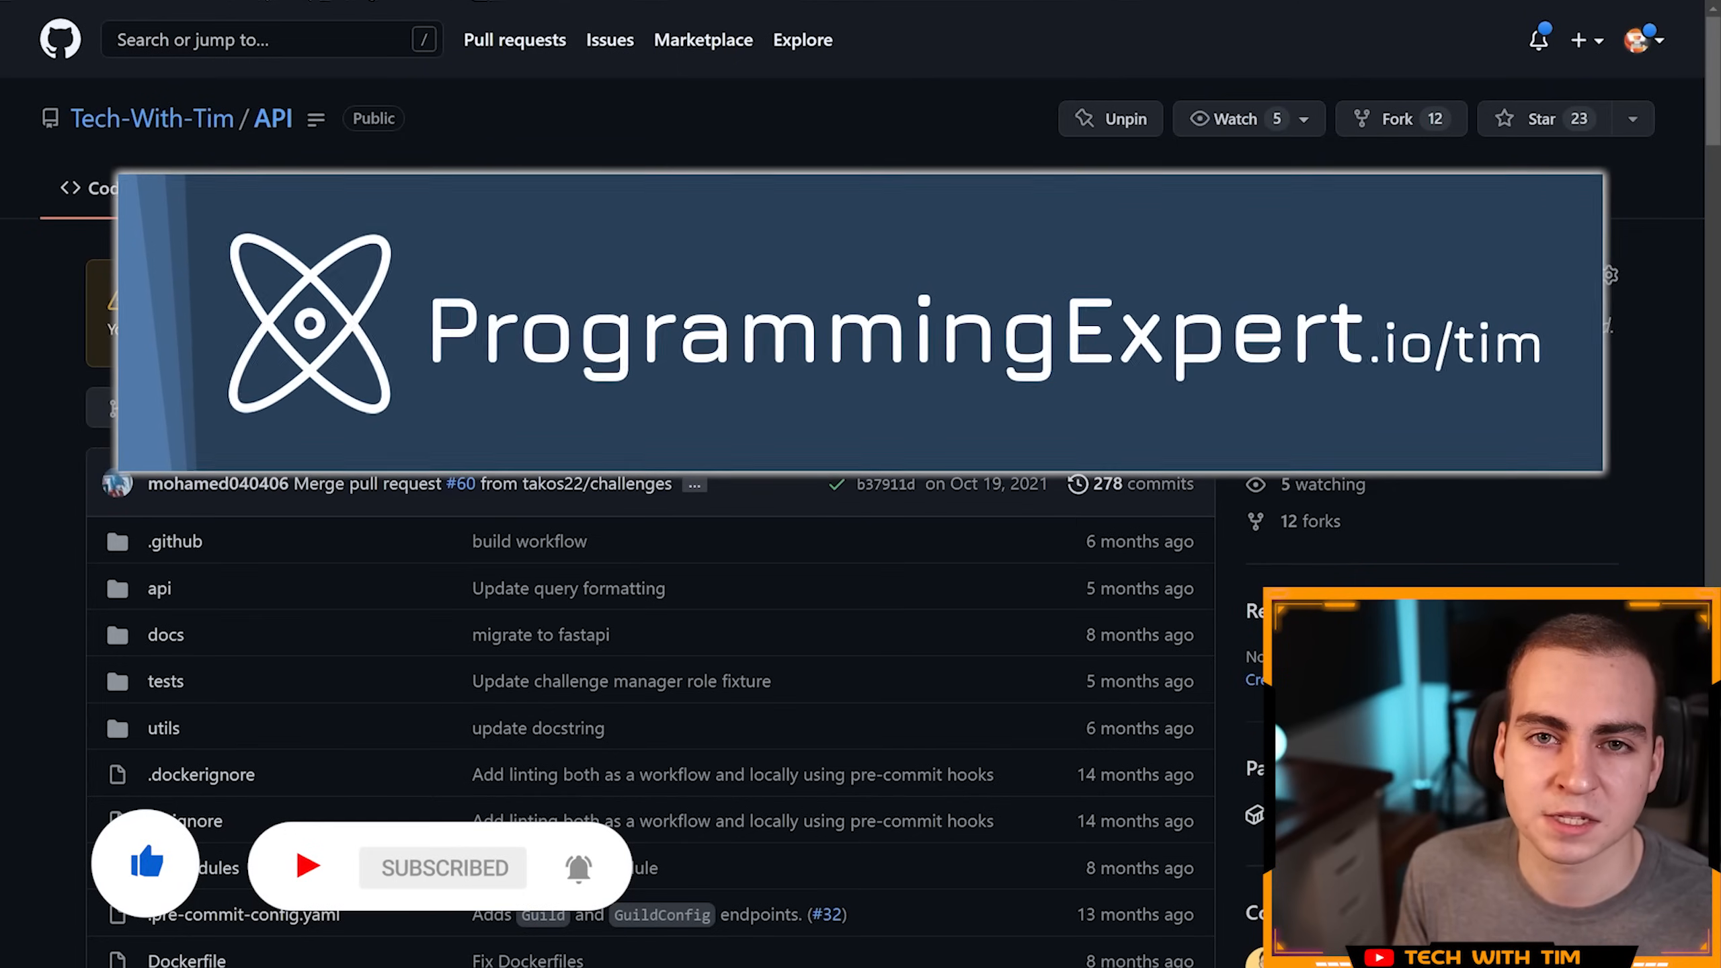